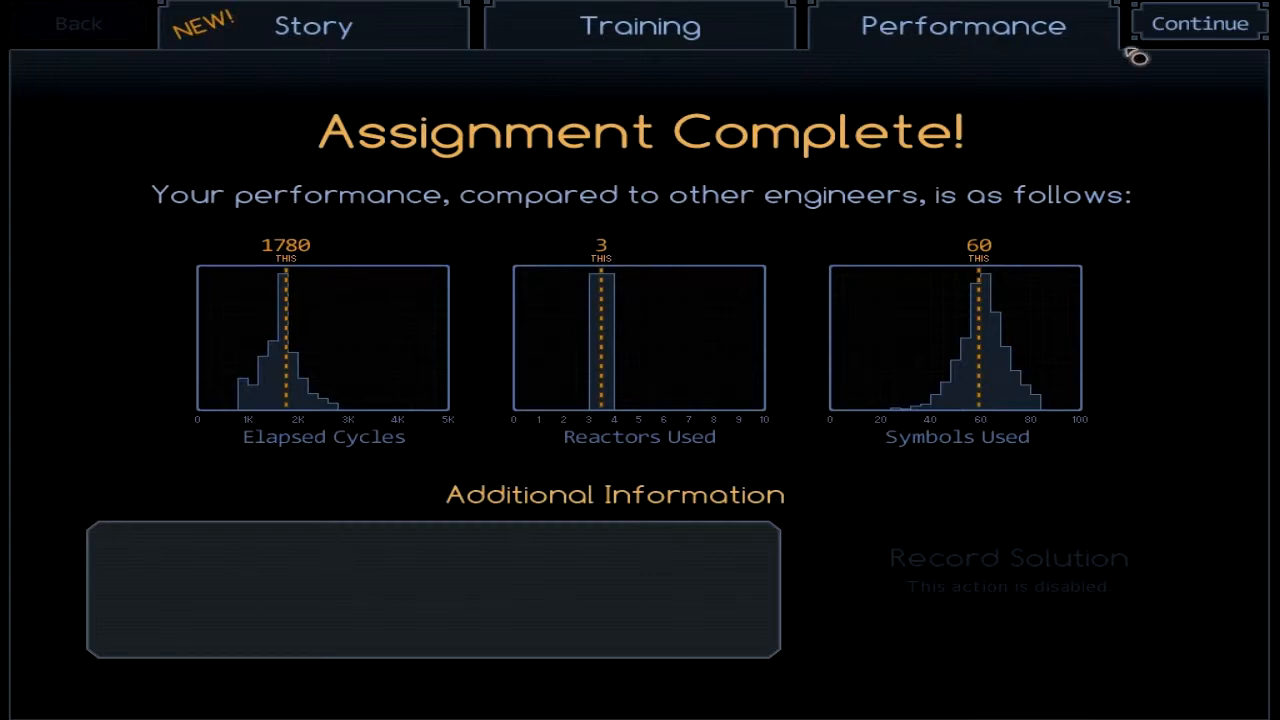
Dismiss the results screen and start the Nothing Works assignment on Danopth.
{"action": "left_click", "coordinate": [1196, 24]}
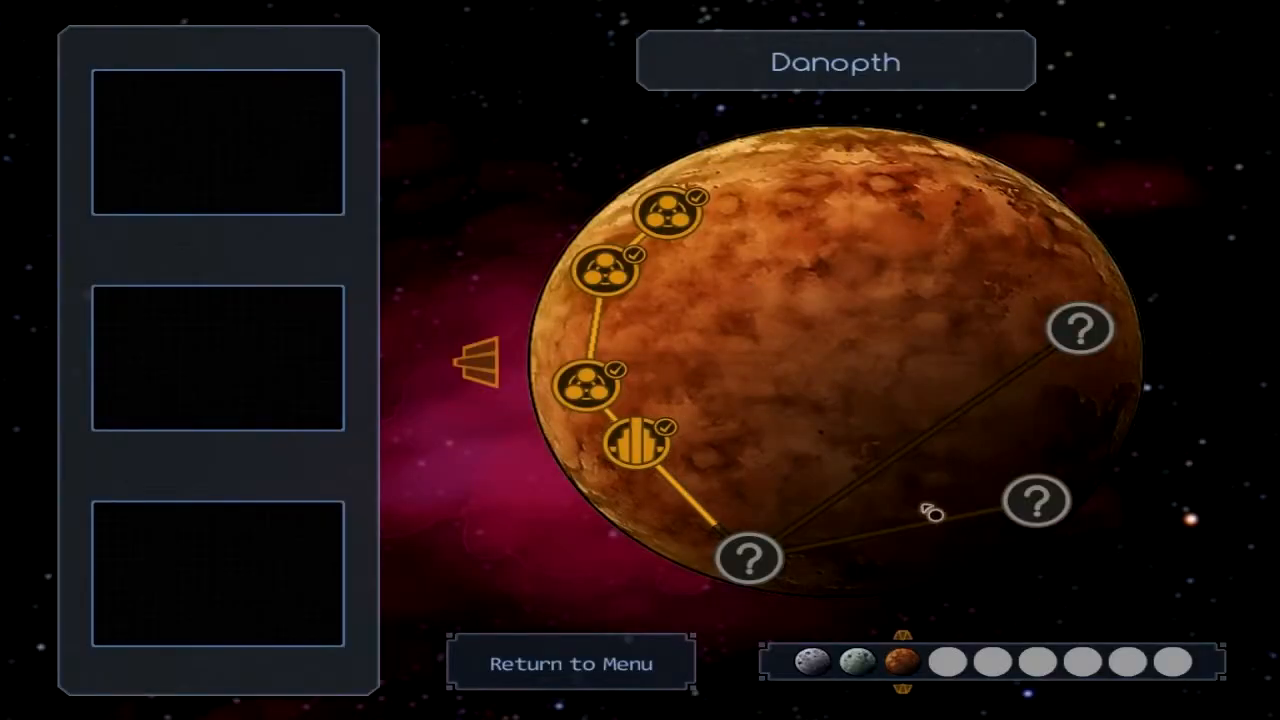
{"action": "left_click", "coordinate": [744, 556]}
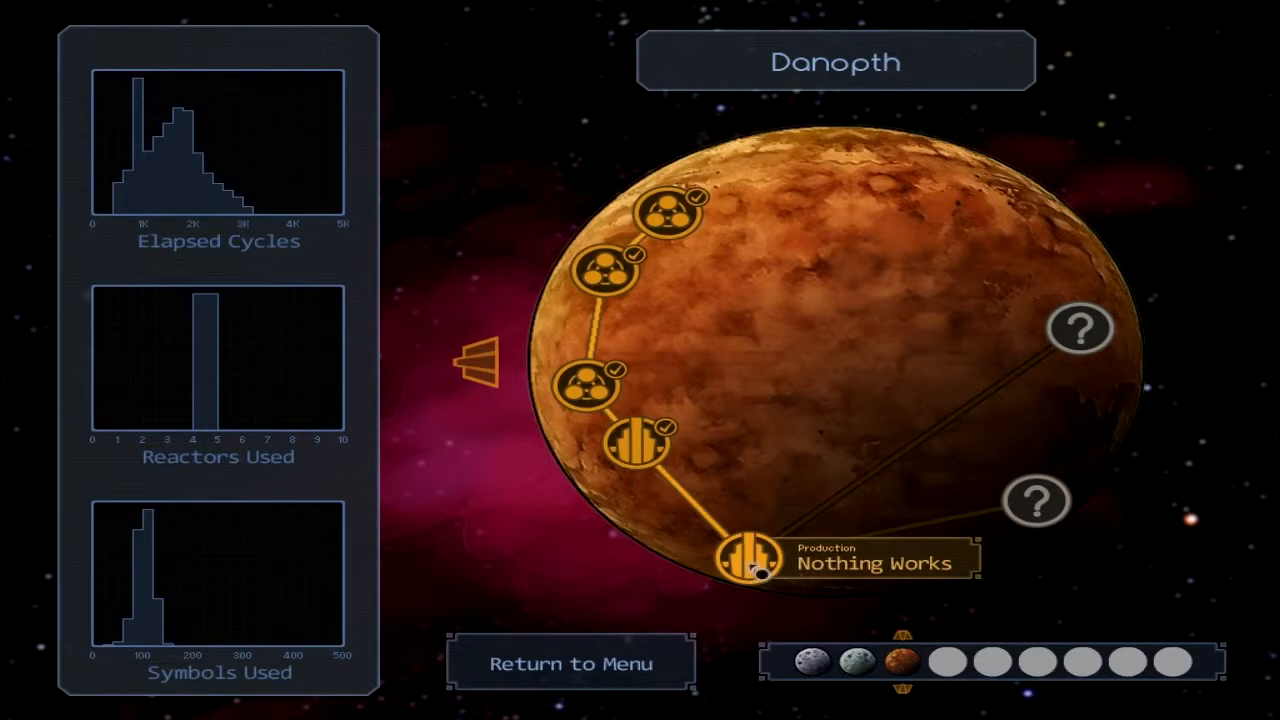
{"action": "left_click", "coordinate": [740, 558]}
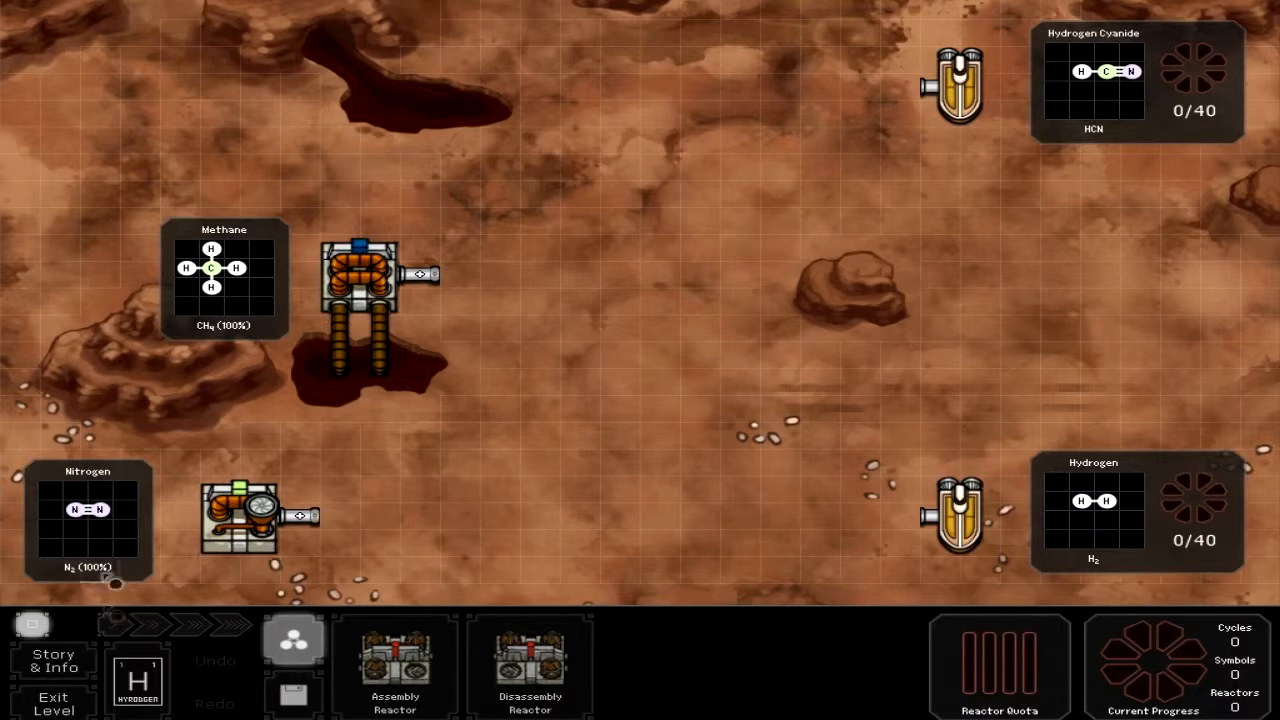
{"action": "mouse_move", "coordinate": [282, 376]}
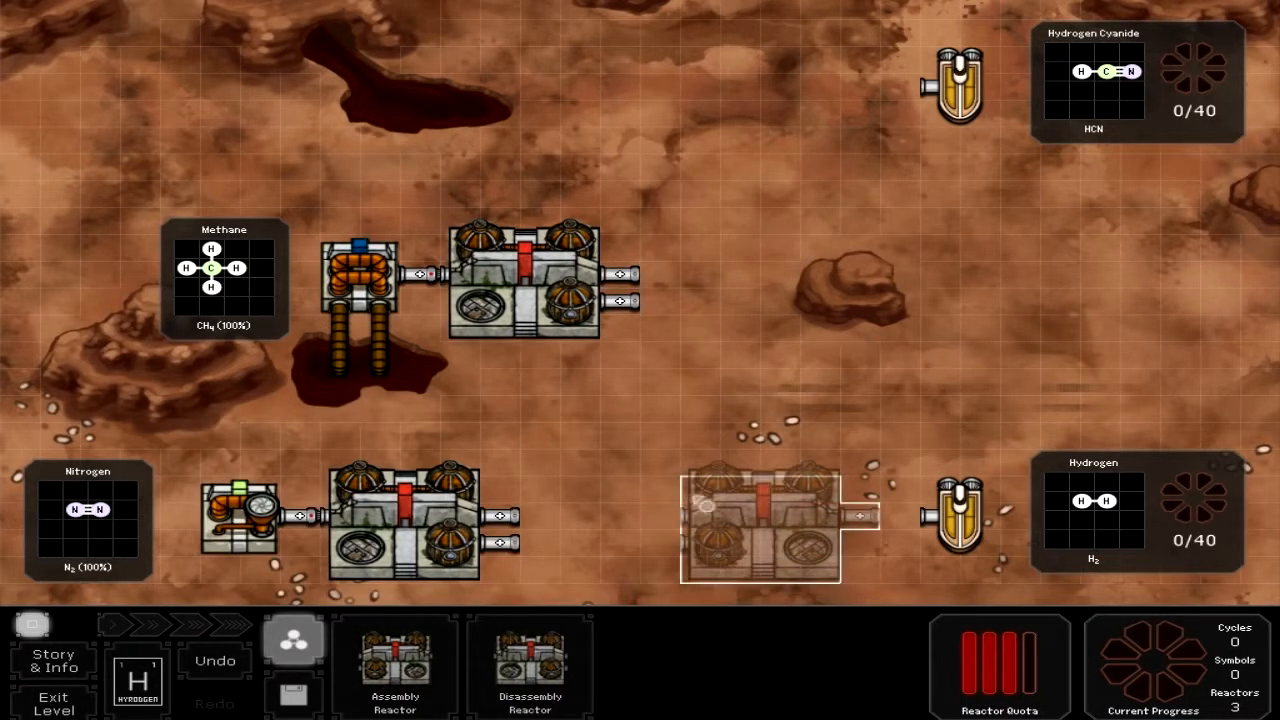
Set down a reactor beside the Hydrogen output, completing four reactors by the inputs and outputs.
{"action": "left_click", "coordinate": [760, 528]}
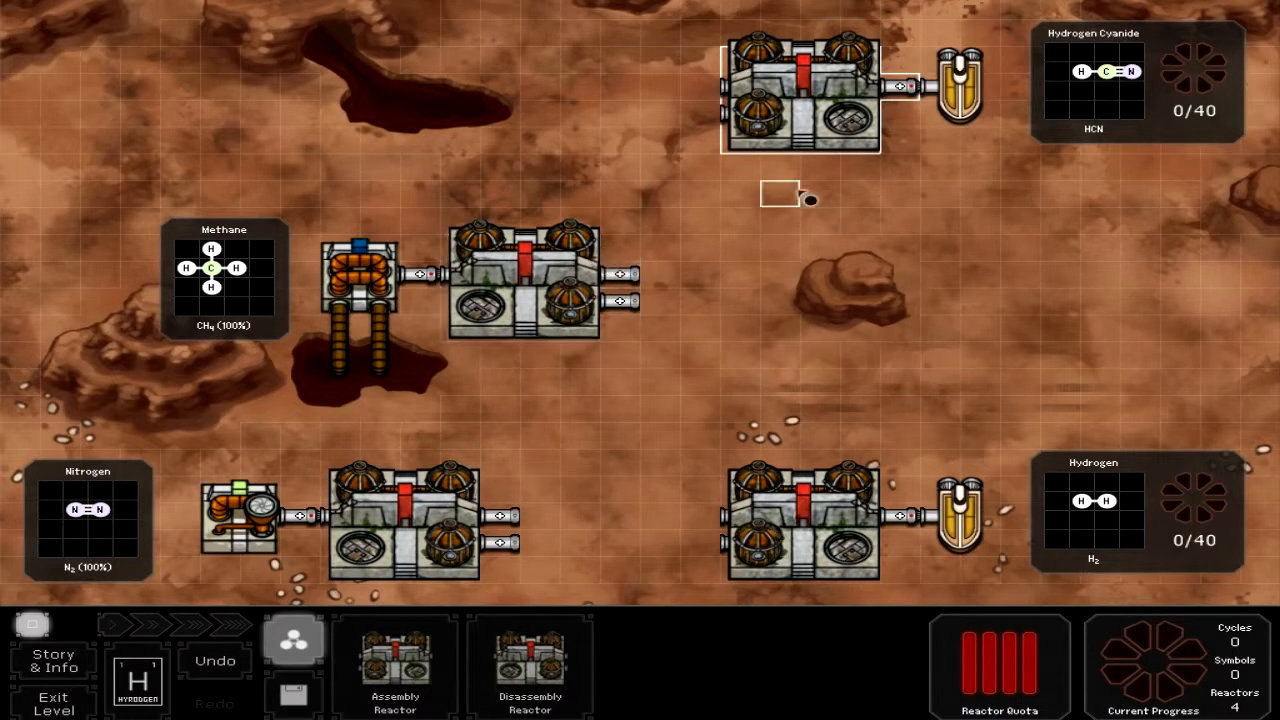
{"action": "mouse_move", "coordinate": [1020, 144]}
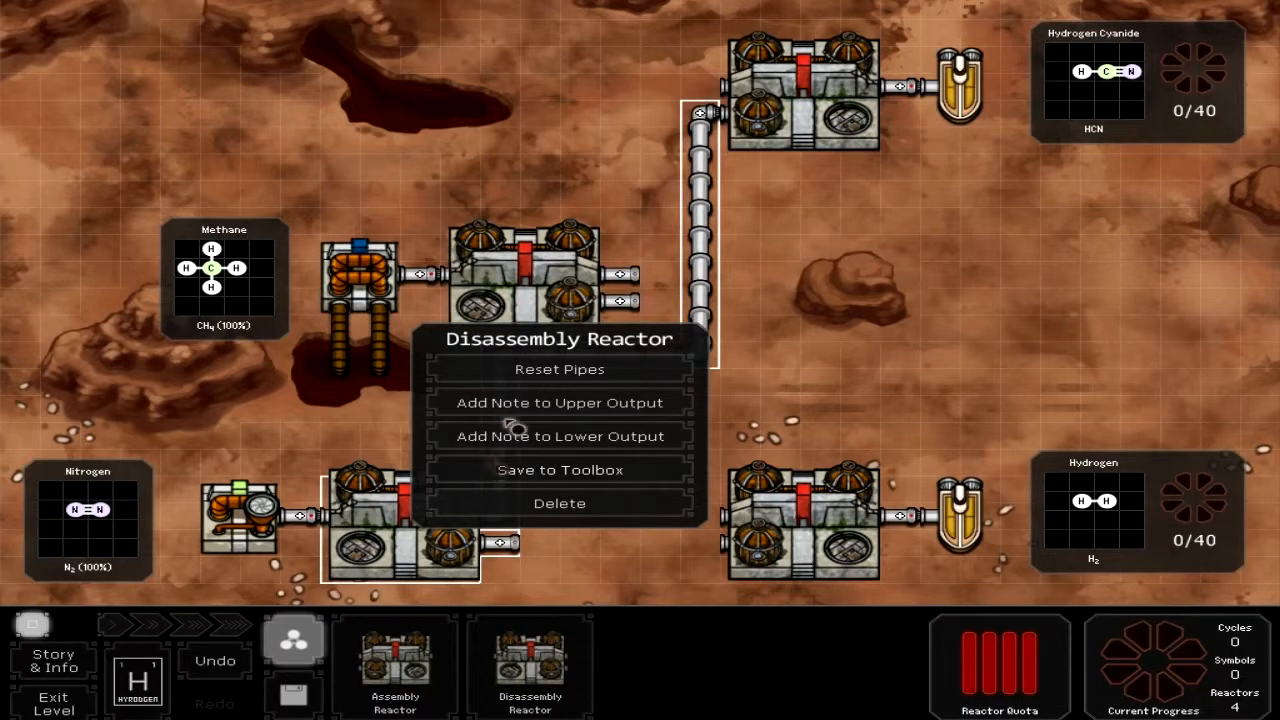
{"action": "mouse_move", "coordinate": [530, 410]}
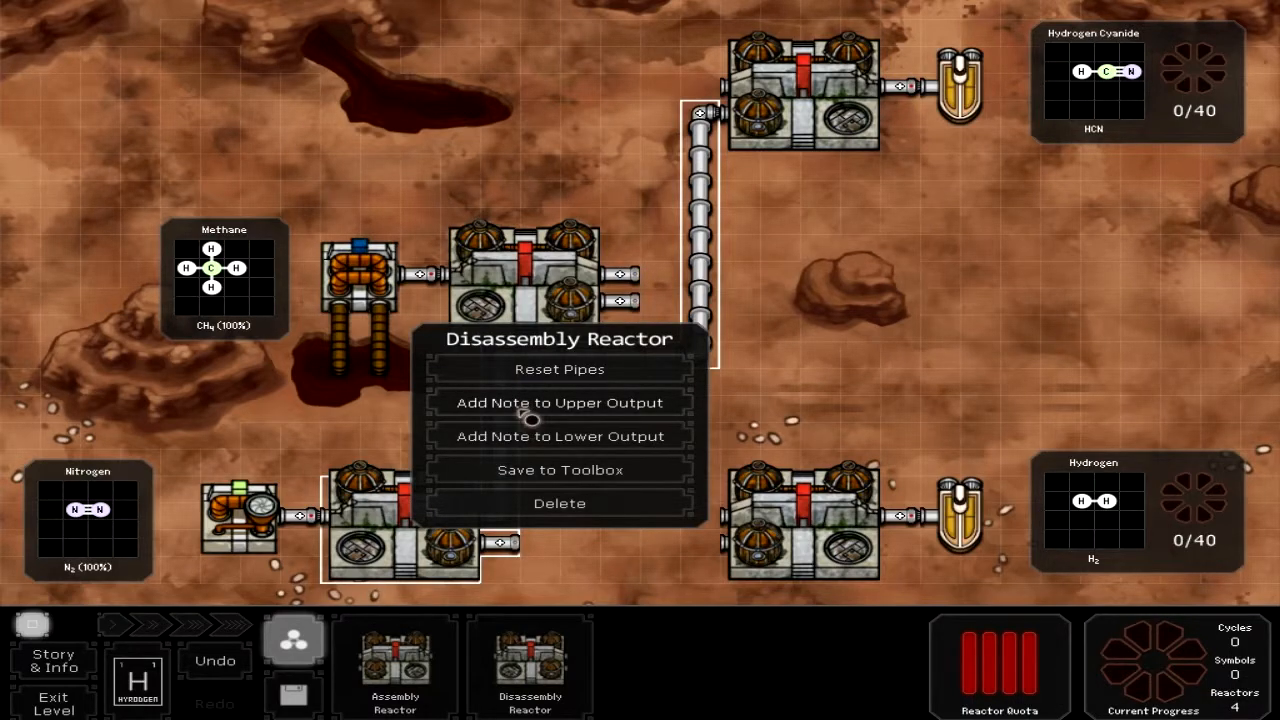
Label the disassembly reactor's upper output with a Nitrogen note.
{"action": "left_click", "coordinate": [560, 402]}
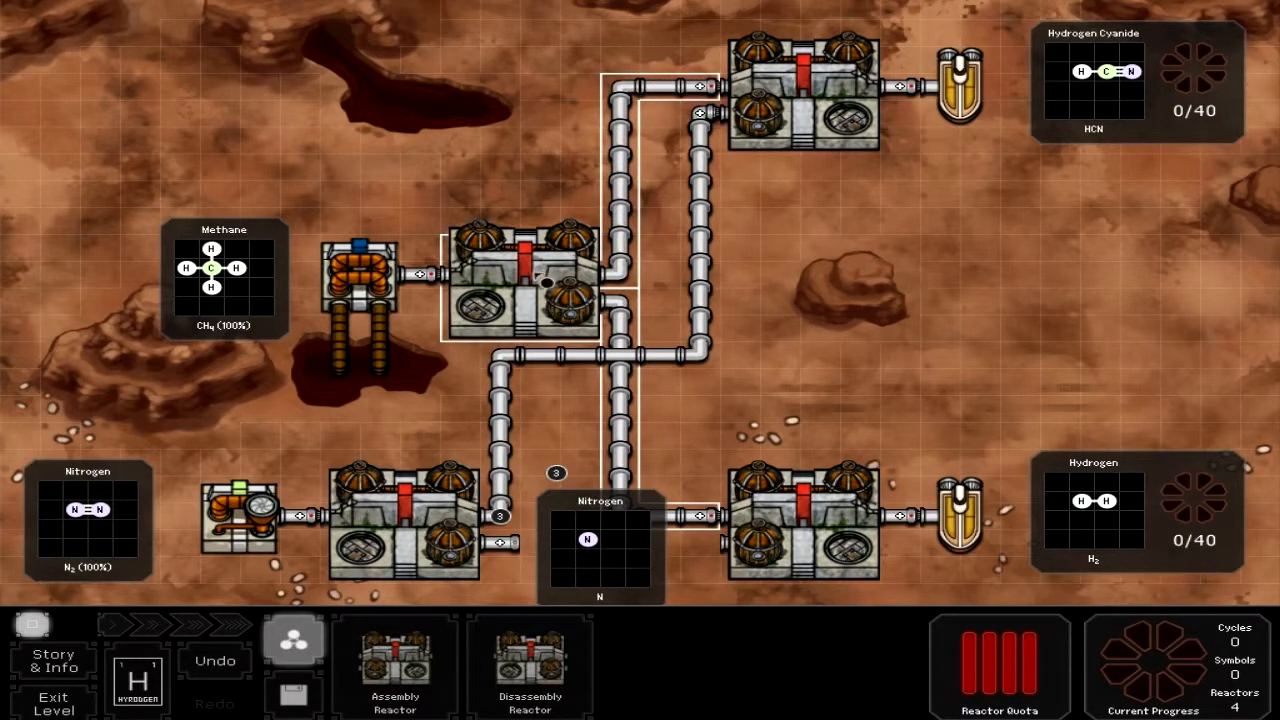
Label the methane reactor's upper output Methine Radical (CH).
{"action": "right_click", "coordinate": [520, 284]}
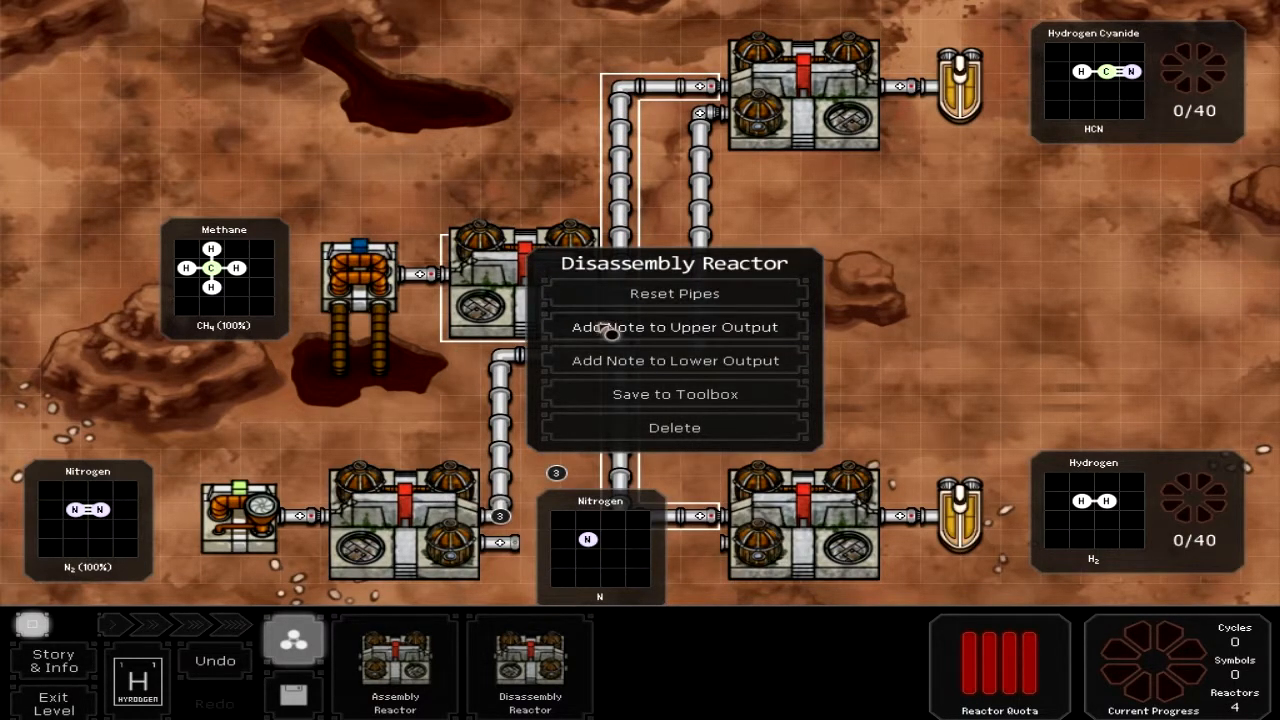
{"action": "left_click", "coordinate": [674, 328]}
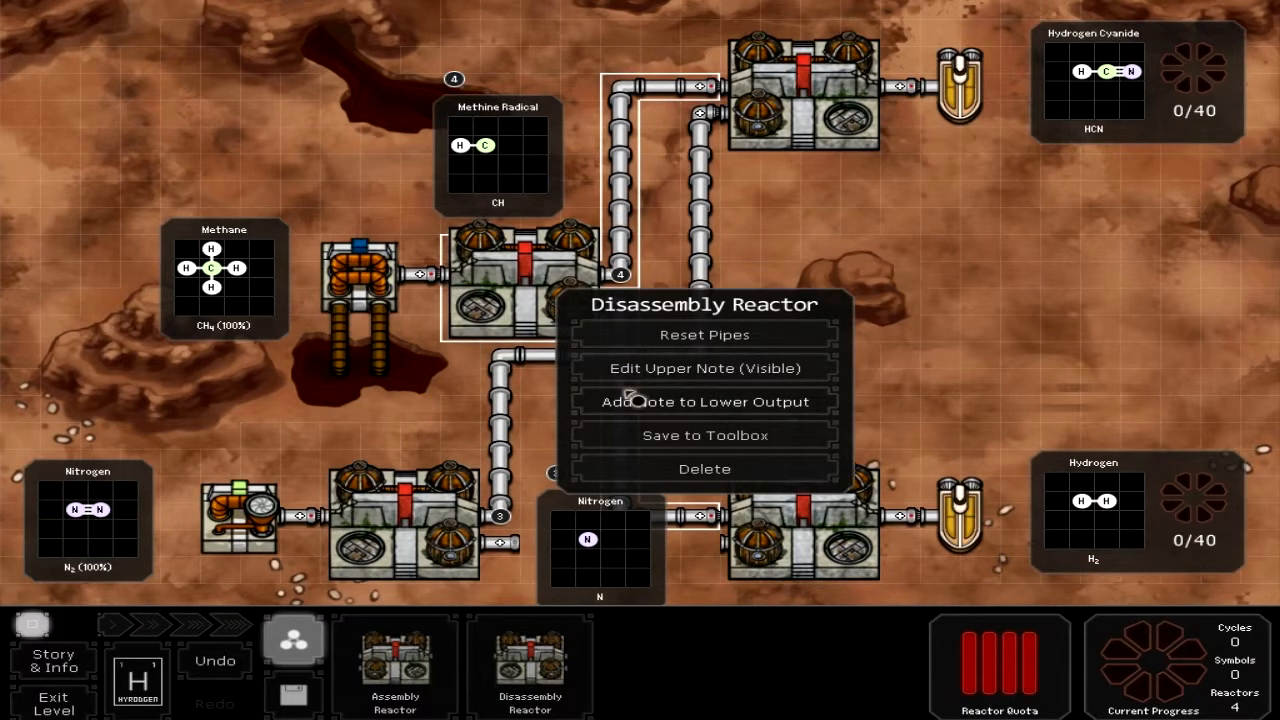
{"action": "left_click", "coordinate": [704, 400]}
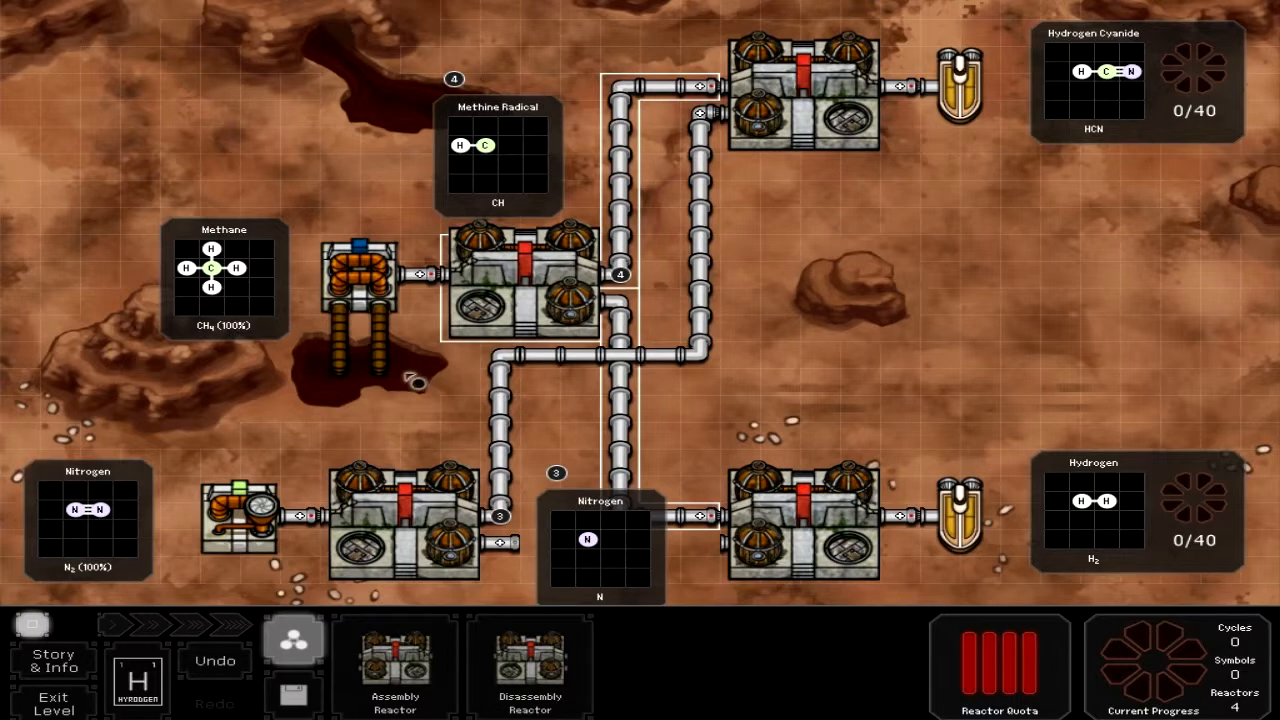
Label the methane reactor's lower output Hydrogen (H) and position the note beside its output.
{"action": "right_click", "coordinate": [520, 280]}
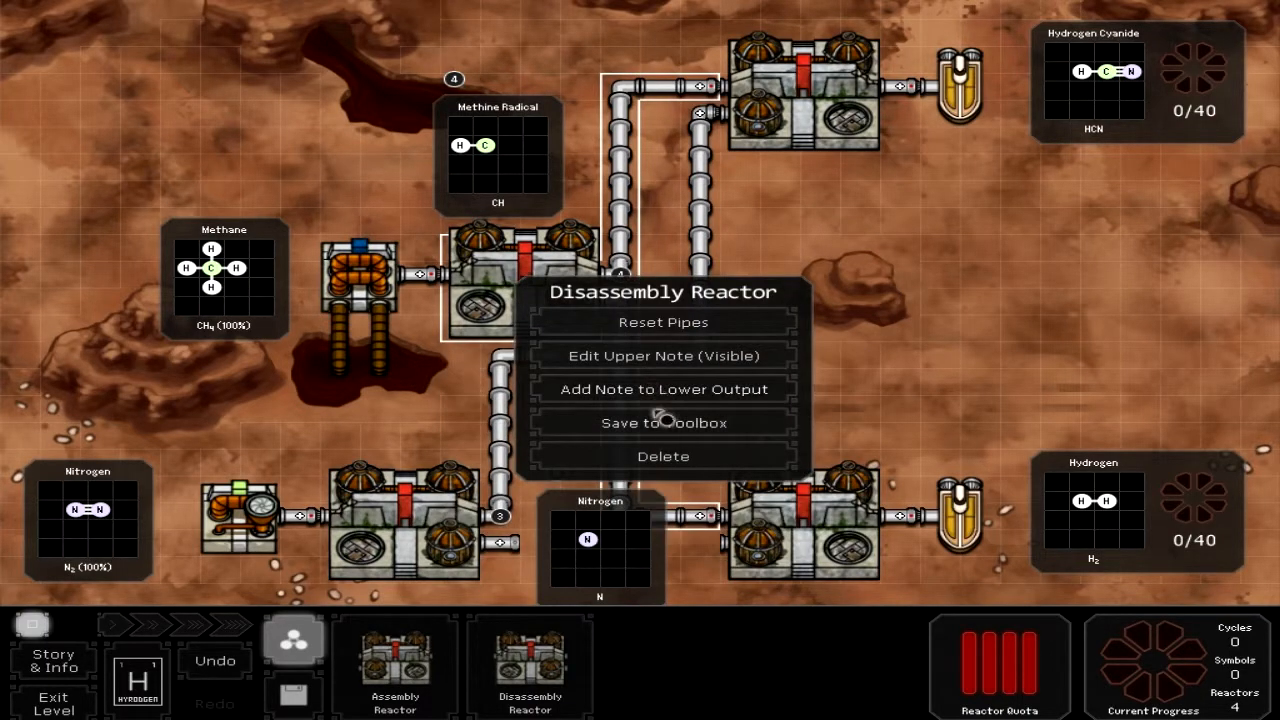
{"action": "left_click", "coordinate": [664, 388]}
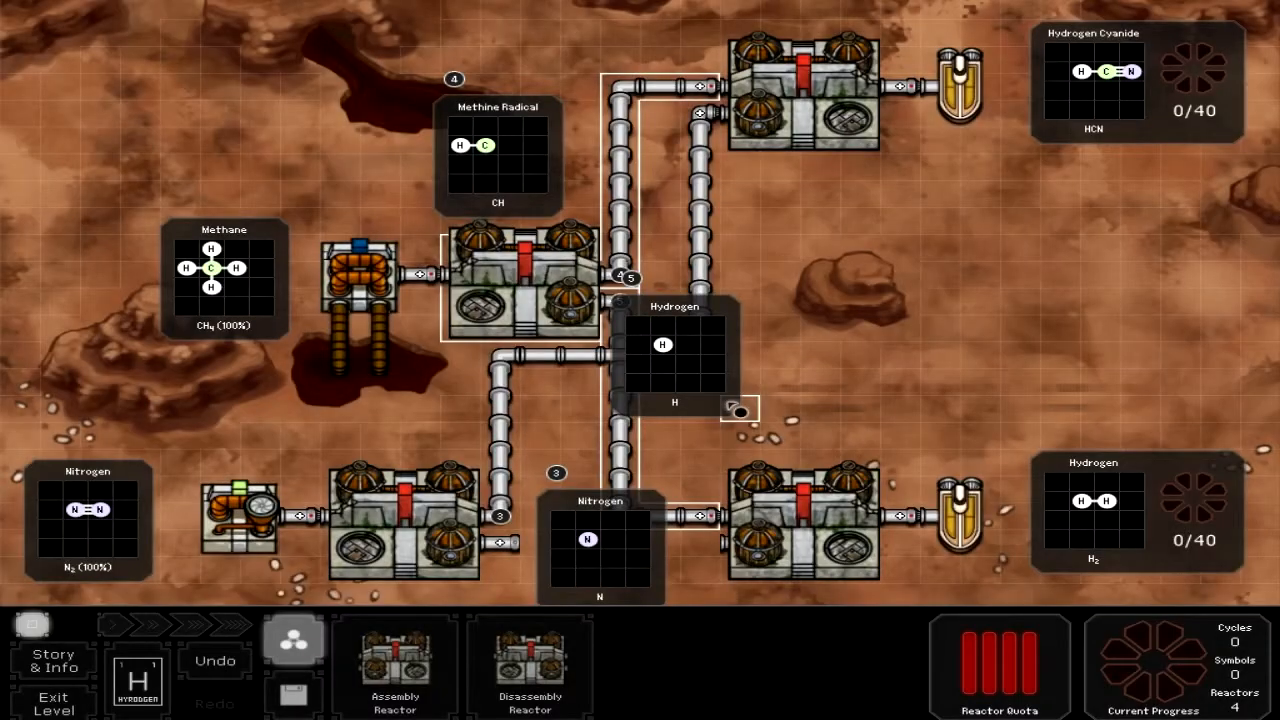
{"action": "left_click_drag", "start_coordinate": [676, 350], "coordinate": [816, 364]}
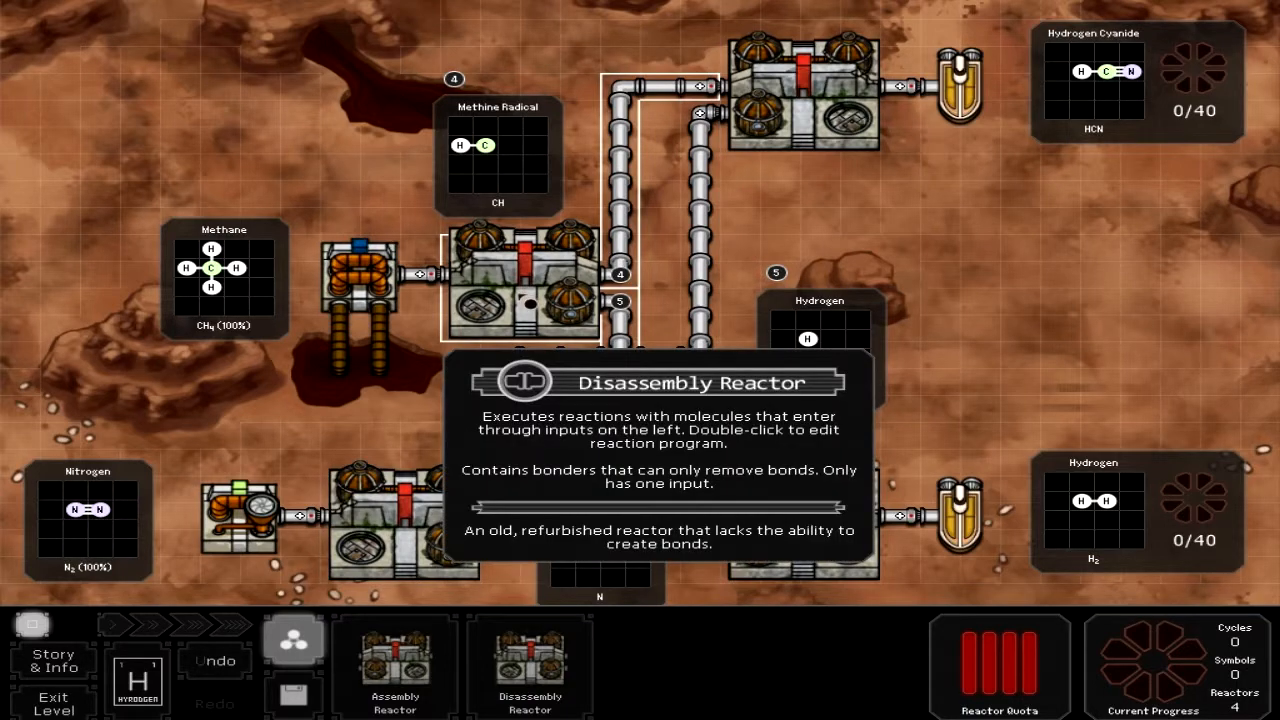
Enter the nitrogen reactor, set the blue start direction and place a red grab-drop on the path.
{"action": "double_click", "coordinate": [520, 290]}
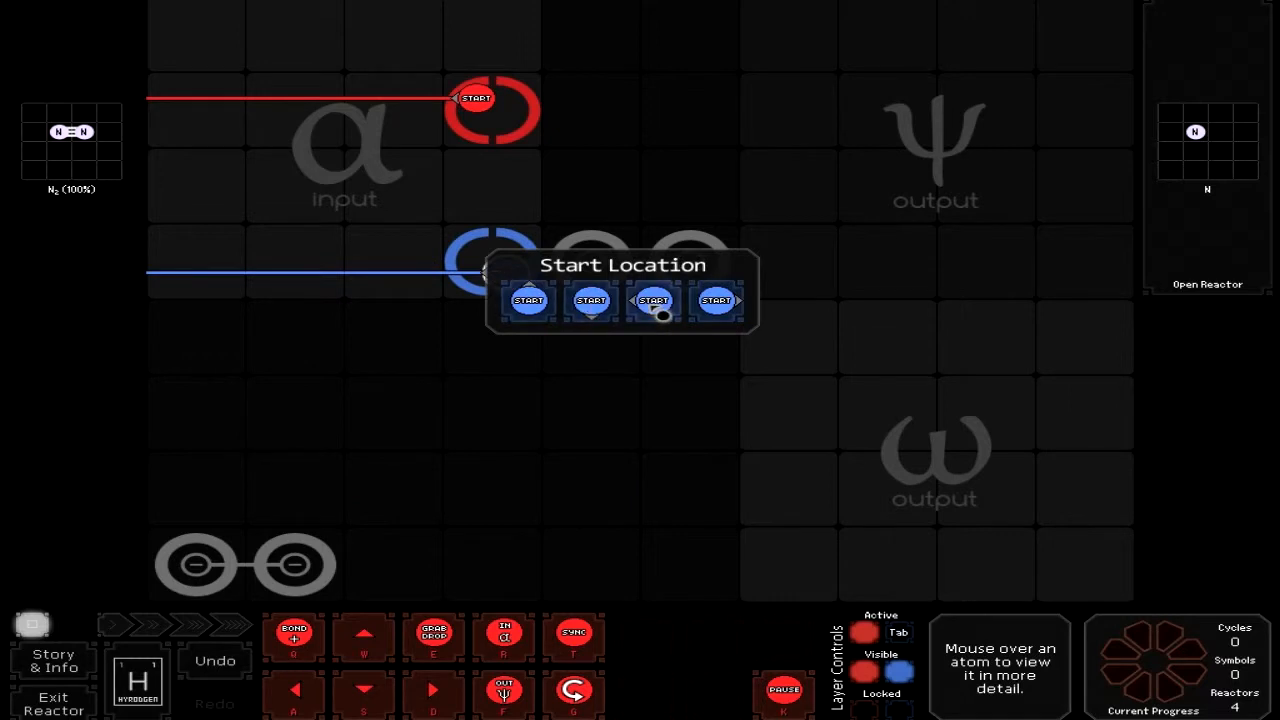
{"action": "left_click", "coordinate": [528, 300]}
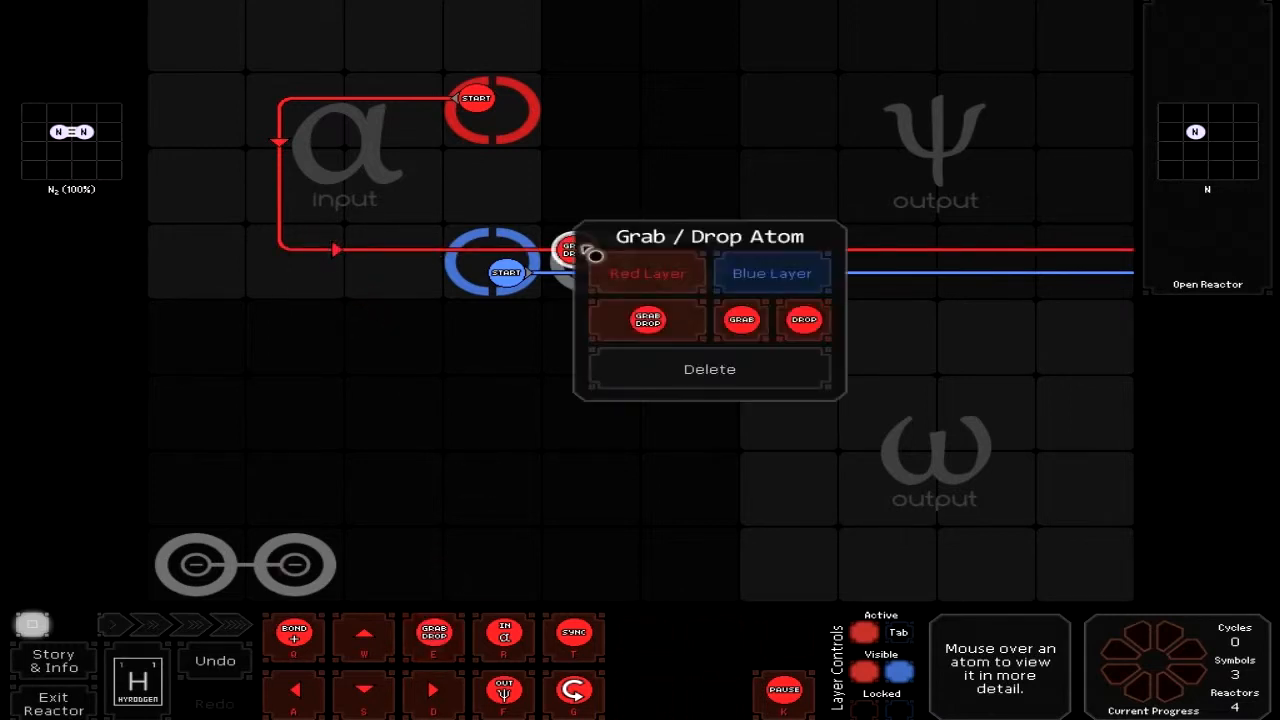
{"action": "left_click", "coordinate": [804, 320]}
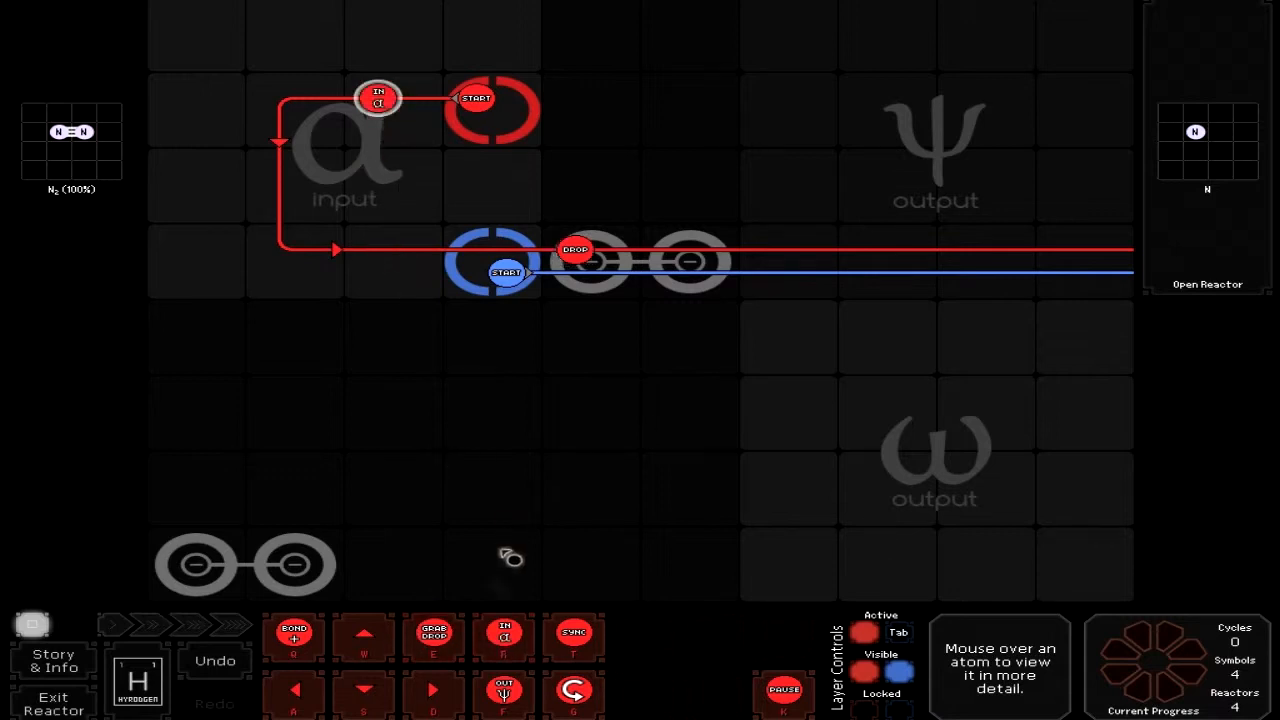
{"action": "mouse_move", "coordinate": [432, 636]}
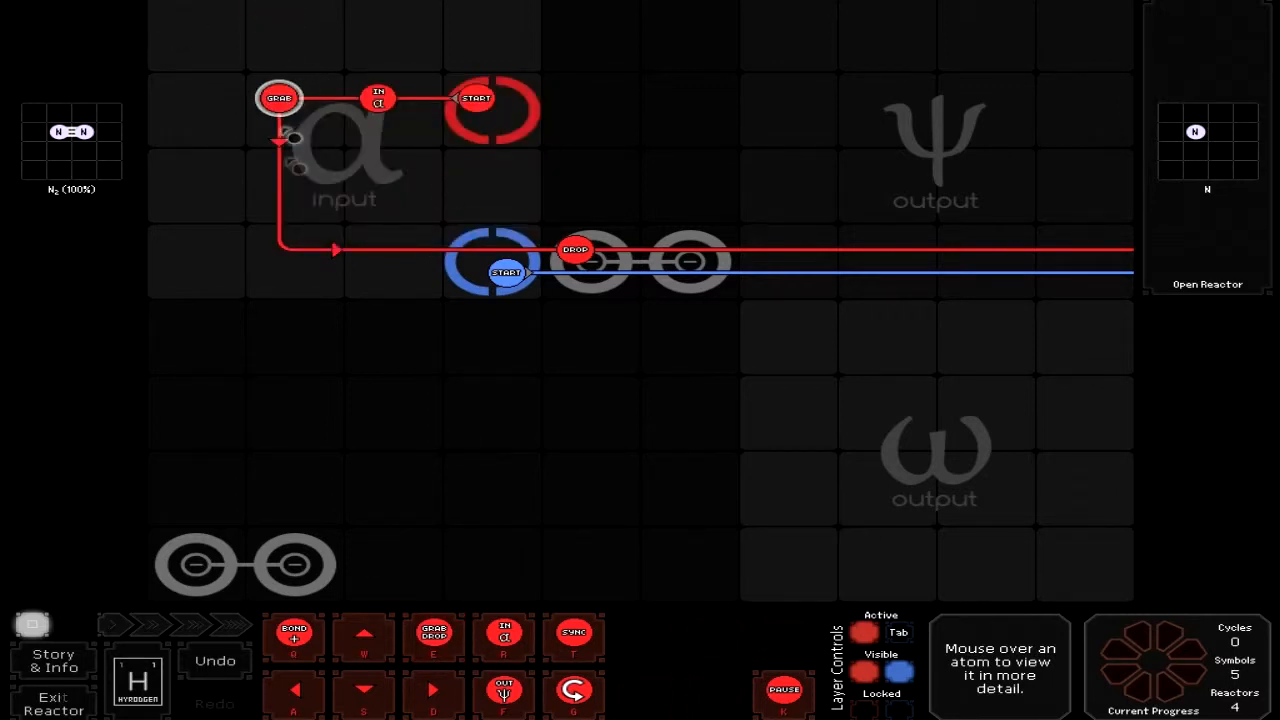
{"action": "mouse_move", "coordinate": [370, 330]}
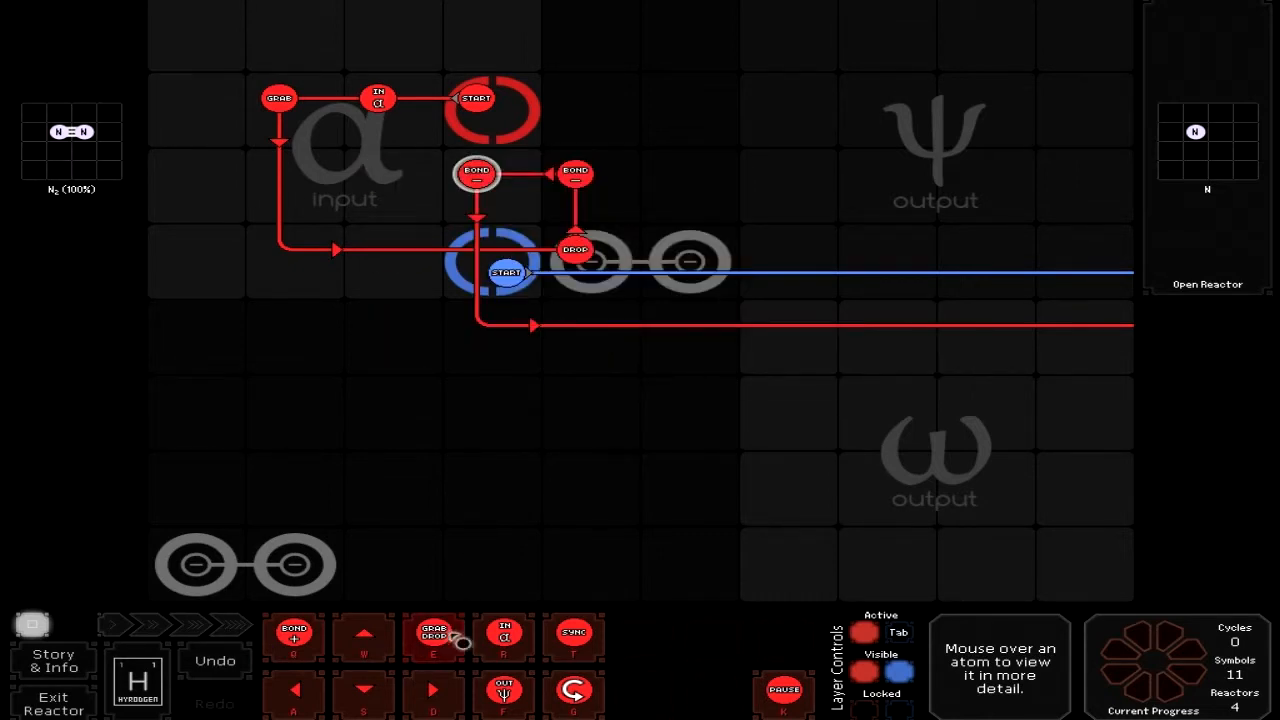
Add a red instruction with its grab-drop behaviour and set the blue waldo's grab-drop.
{"action": "left_click", "coordinate": [476, 324]}
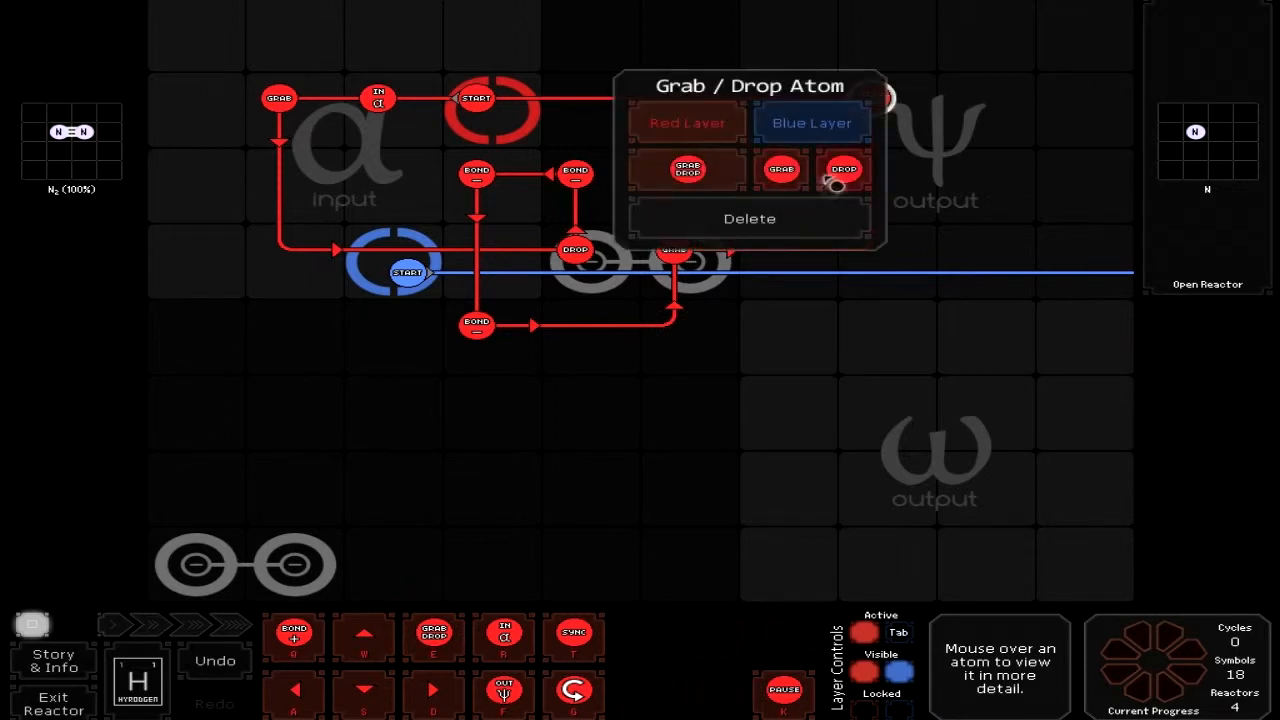
{"action": "left_click", "coordinate": [844, 168]}
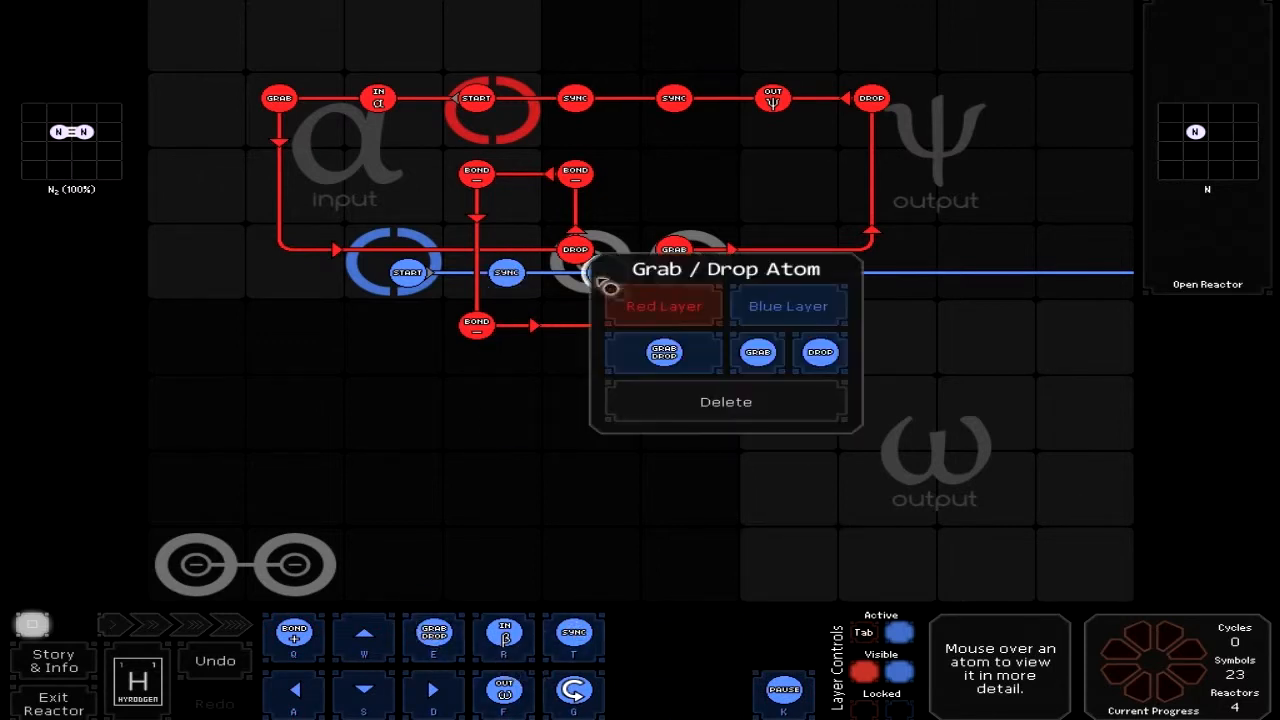
{"action": "left_click", "coordinate": [756, 352]}
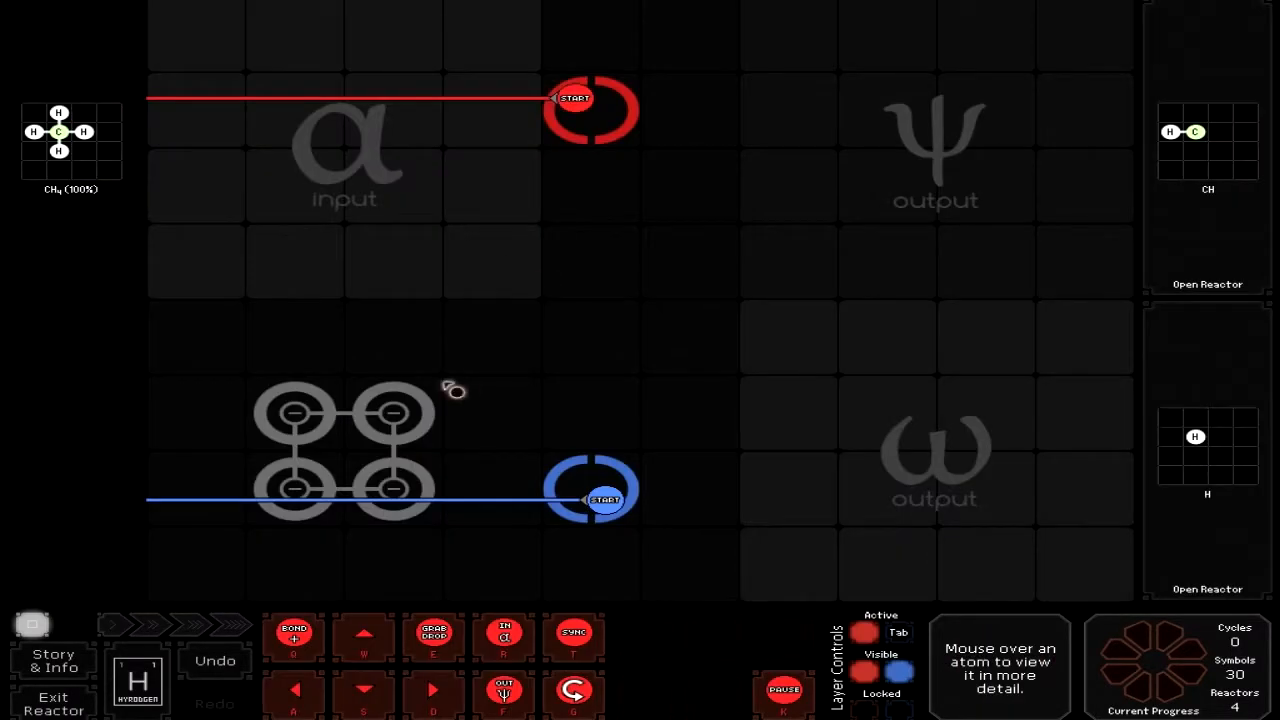
{"action": "mouse_move", "coordinate": [340, 180]}
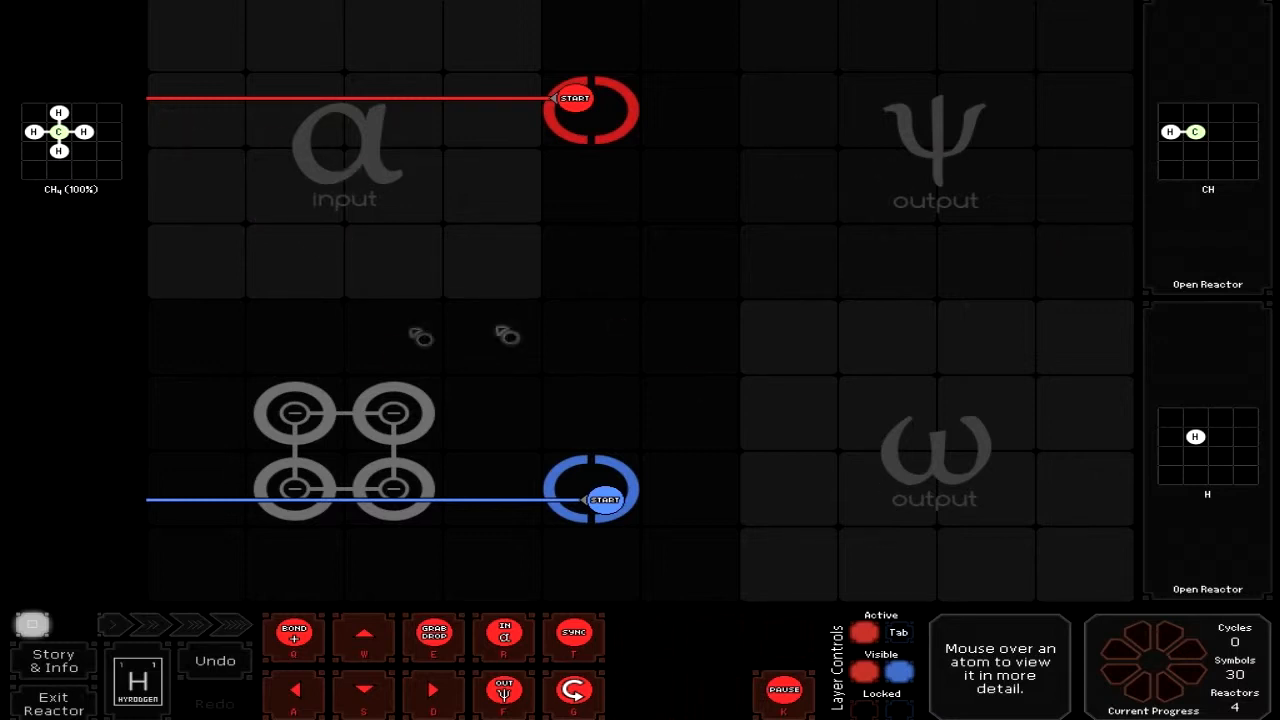
{"action": "mouse_move", "coordinate": [312, 392]}
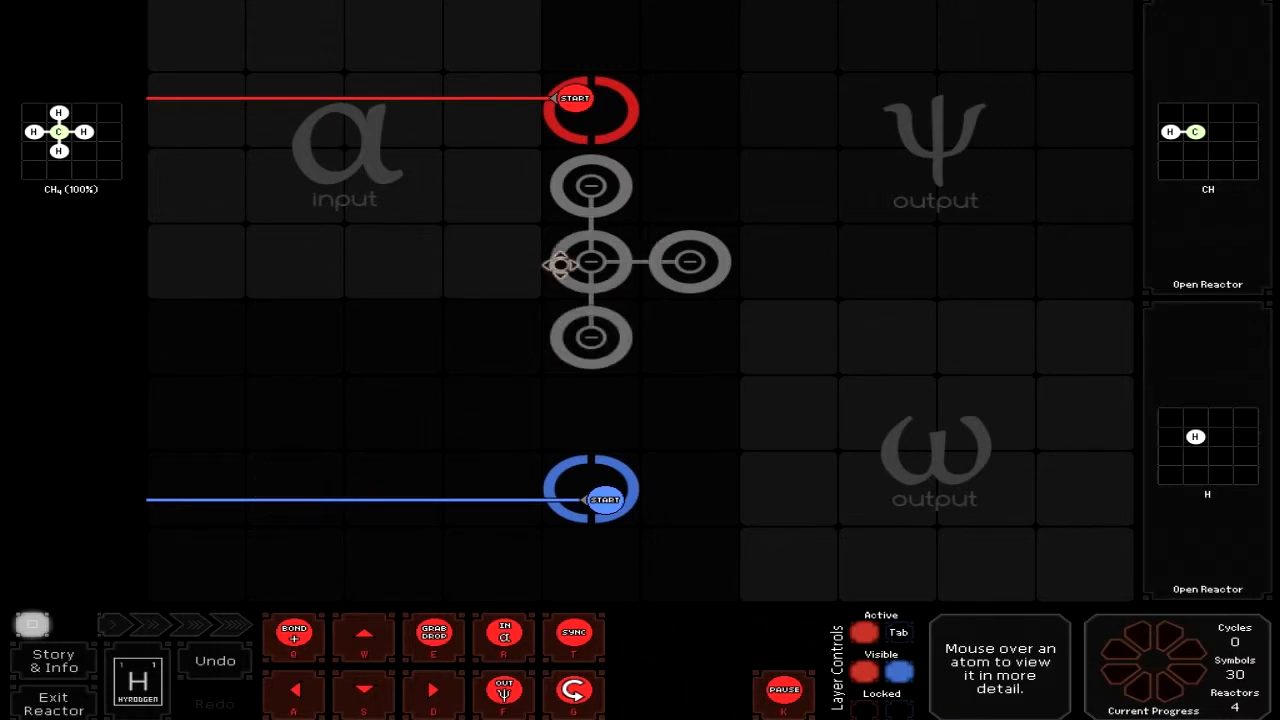
{"action": "mouse_move", "coordinate": [590, 338]}
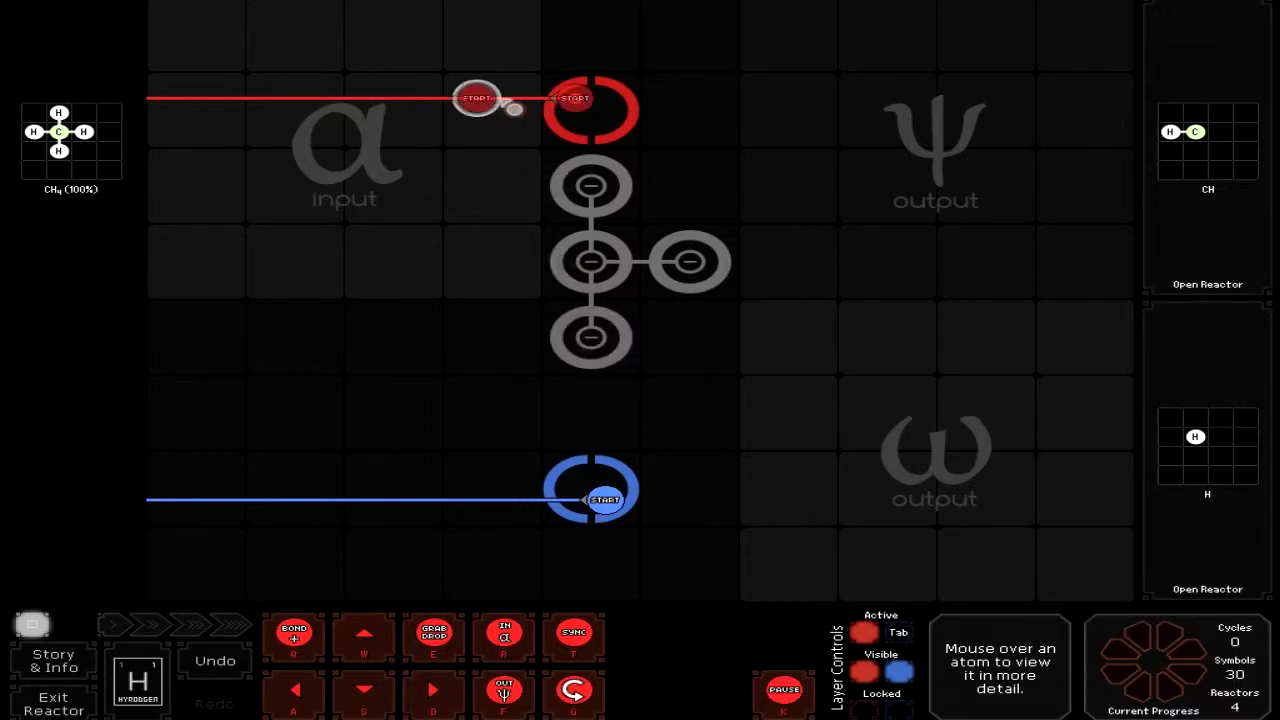
{"action": "left_click_drag", "start_coordinate": [590, 110], "coordinate": [376, 98]}
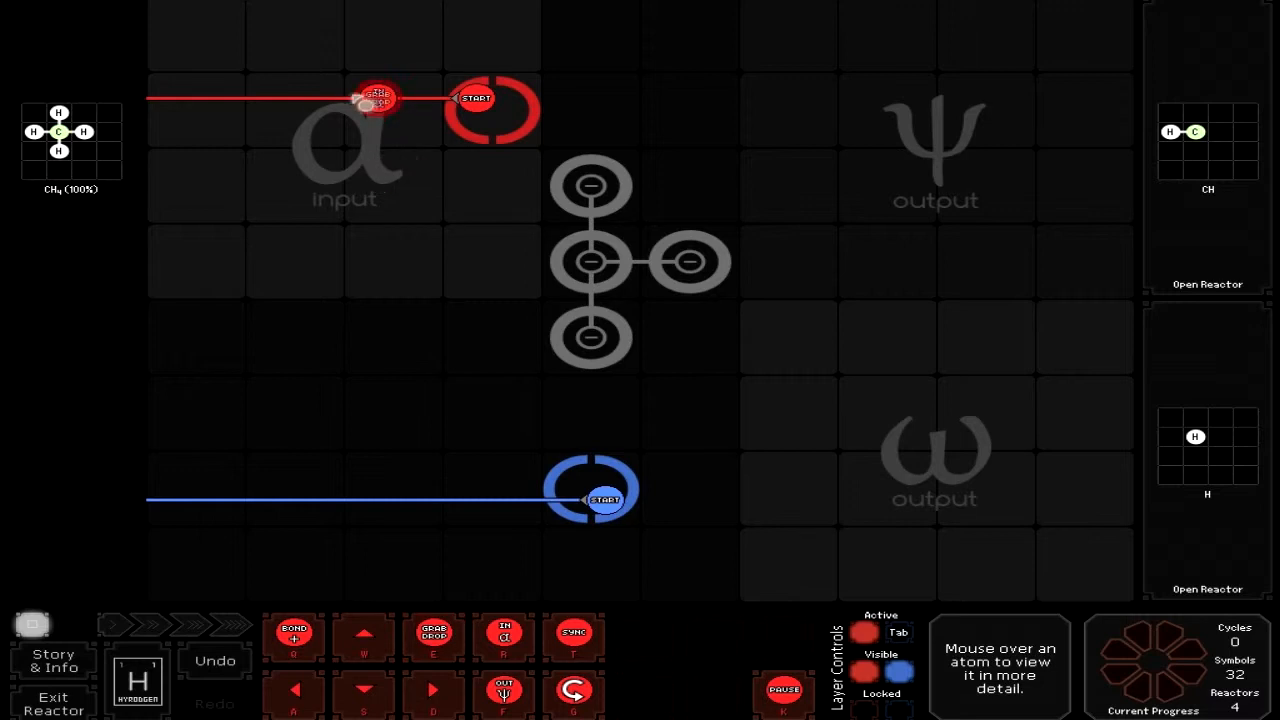
{"action": "left_click", "coordinate": [378, 96]}
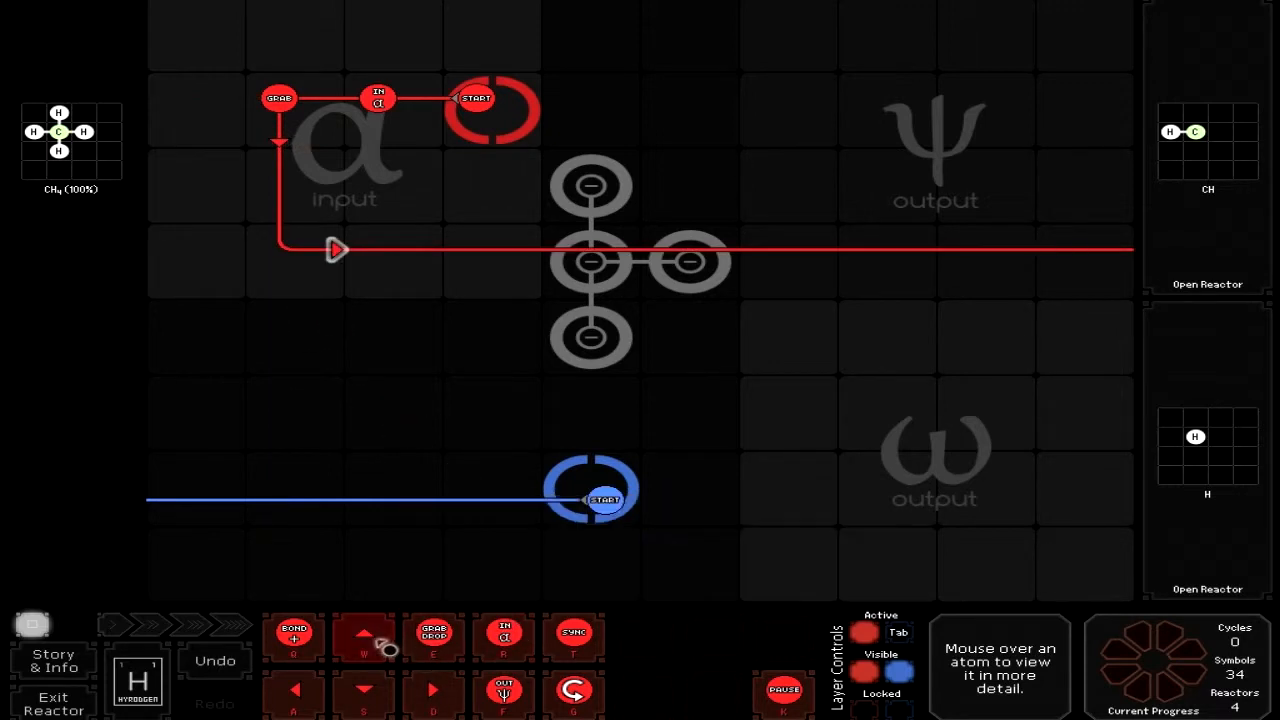
{"action": "mouse_move", "coordinate": [432, 636]}
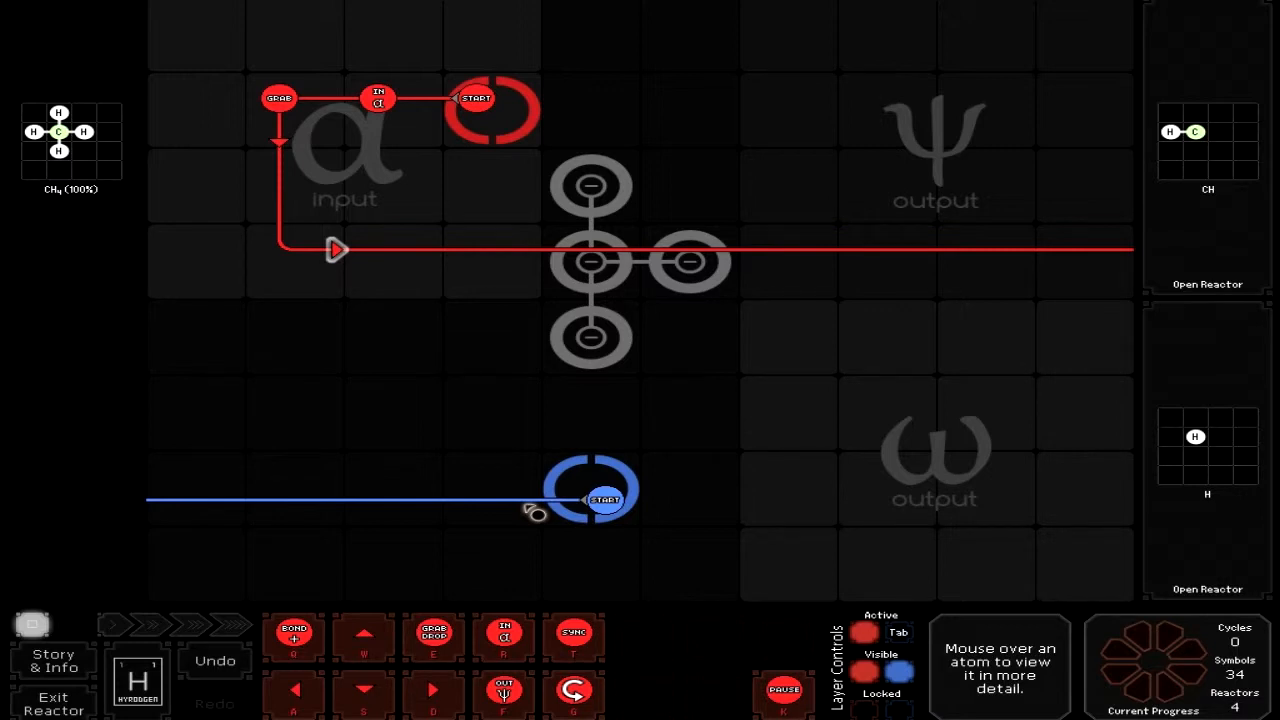
{"action": "mouse_move", "coordinate": [388, 284]}
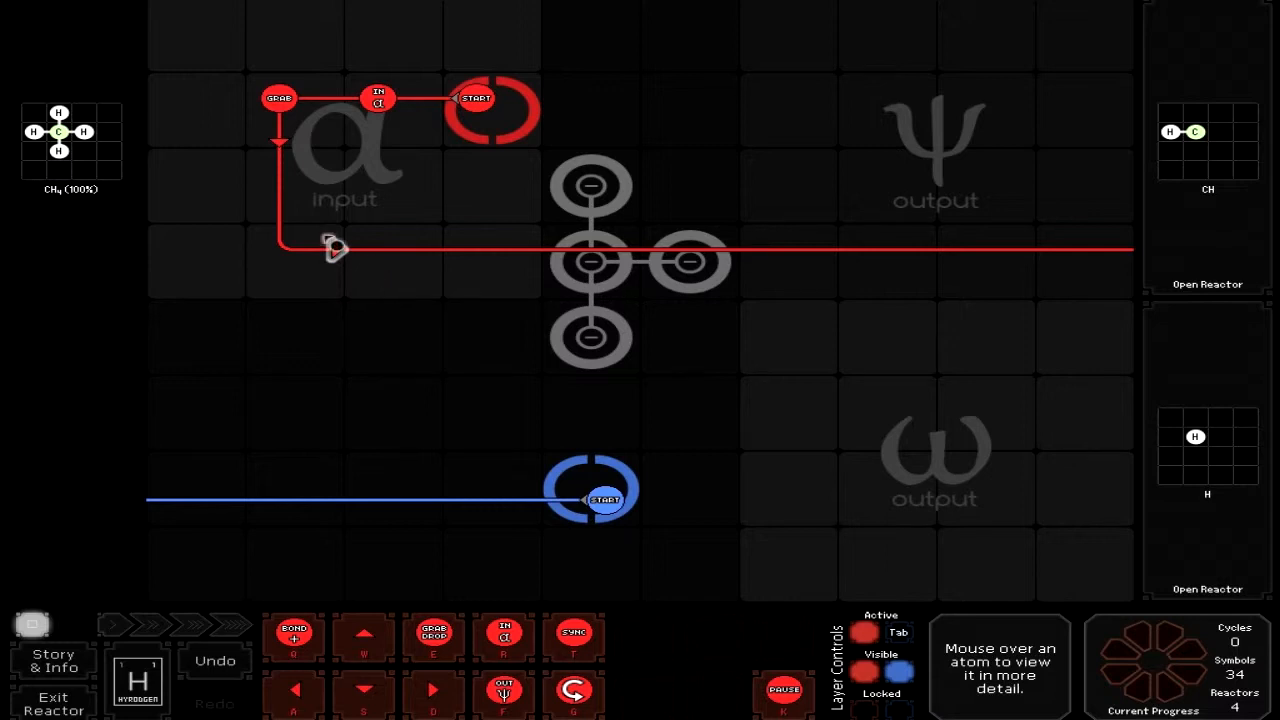
{"action": "mouse_move", "coordinate": [340, 250]}
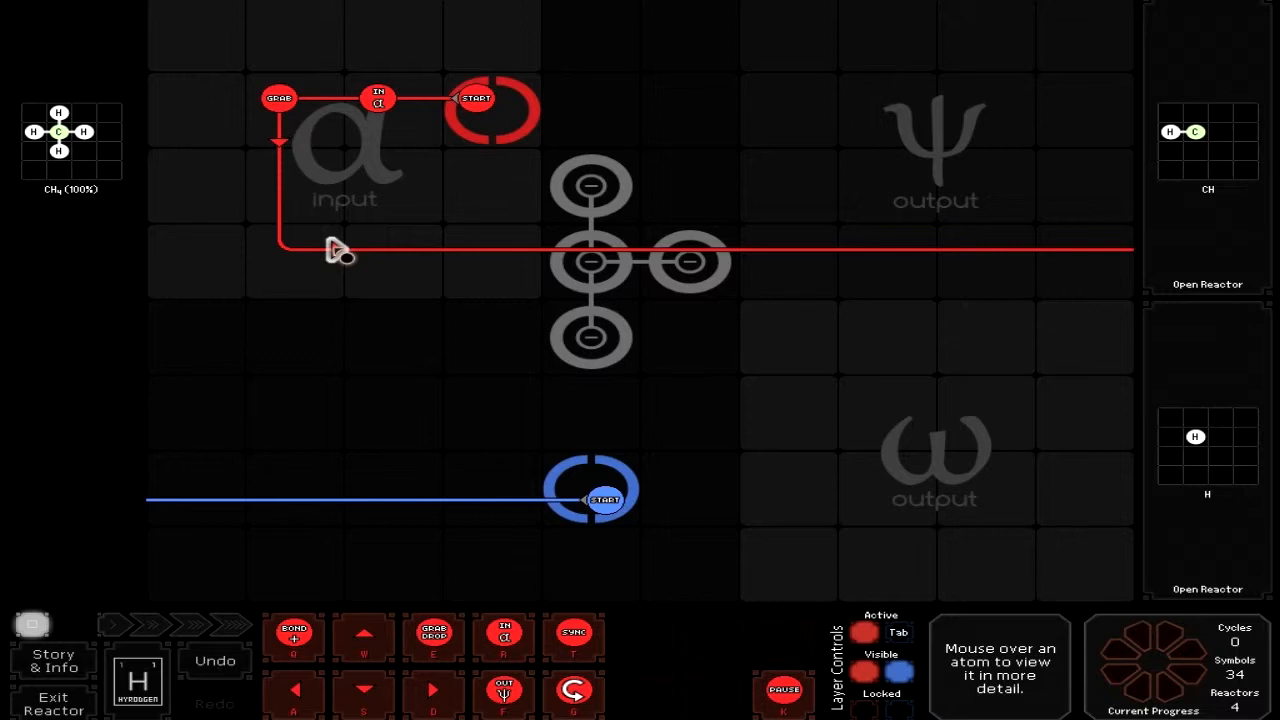
Reroute the red waldo down, up the right, back through the bonders and along the top row.
{"action": "left_click_drag", "start_coordinate": [340, 250], "coordinate": [336, 402]}
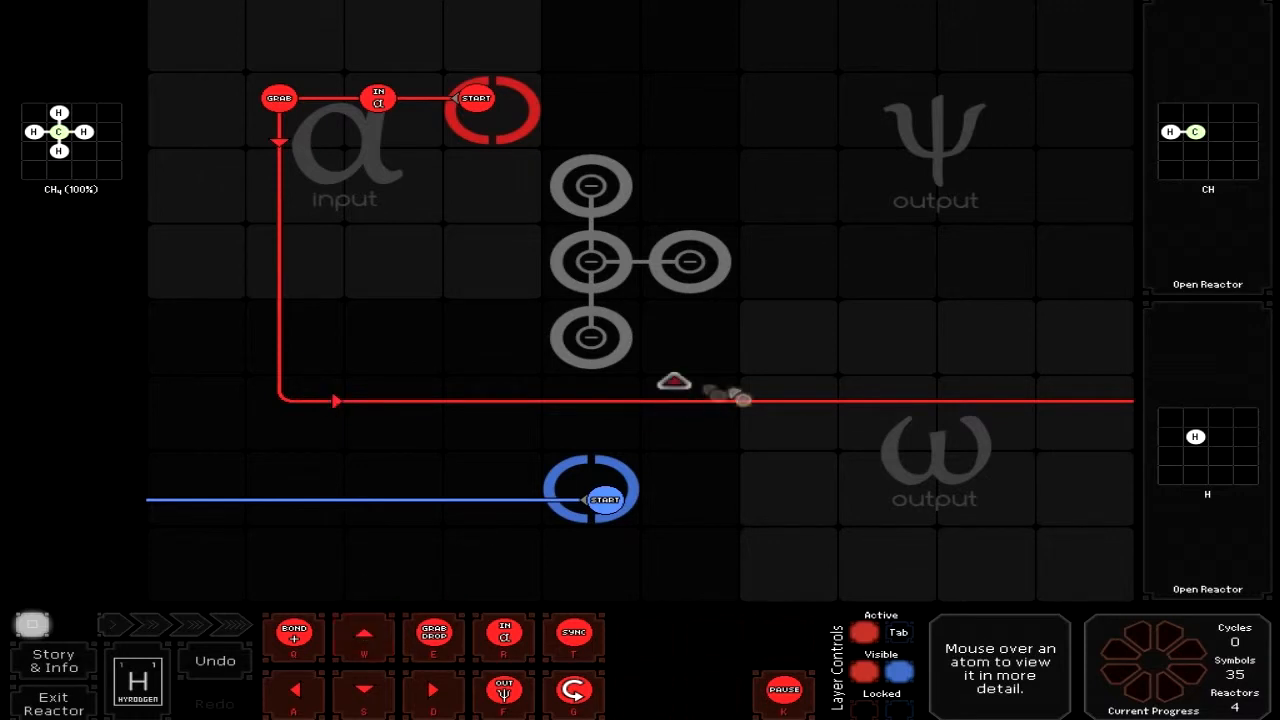
{"action": "left_click", "coordinate": [776, 384]}
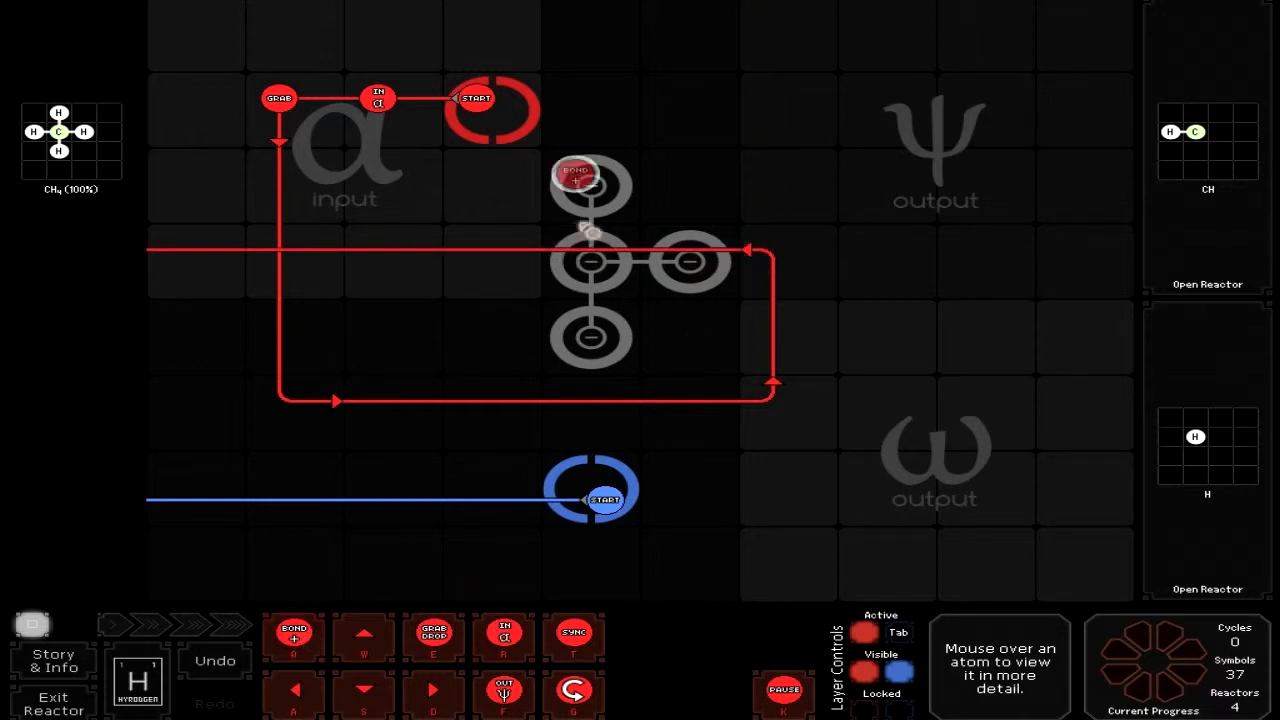
{"action": "left_click_drag", "start_coordinate": [576, 176], "coordinate": [576, 248]}
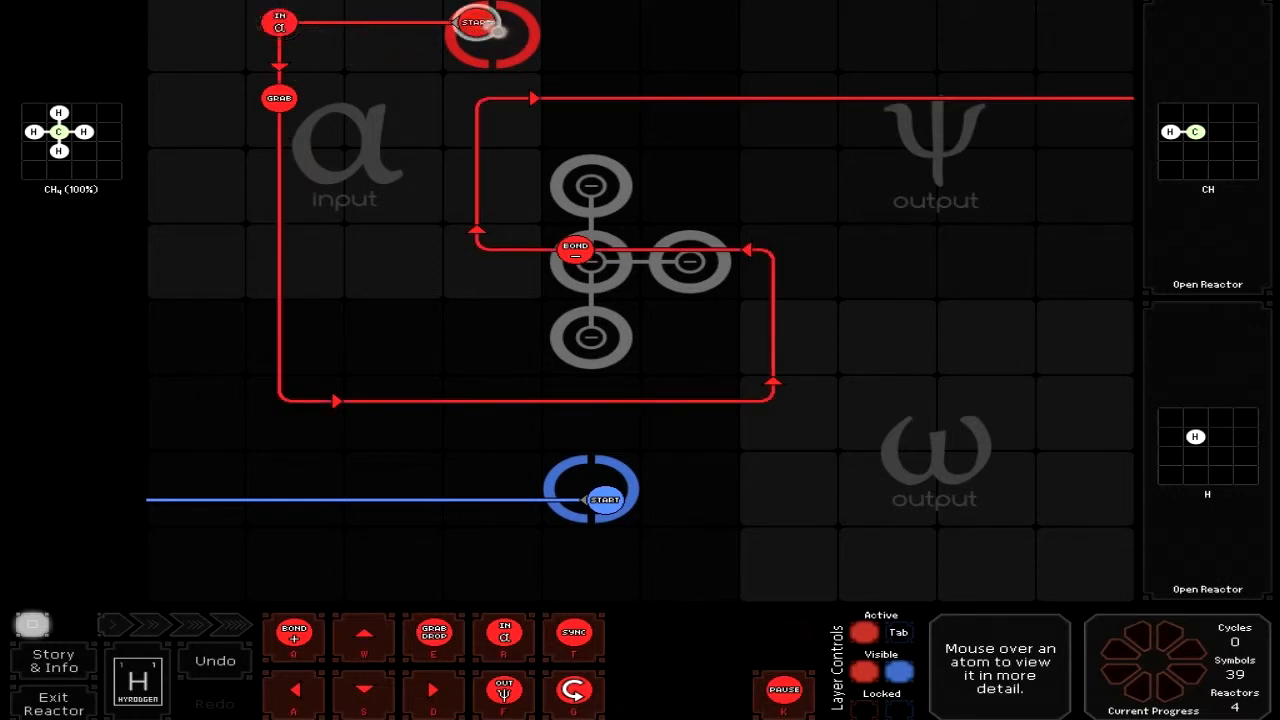
{"action": "left_click_drag", "start_coordinate": [490, 22], "coordinate": [376, 22]}
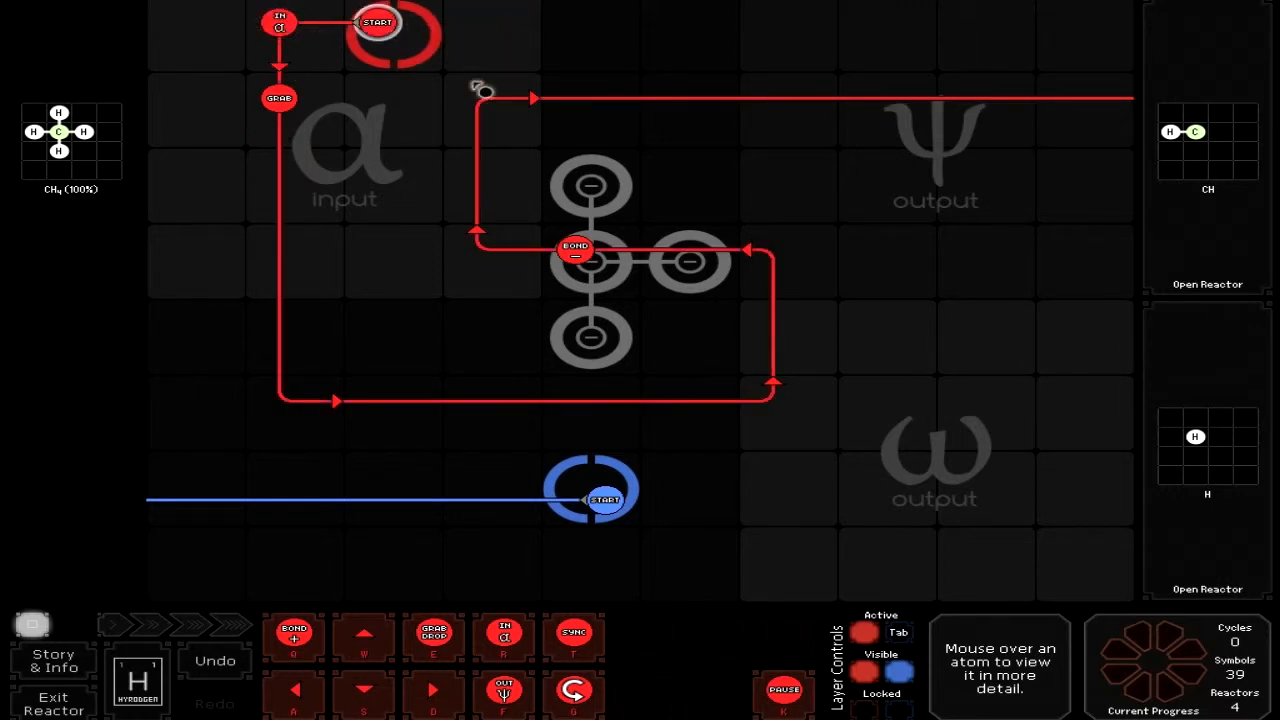
{"action": "mouse_move", "coordinate": [690, 168]}
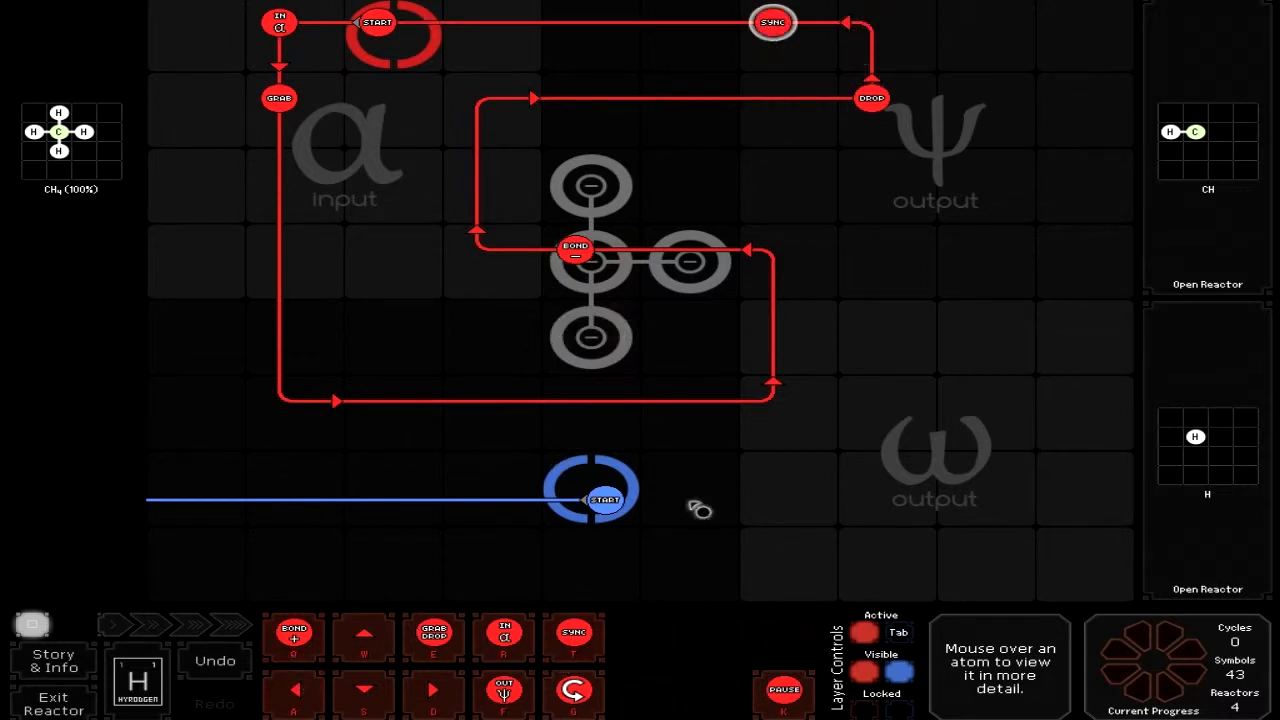
Place red instructions on the top row and at the route's corner.
{"action": "left_click", "coordinate": [872, 22]}
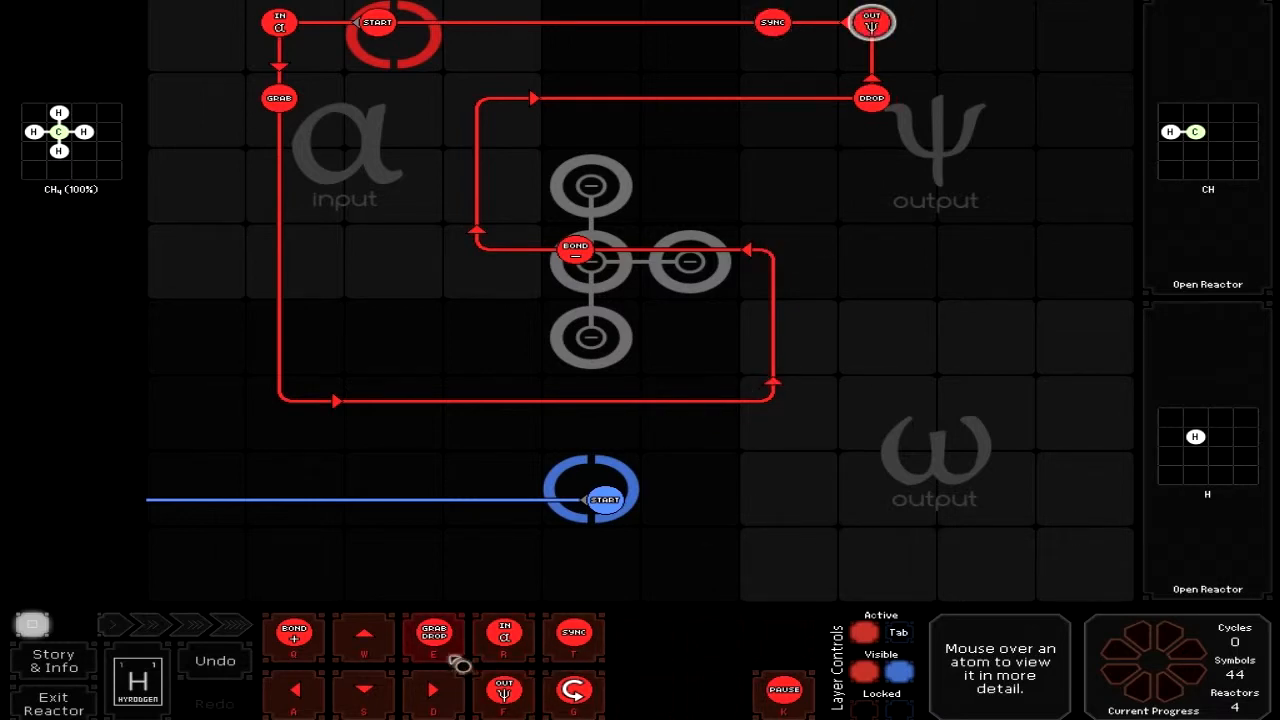
{"action": "left_click", "coordinate": [574, 632]}
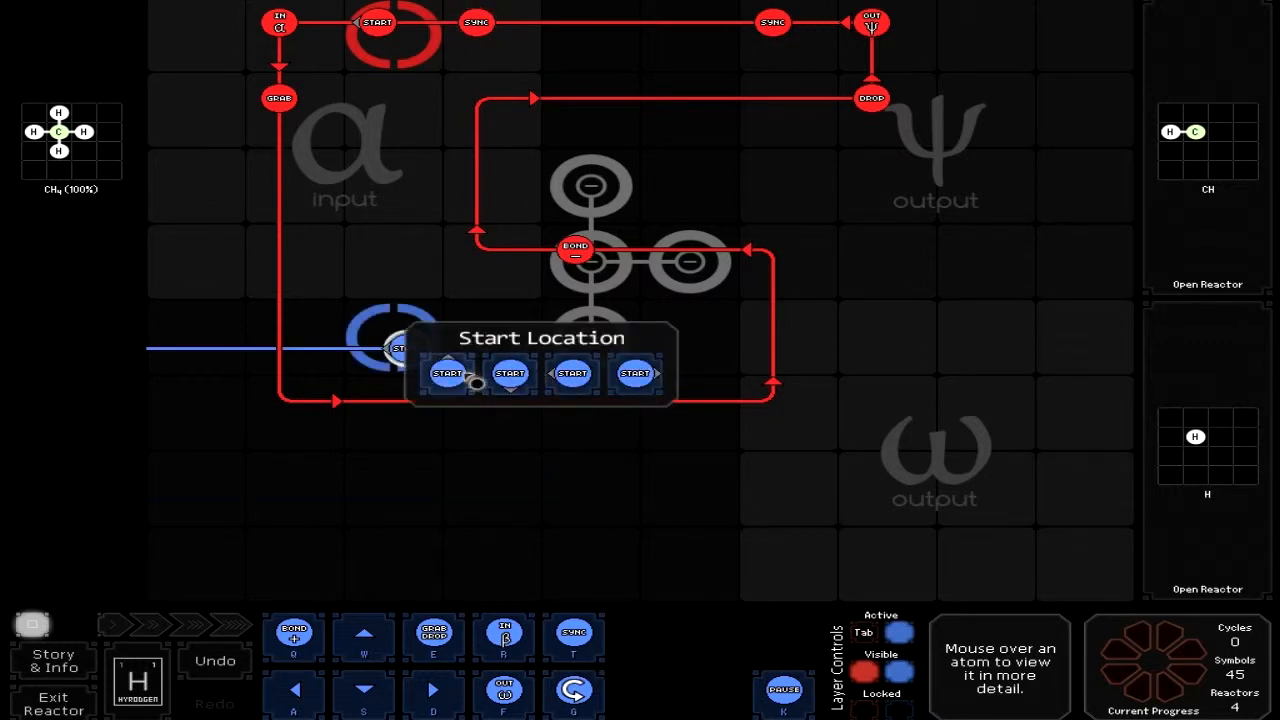
Set the blue start direction and place drop and grab instructions along its route to the output.
{"action": "left_click", "coordinate": [448, 374]}
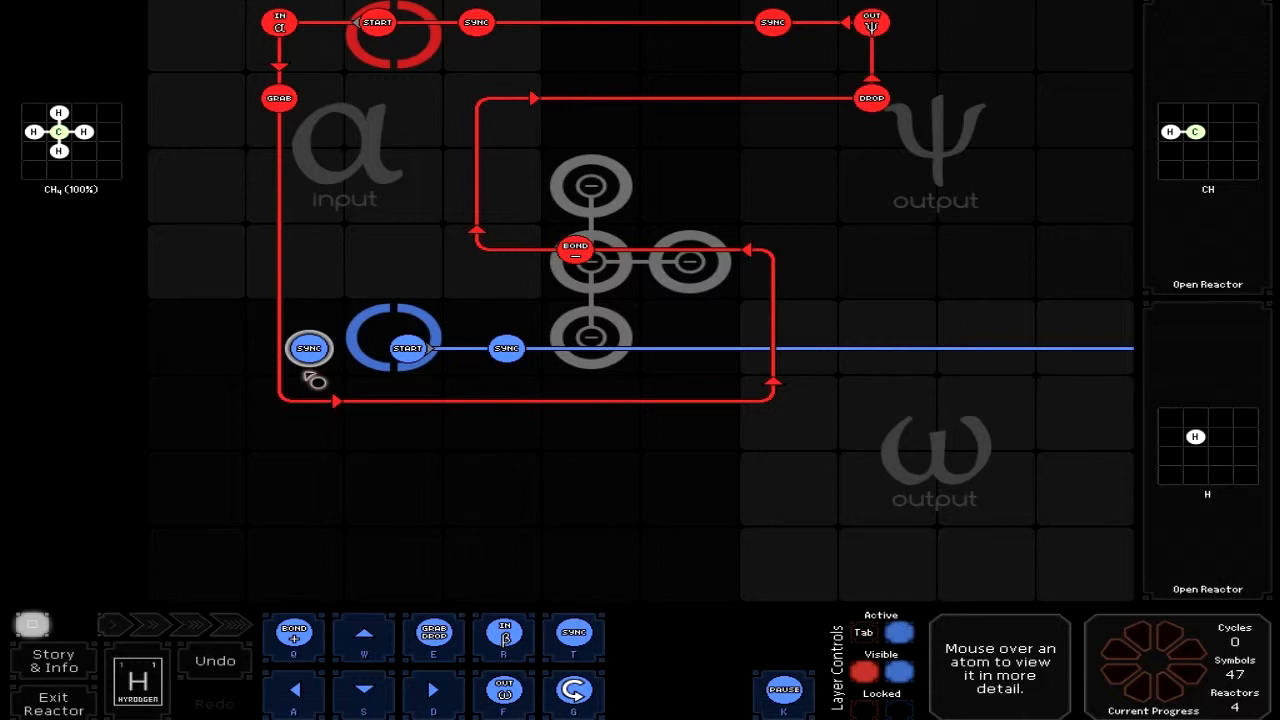
{"action": "mouse_move", "coordinate": [460, 650]}
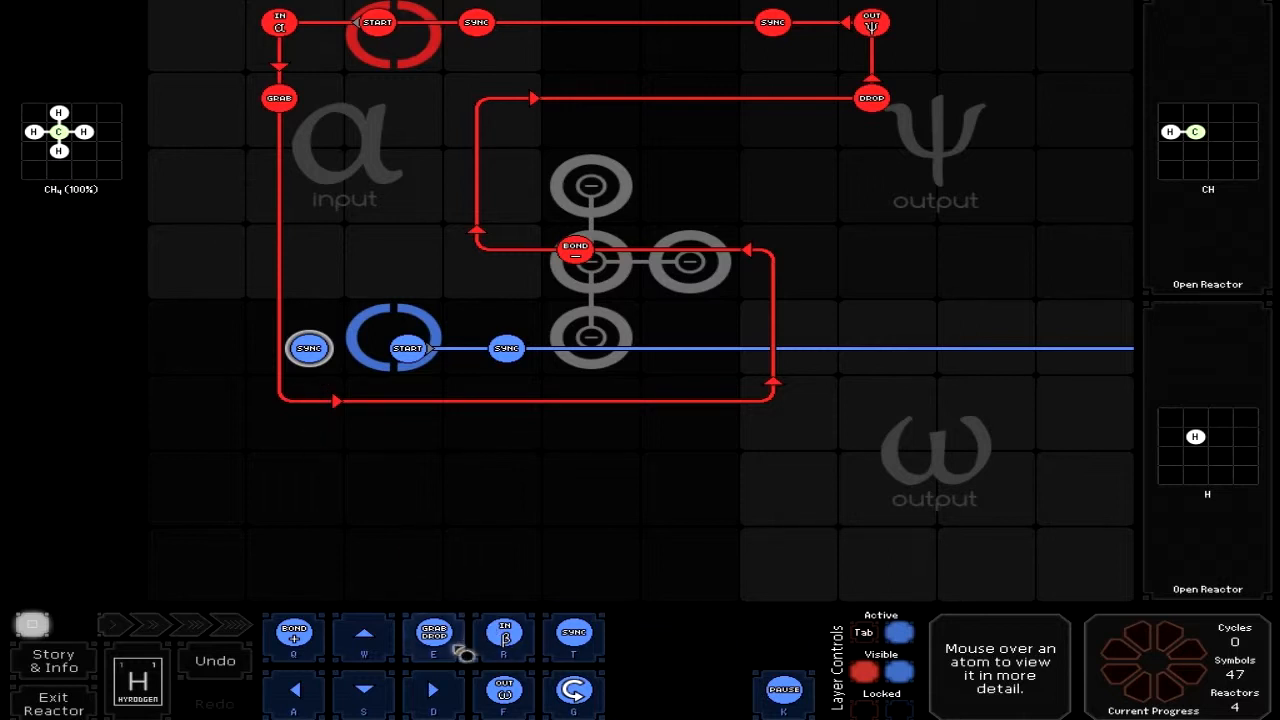
{"action": "mouse_move", "coordinate": [364, 632]}
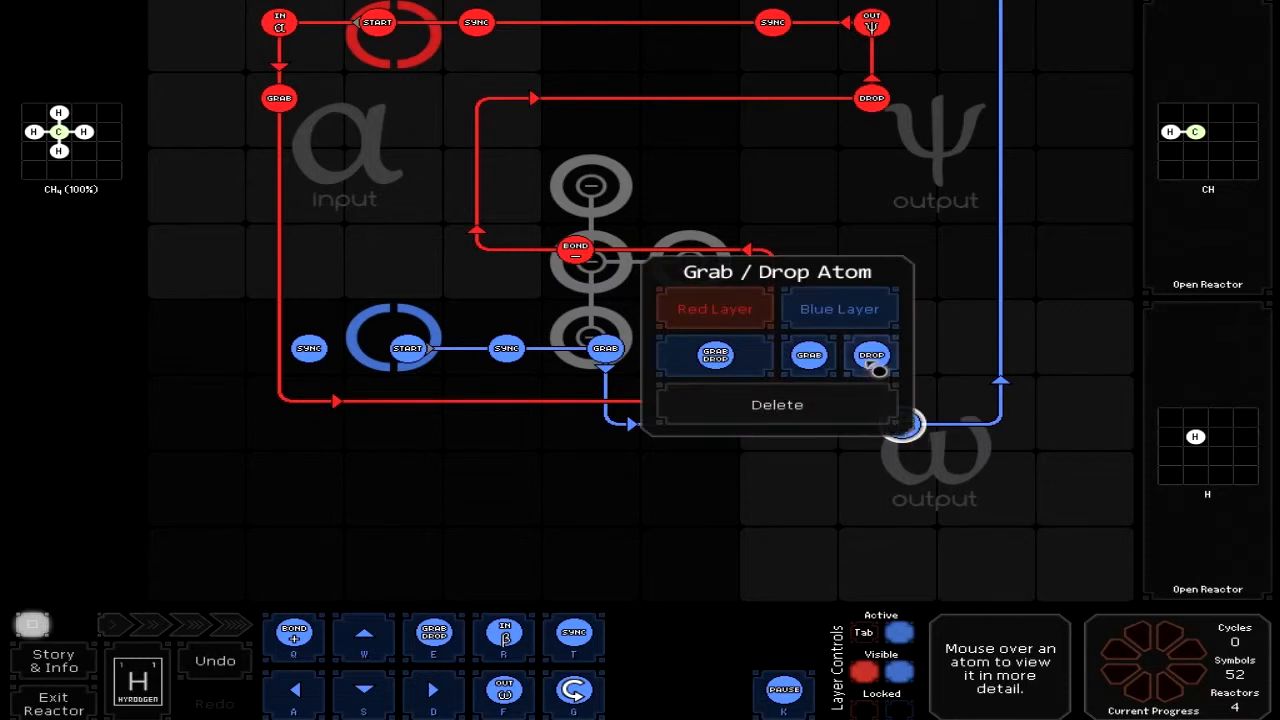
{"action": "left_click", "coordinate": [872, 356]}
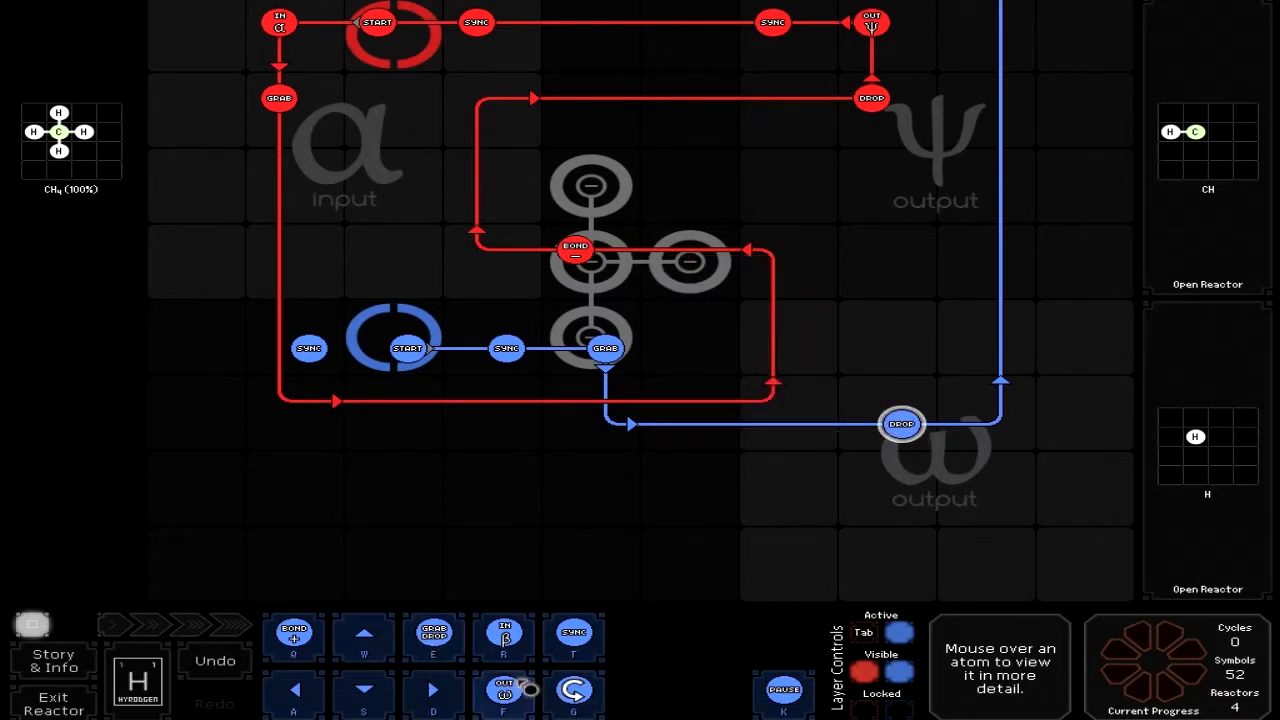
{"action": "left_click", "coordinate": [504, 690]}
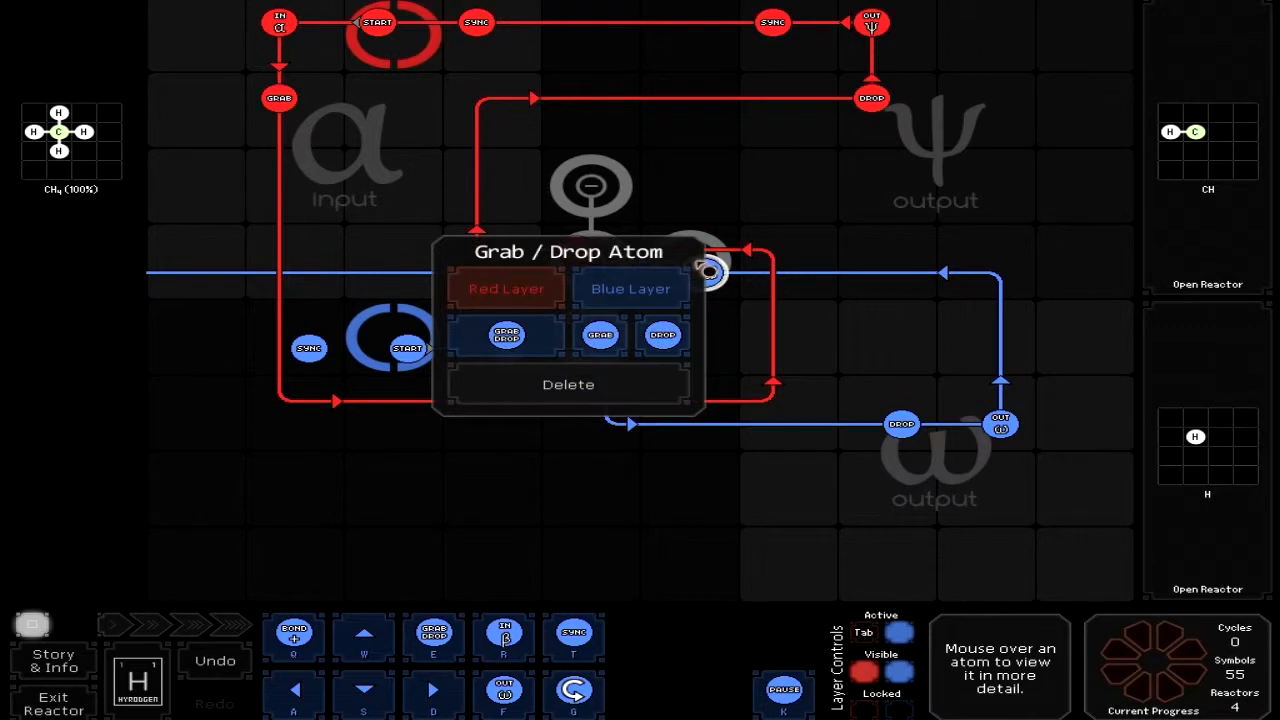
{"action": "left_click", "coordinate": [600, 336]}
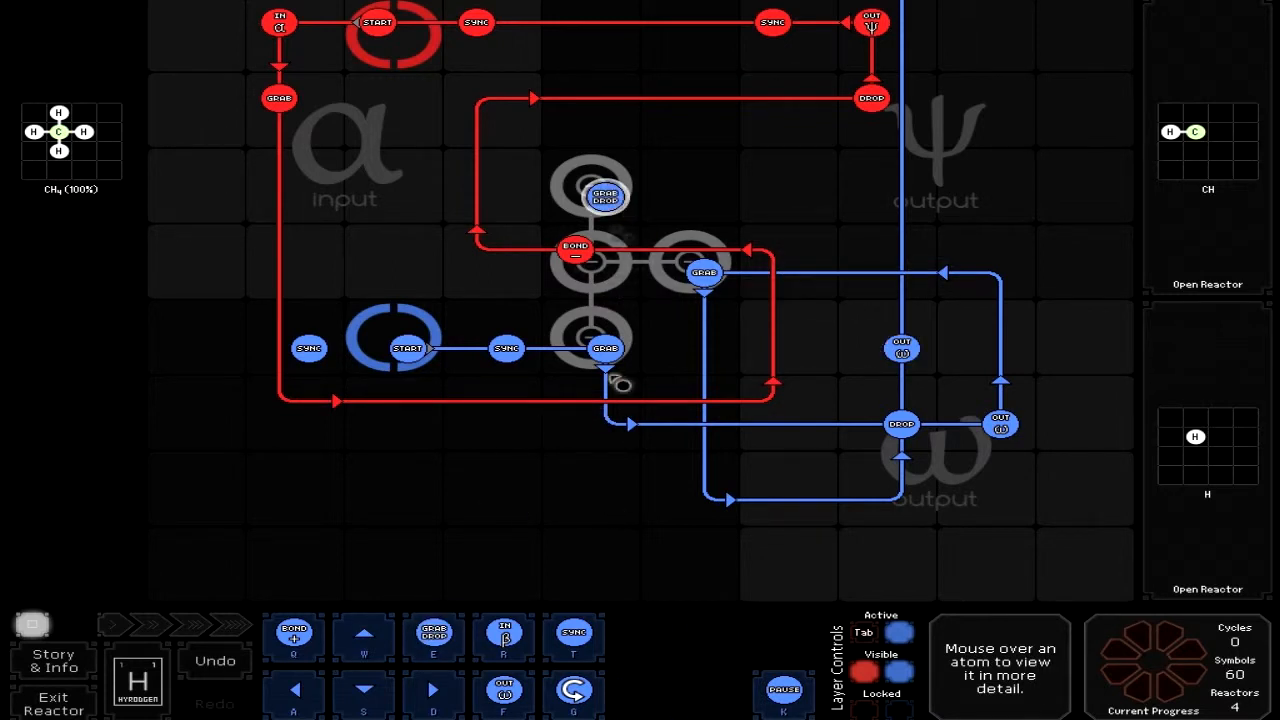
Wrap the blue route back along the top row toward the bonders with a left arrow.
{"action": "right_click", "coordinate": [604, 196]}
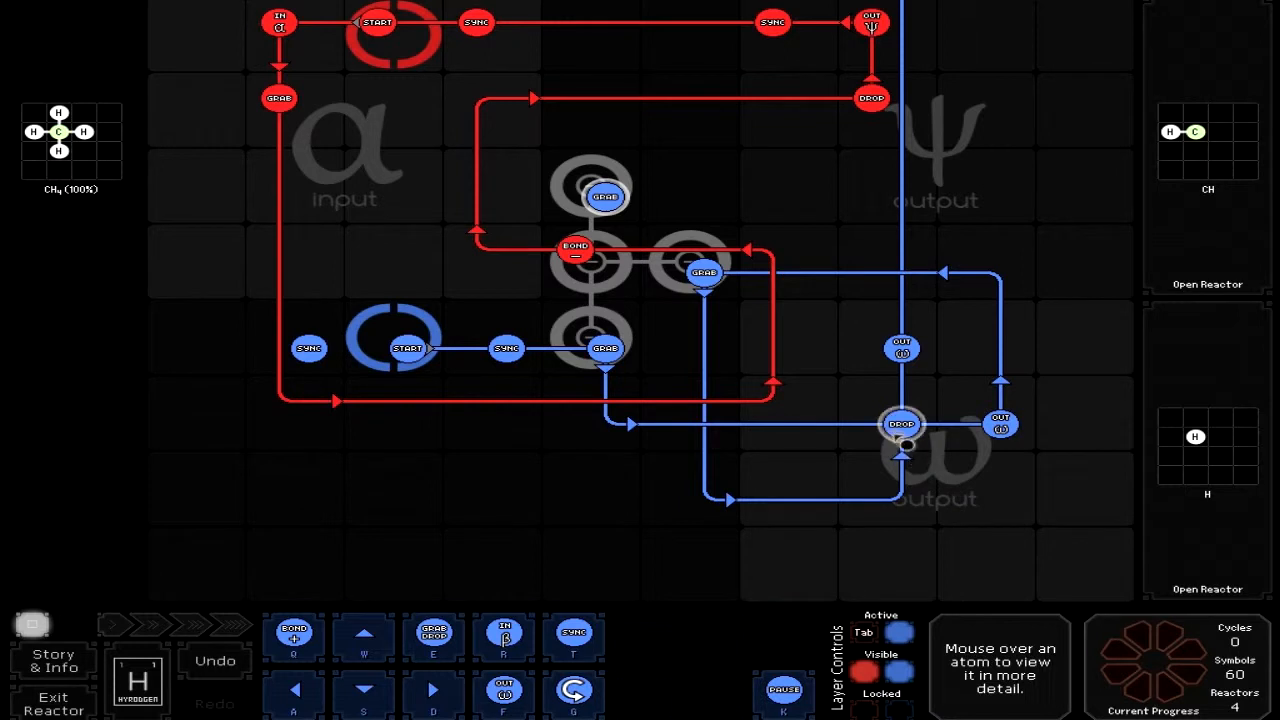
{"action": "mouse_move", "coordinate": [820, 488]}
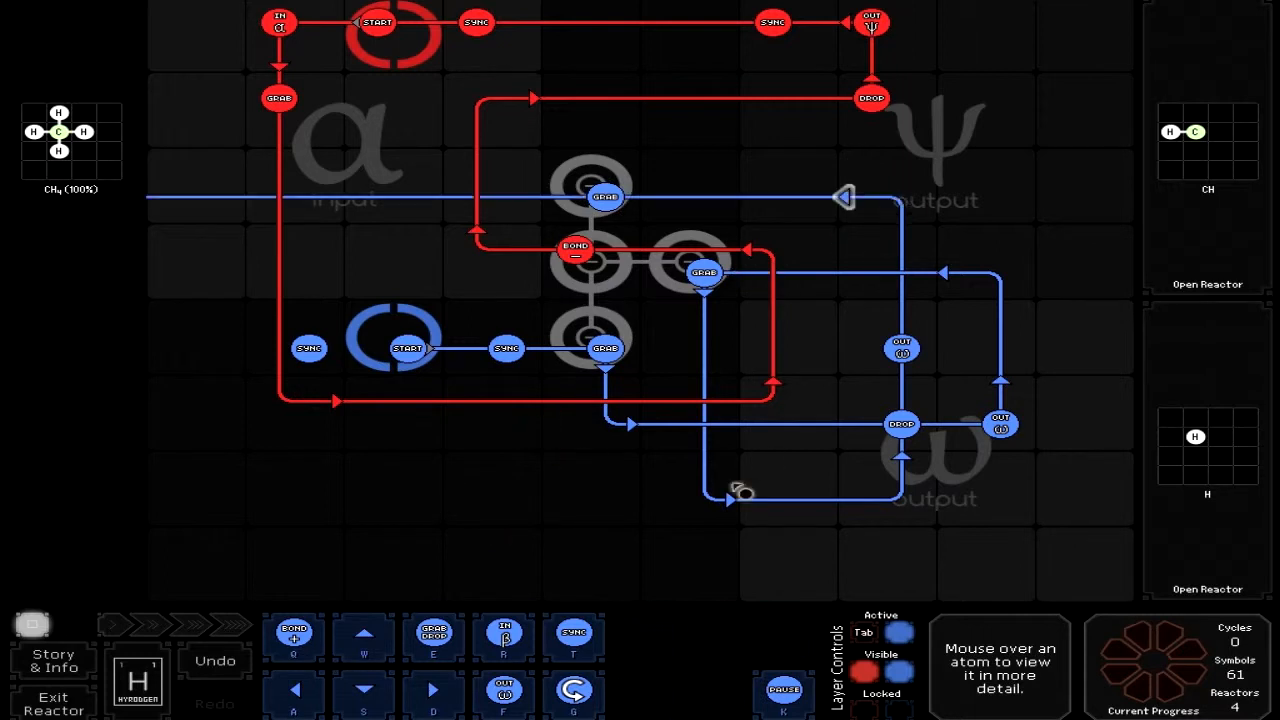
{"action": "mouse_move", "coordinate": [364, 690]}
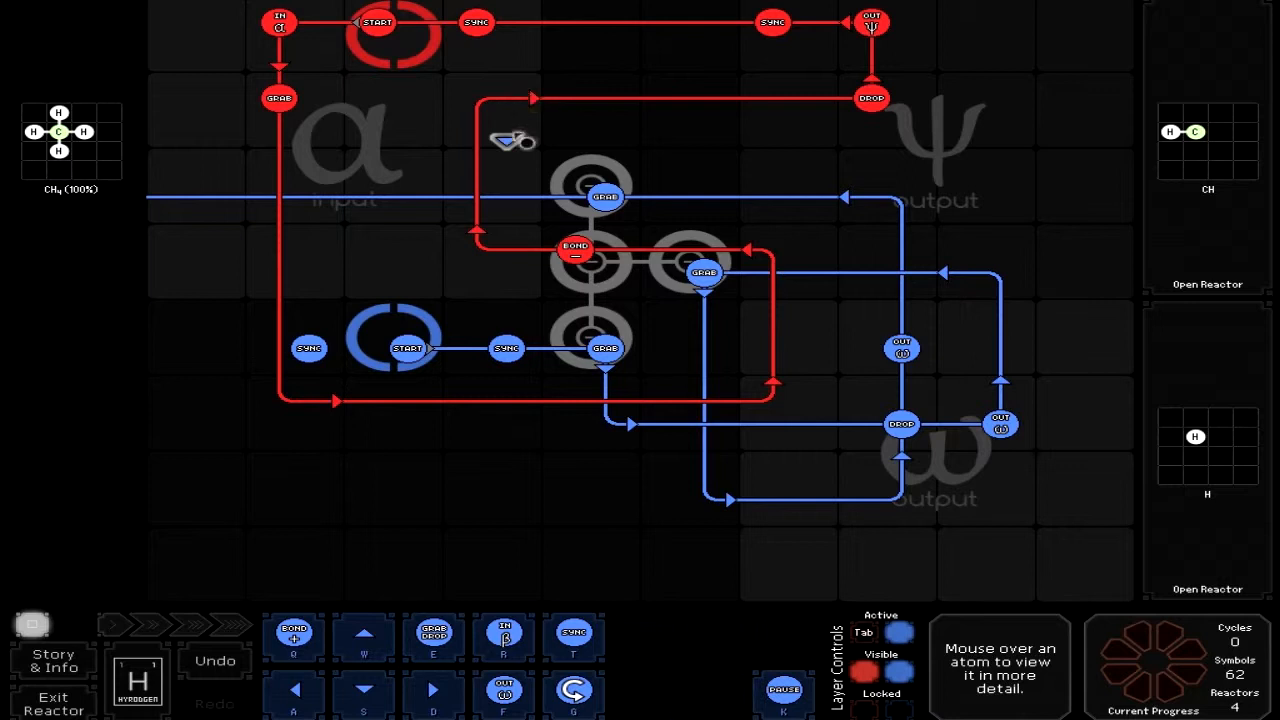
{"action": "left_click", "coordinate": [512, 140]}
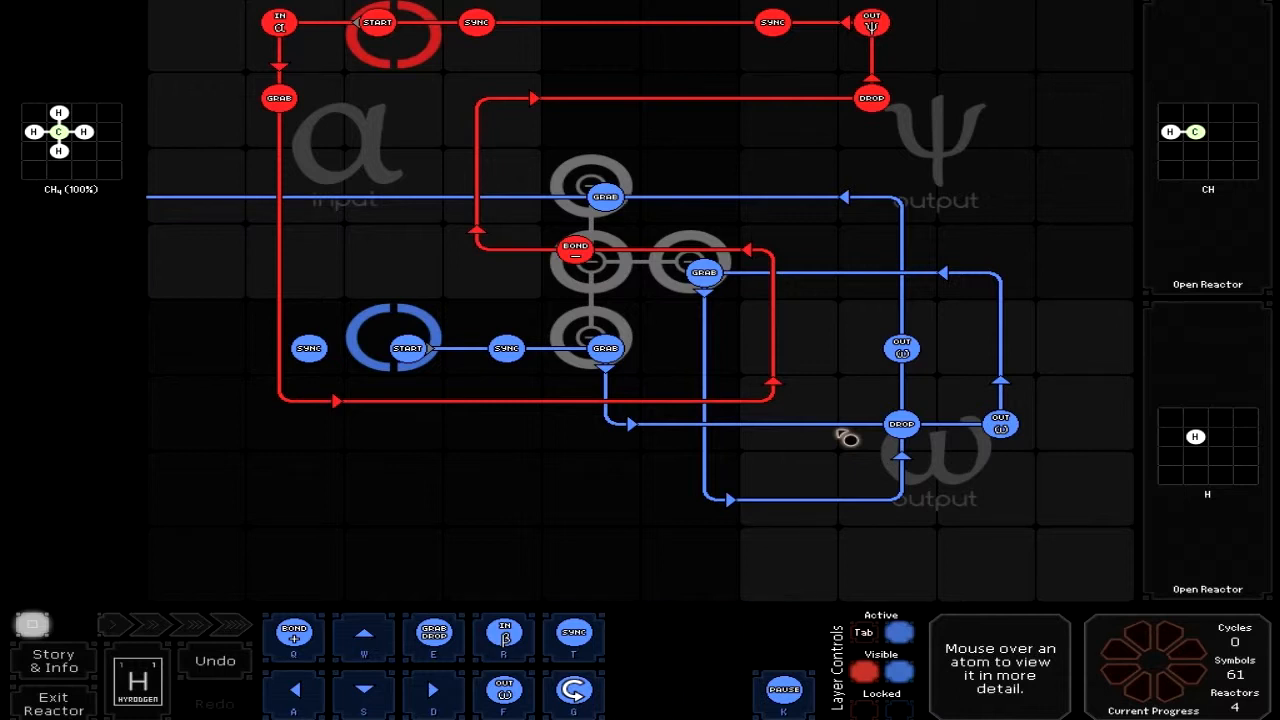
{"action": "mouse_move", "coordinate": [538, 176]}
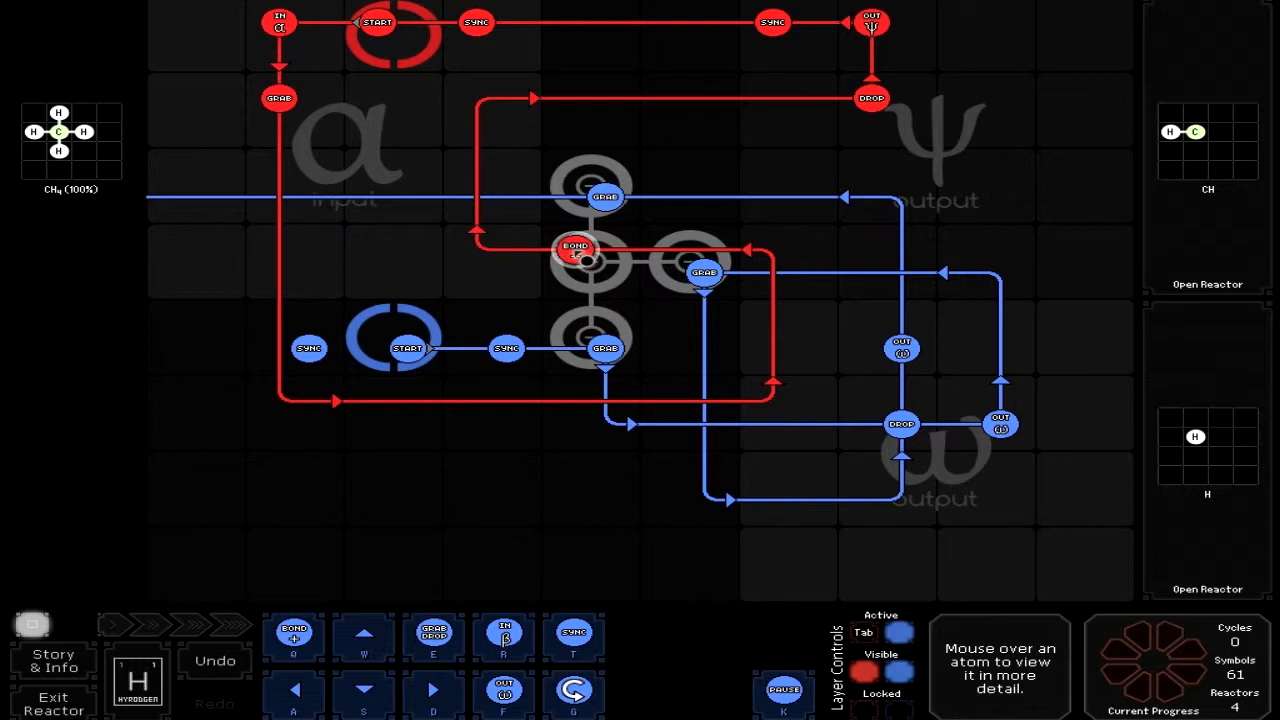
{"action": "right_click", "coordinate": [604, 196]}
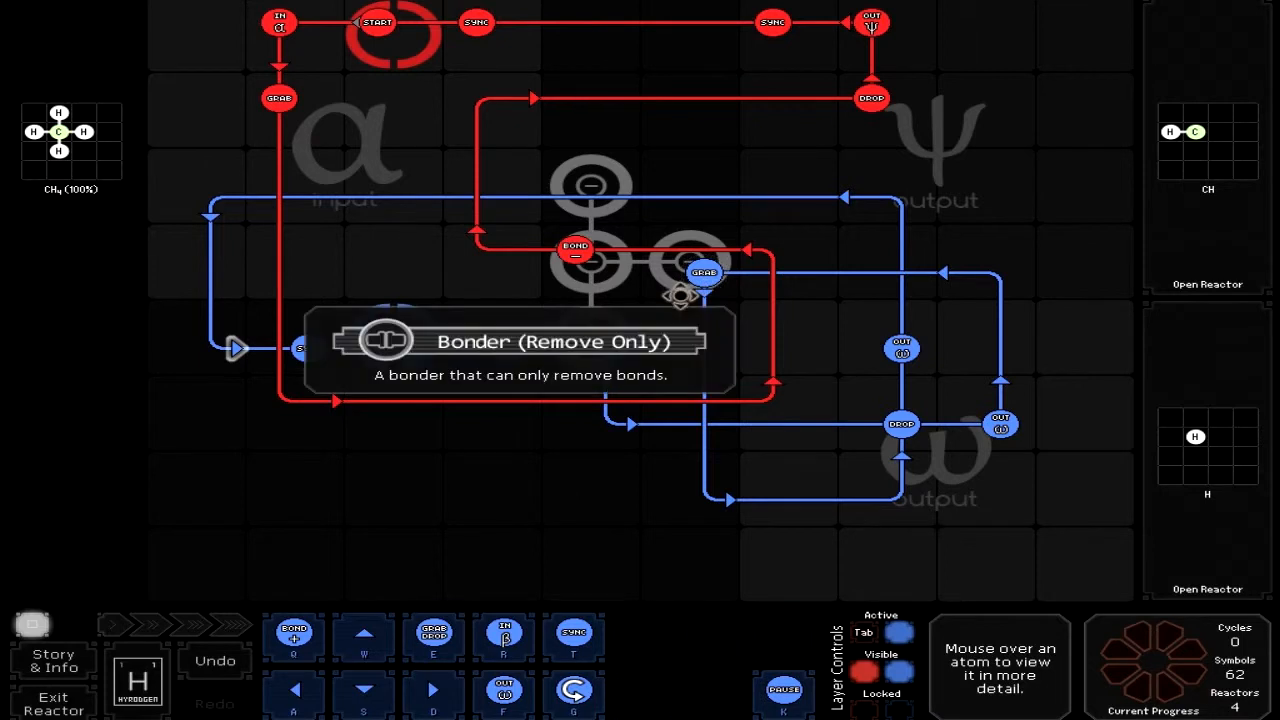
On the red layer, move an instruction down the right side and add a grab beside the top bonder and another instruction.
{"action": "left_click", "coordinate": [862, 632]}
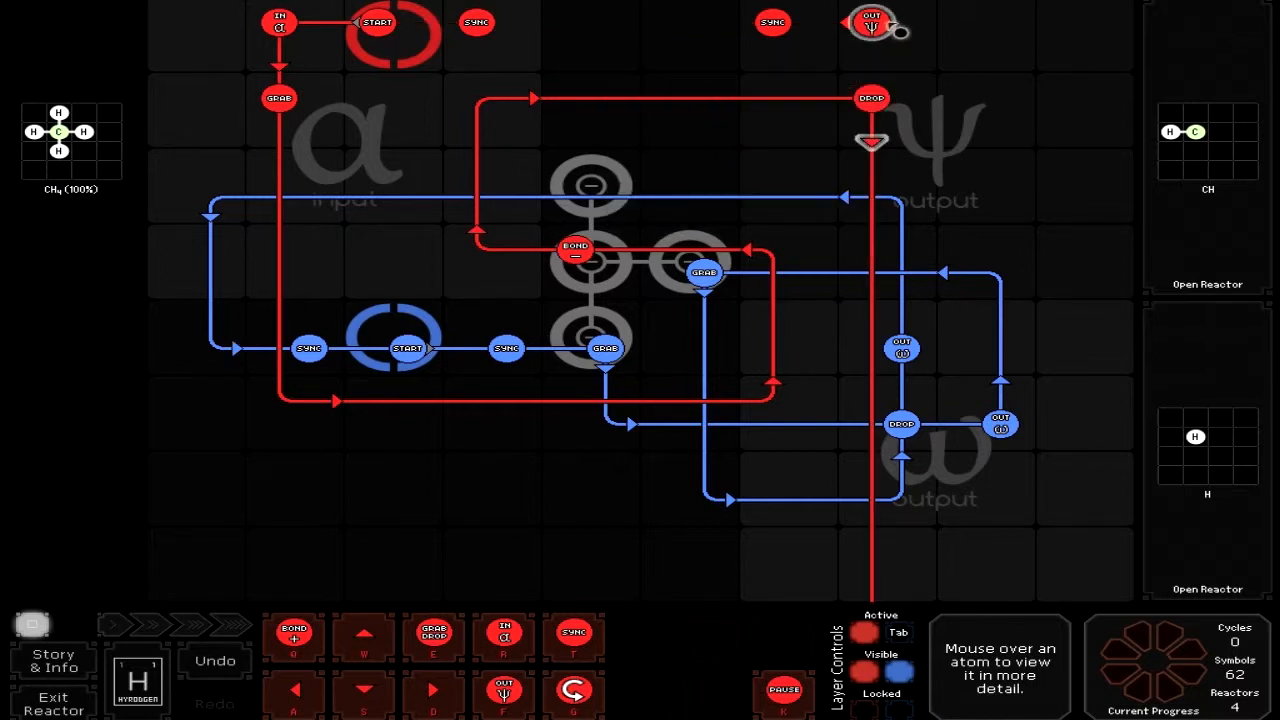
{"action": "left_click_drag", "start_coordinate": [870, 30], "coordinate": [870, 170]}
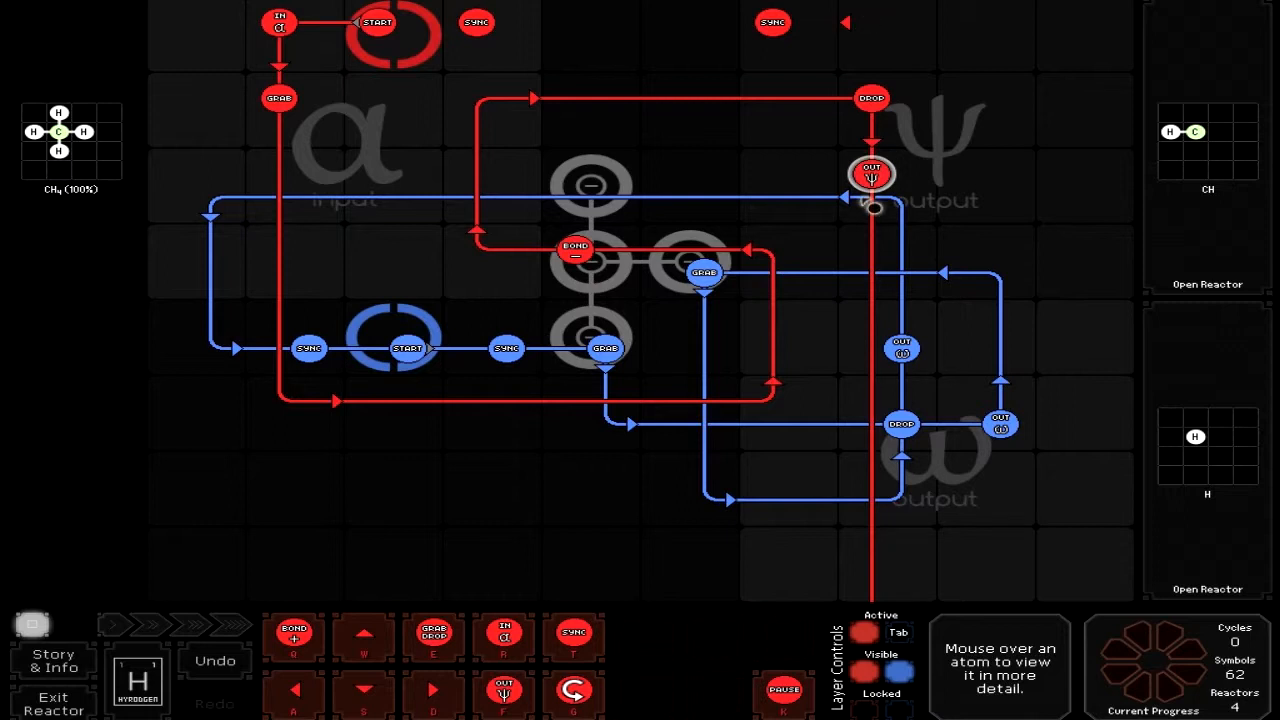
{"action": "mouse_move", "coordinate": [292, 690]}
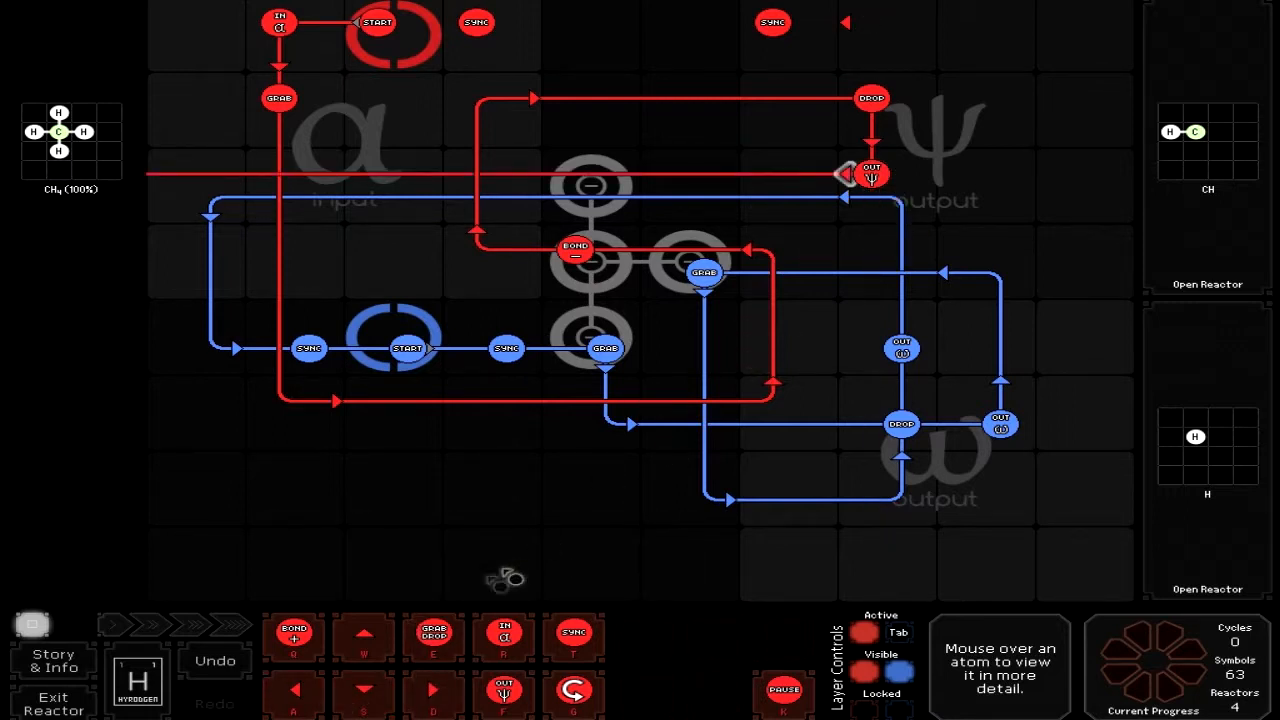
{"action": "left_click", "coordinate": [576, 176]}
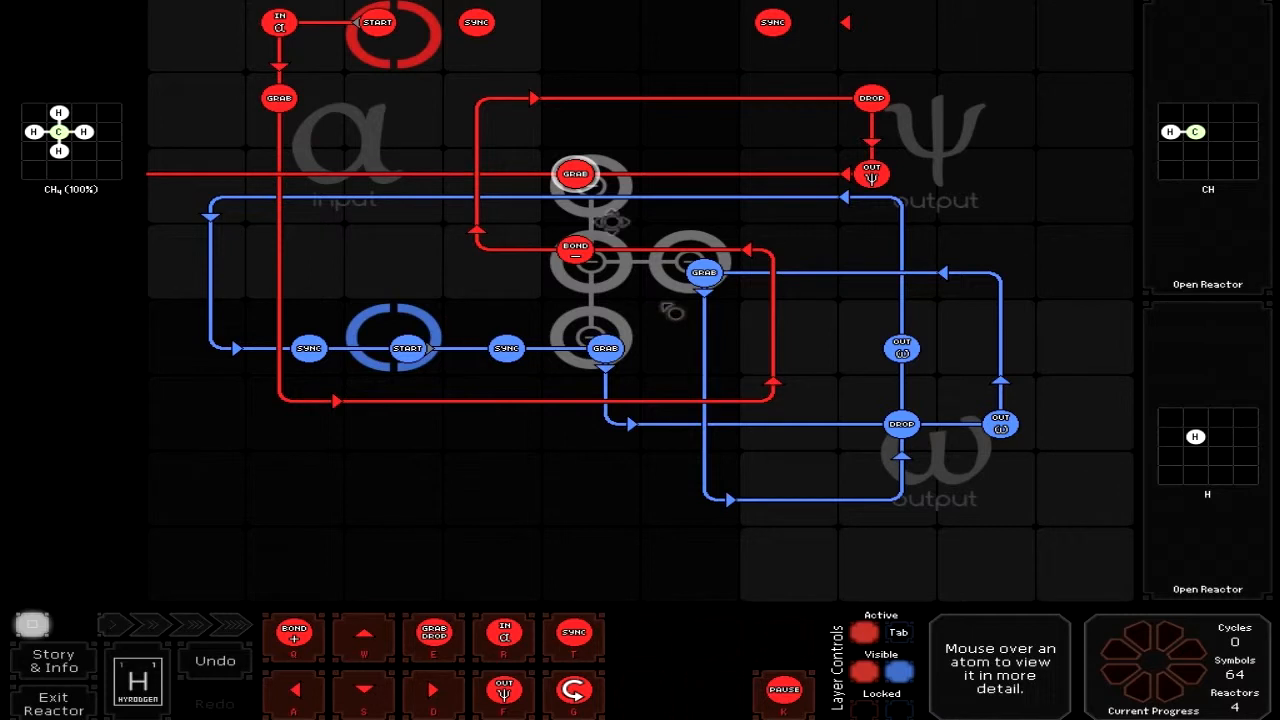
{"action": "mouse_move", "coordinate": [442, 536]}
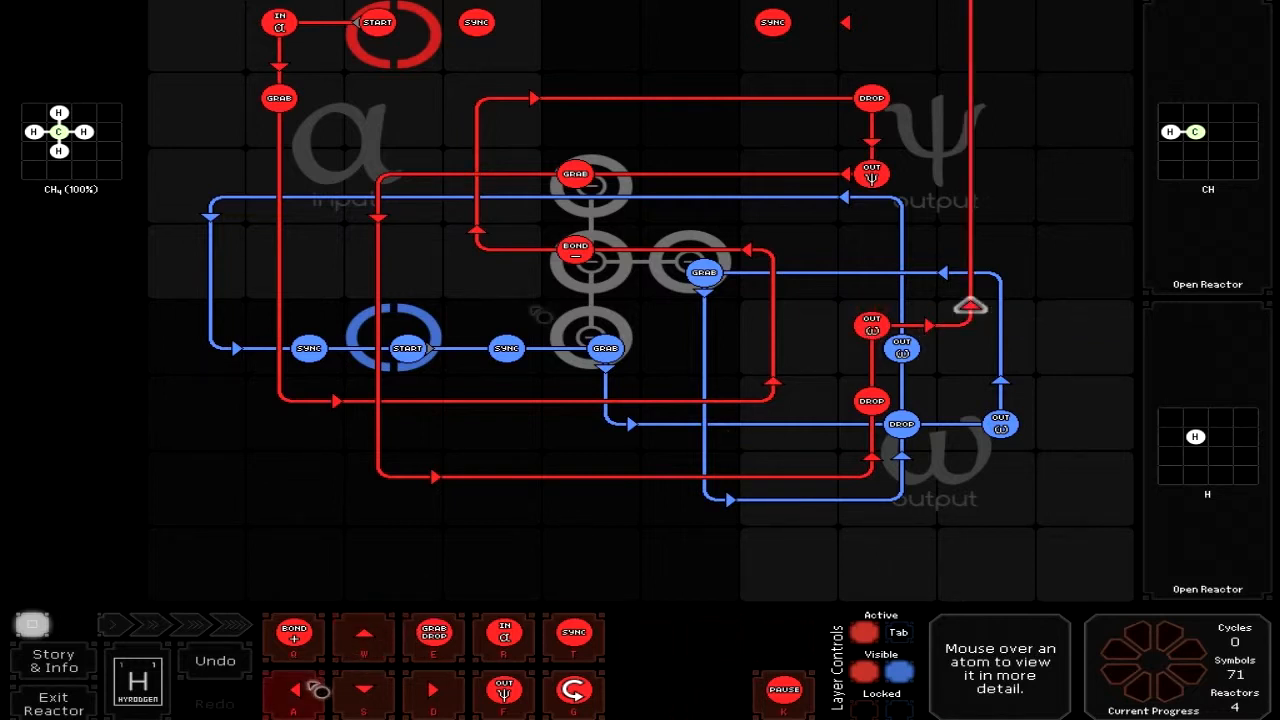
{"action": "mouse_move", "coordinate": [880, 28]}
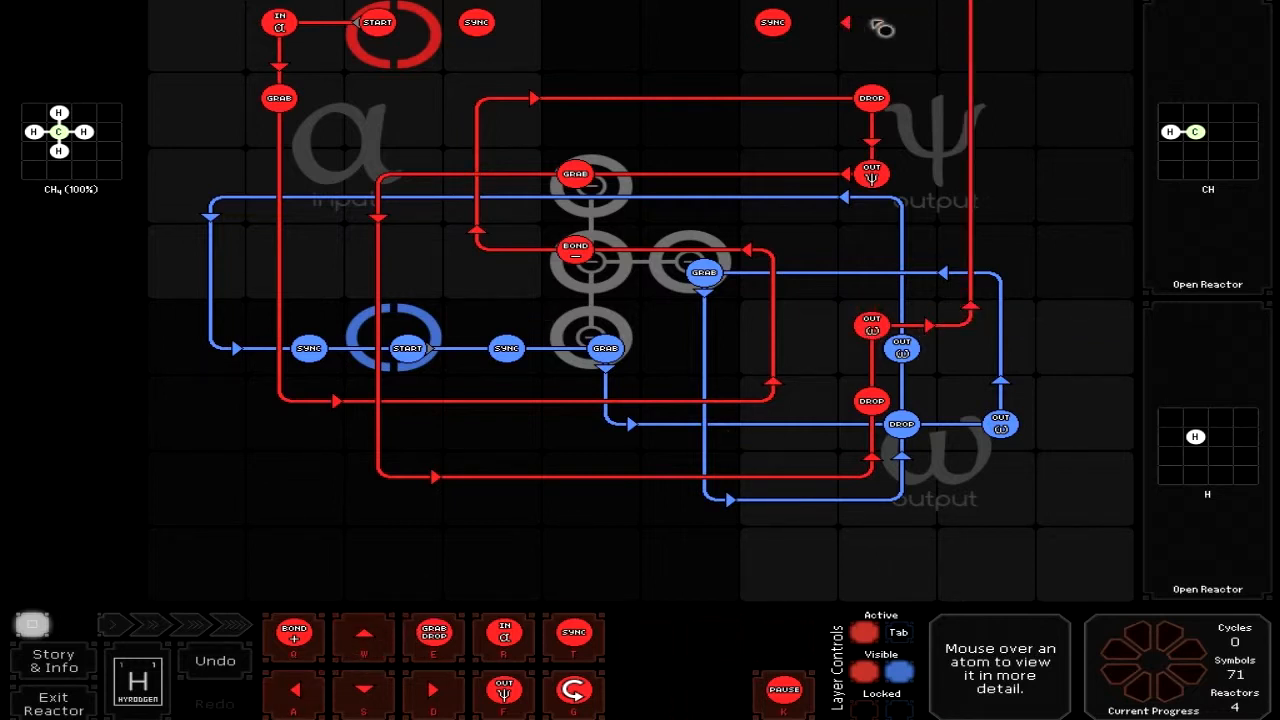
{"action": "mouse_move", "coordinate": [944, 24]}
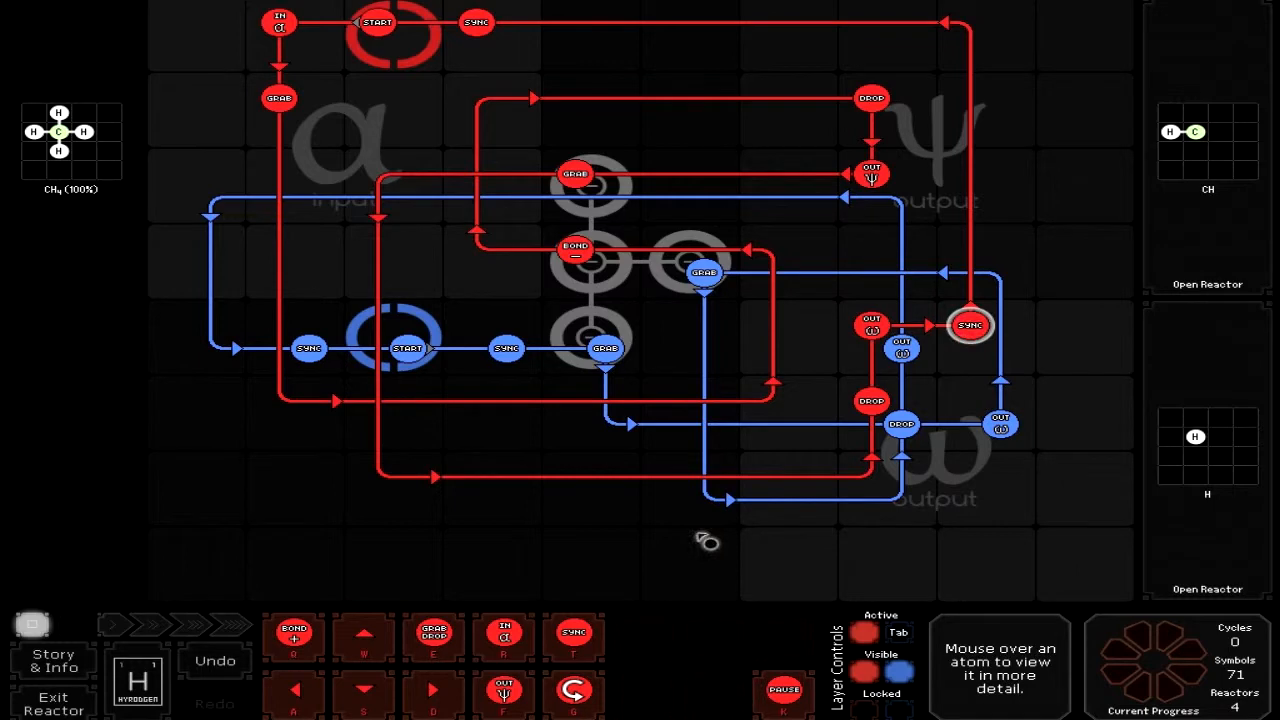
{"action": "left_click", "coordinate": [52, 684]}
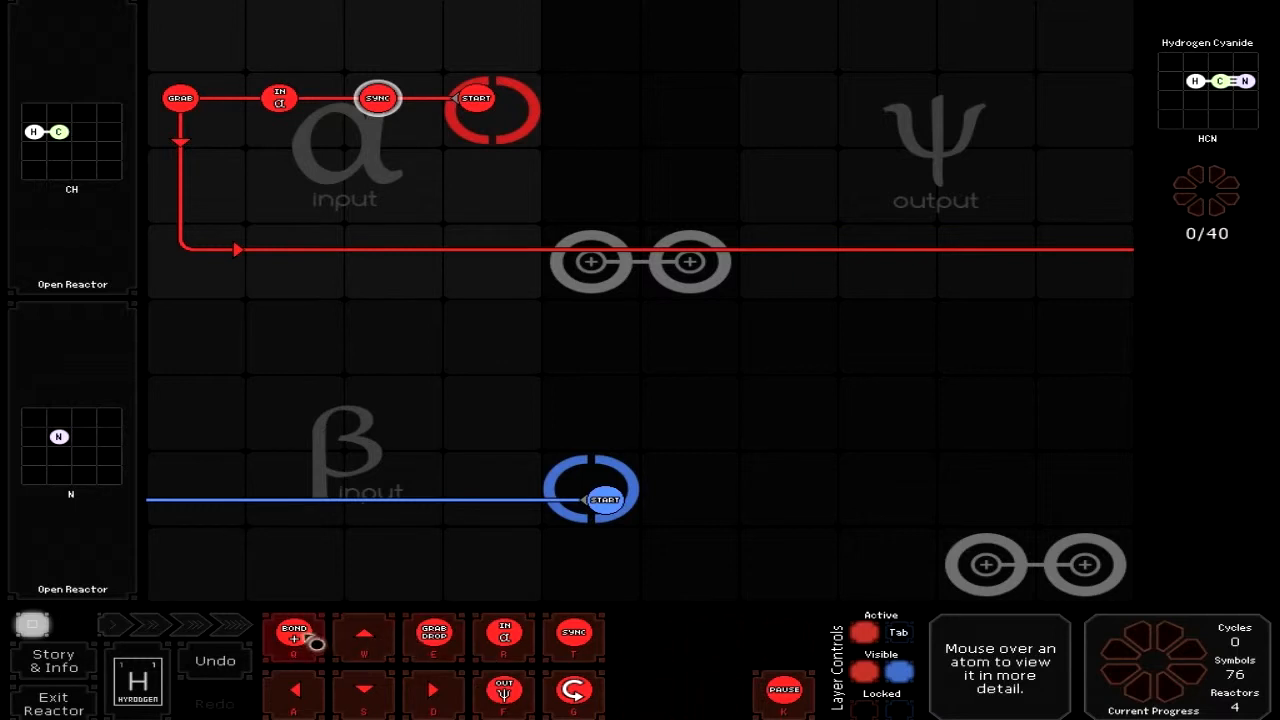
Add a red grab/drop command below the route's corner and set its behaviour.
{"action": "left_click", "coordinate": [576, 248]}
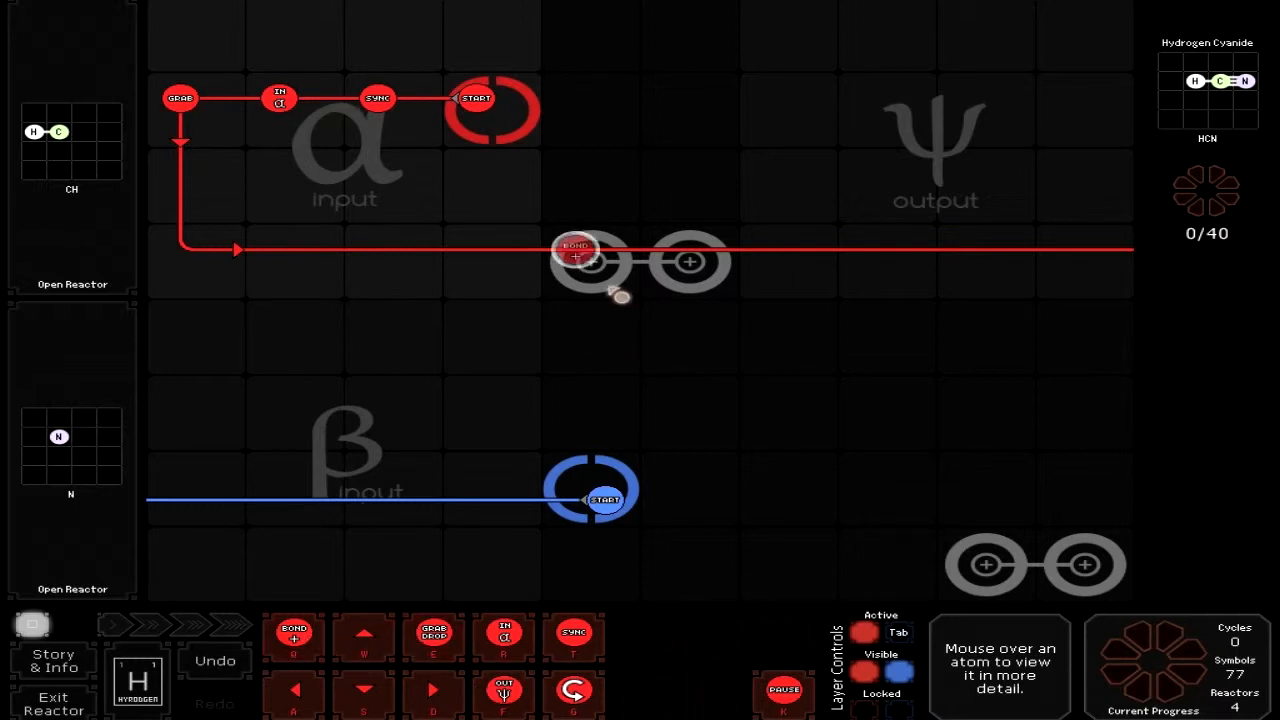
{"action": "left_click_drag", "start_coordinate": [576, 250], "coordinate": [576, 324]}
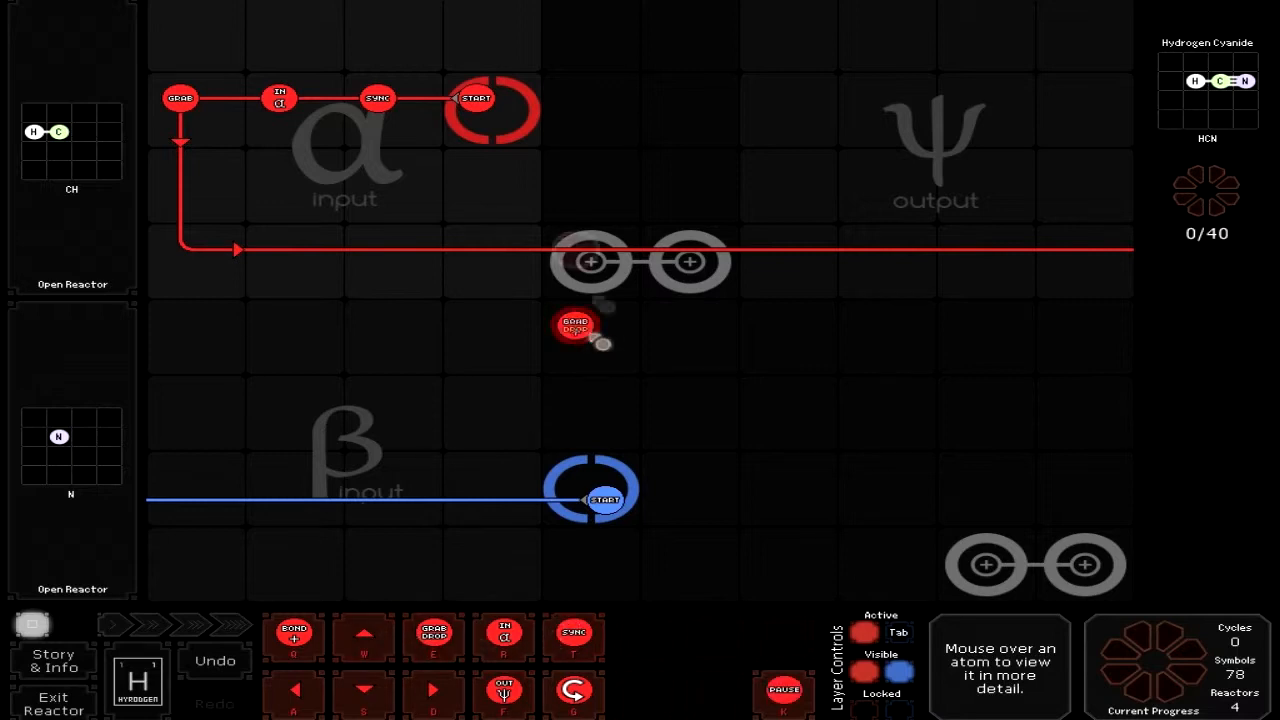
{"action": "right_click", "coordinate": [576, 328]}
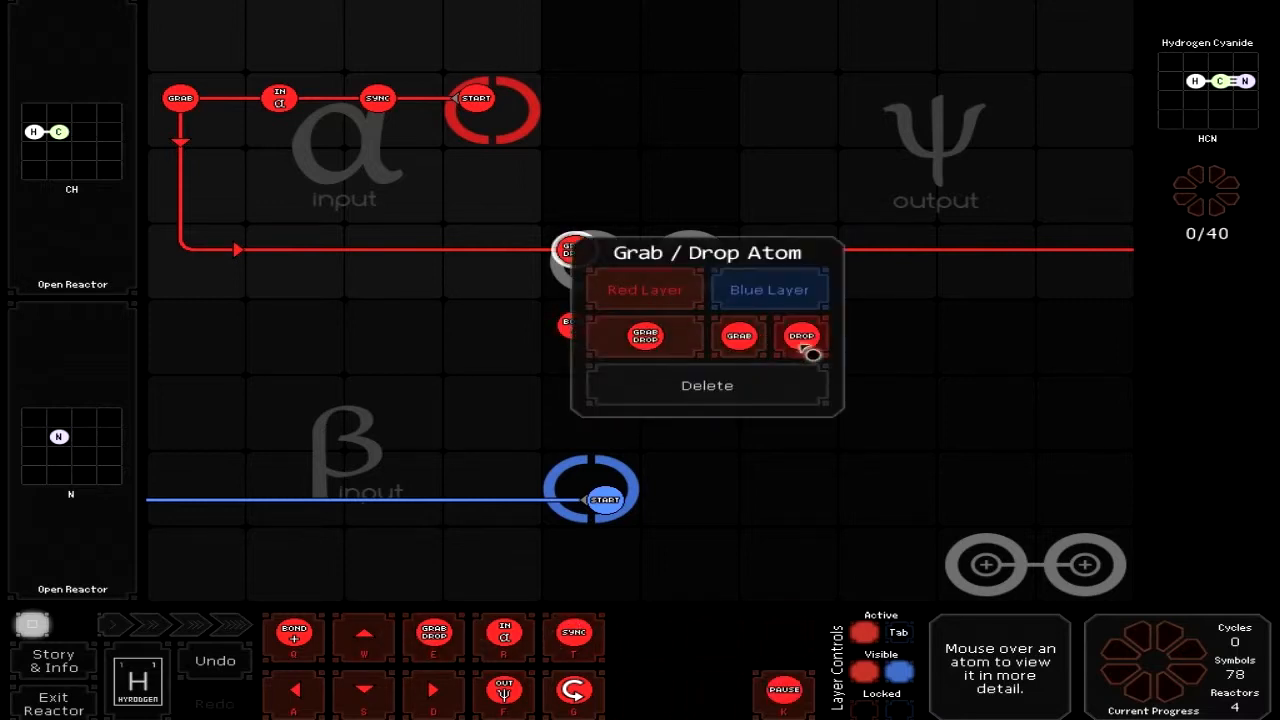
{"action": "left_click", "coordinate": [800, 336]}
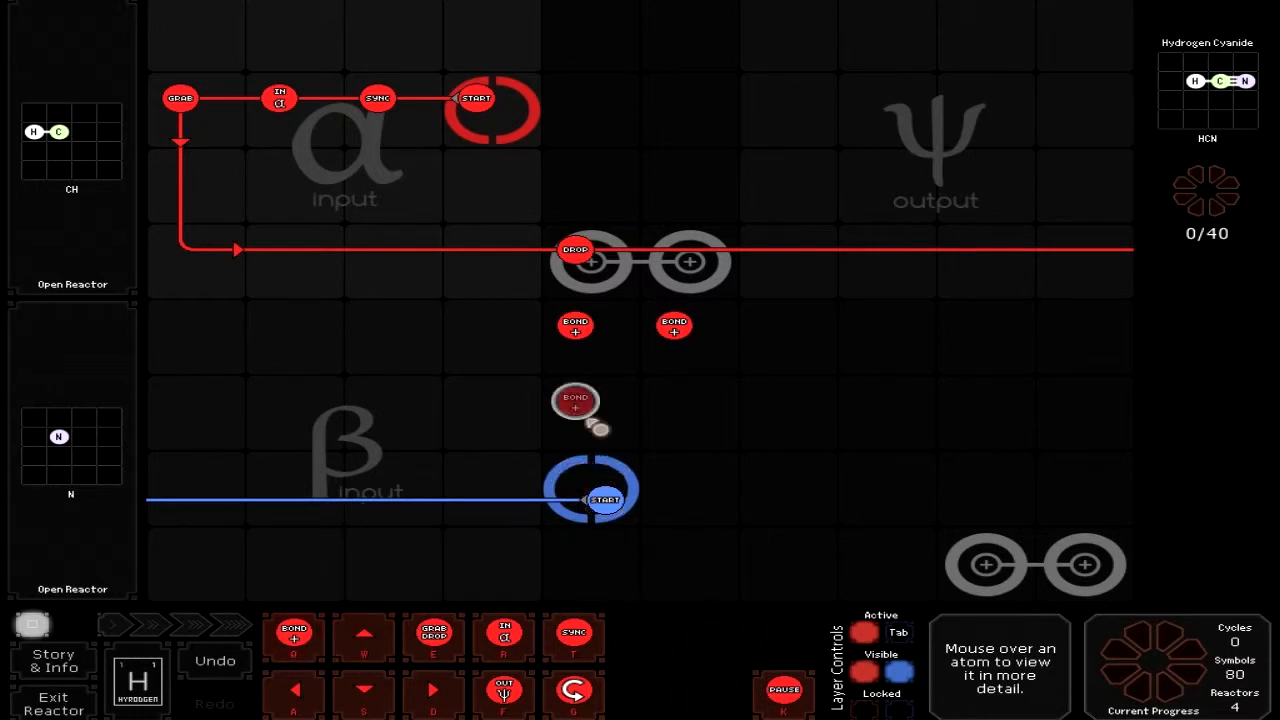
Add another red bonding step and an output step near the reactor's output area.
{"action": "left_click_drag", "start_coordinate": [576, 404], "coordinate": [676, 400]}
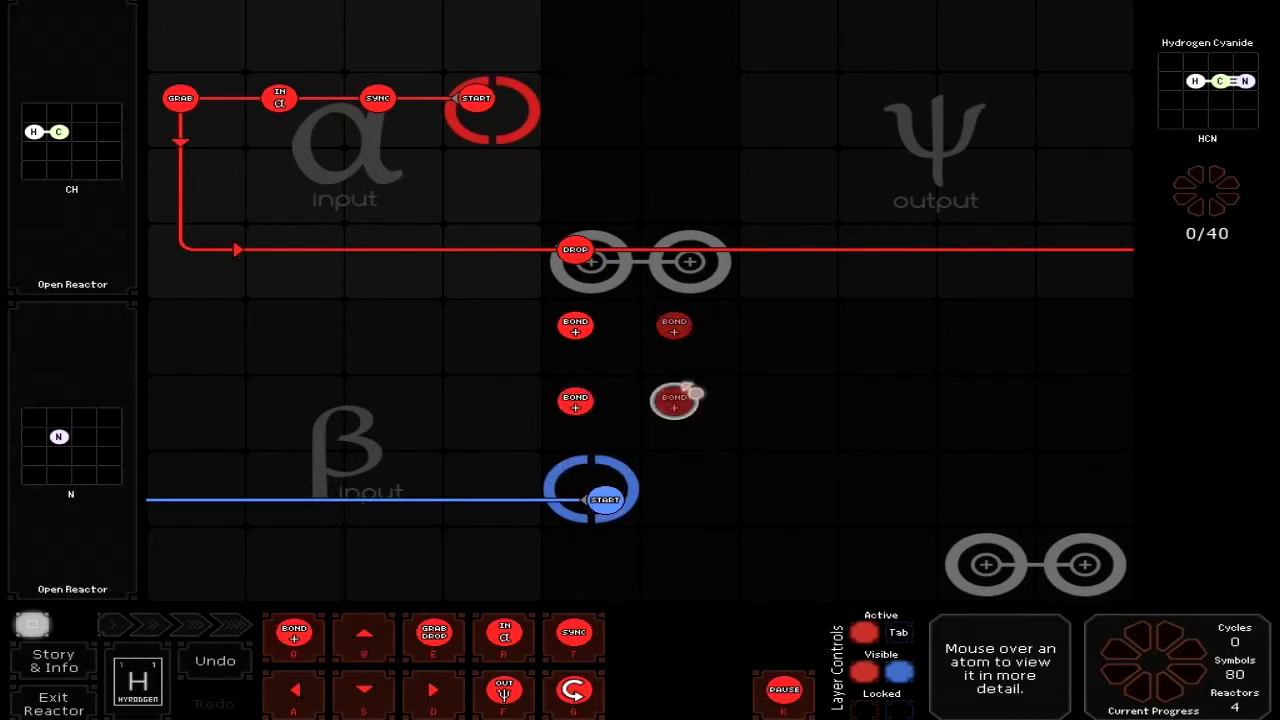
{"action": "mouse_move", "coordinate": [364, 688]}
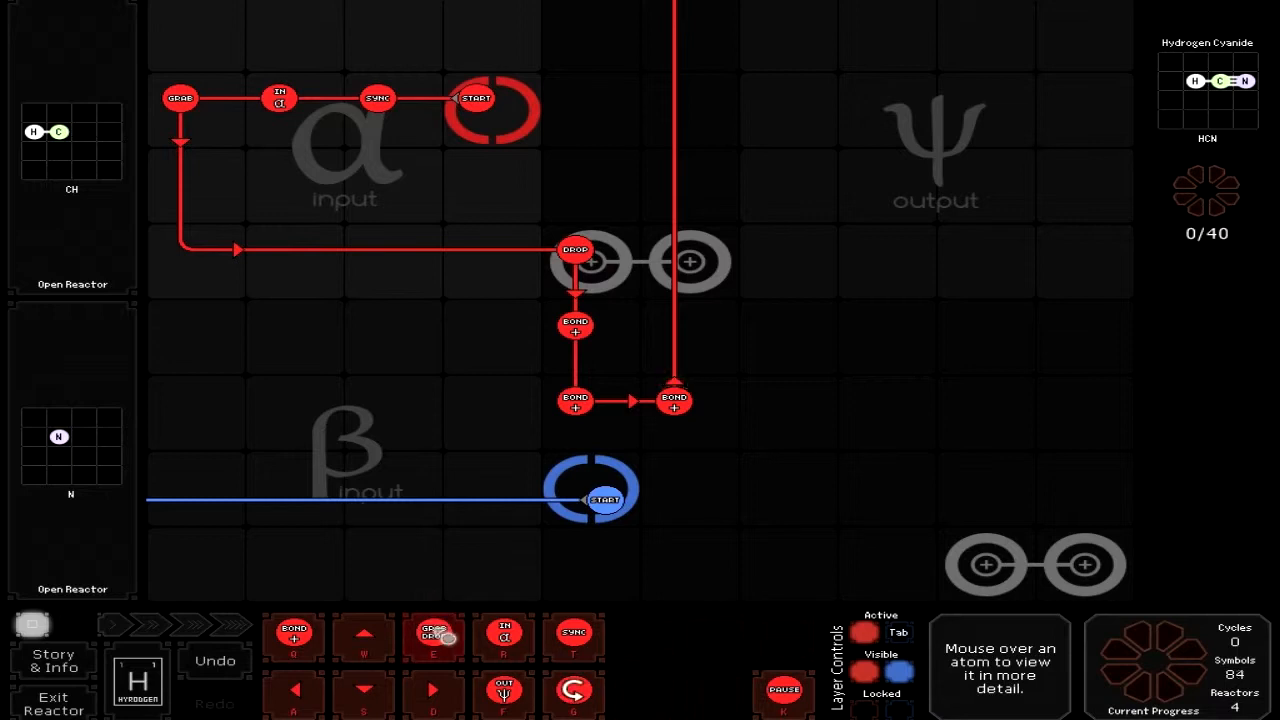
{"action": "right_click", "coordinate": [576, 248]}
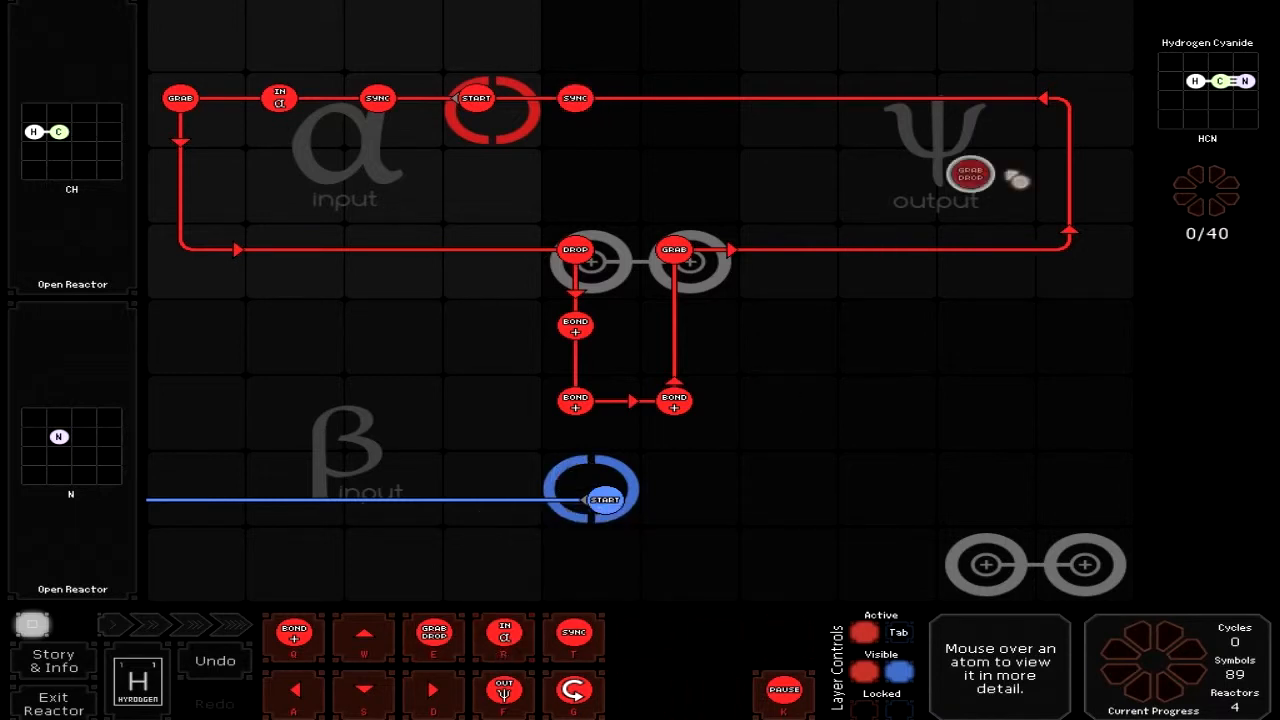
{"action": "left_click", "coordinate": [968, 176]}
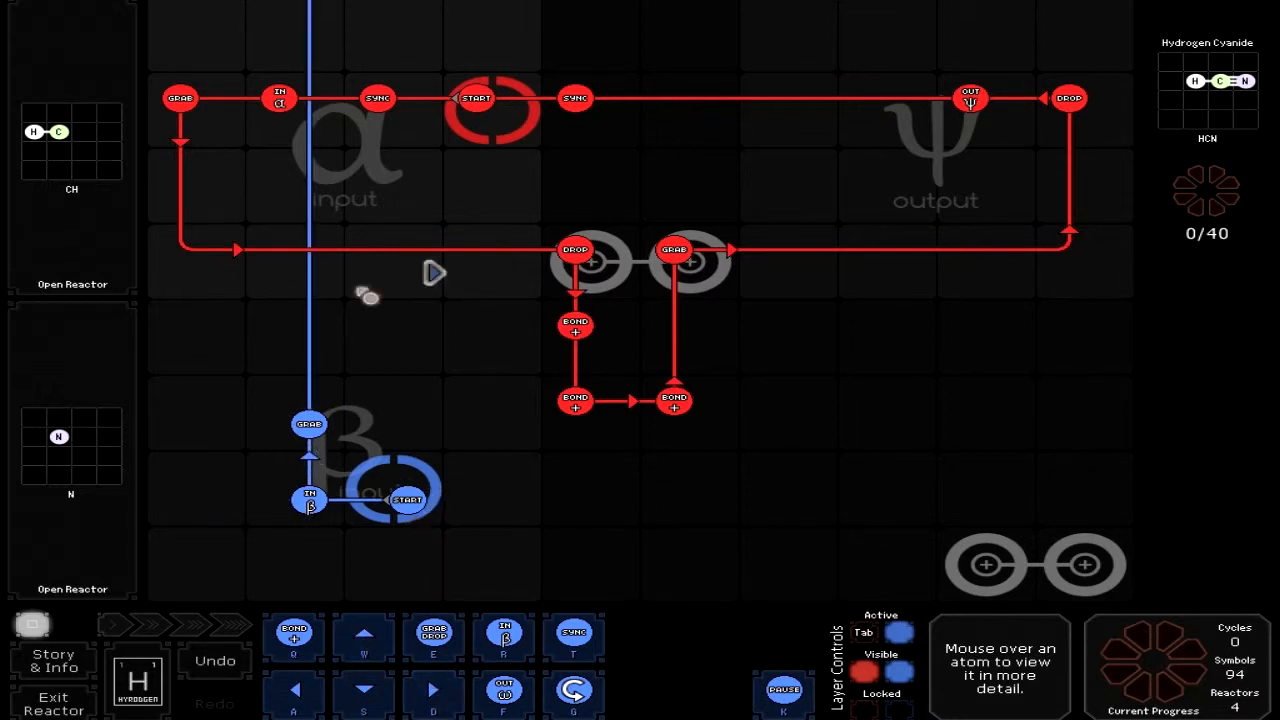
{"action": "mouse_move", "coordinate": [336, 278]}
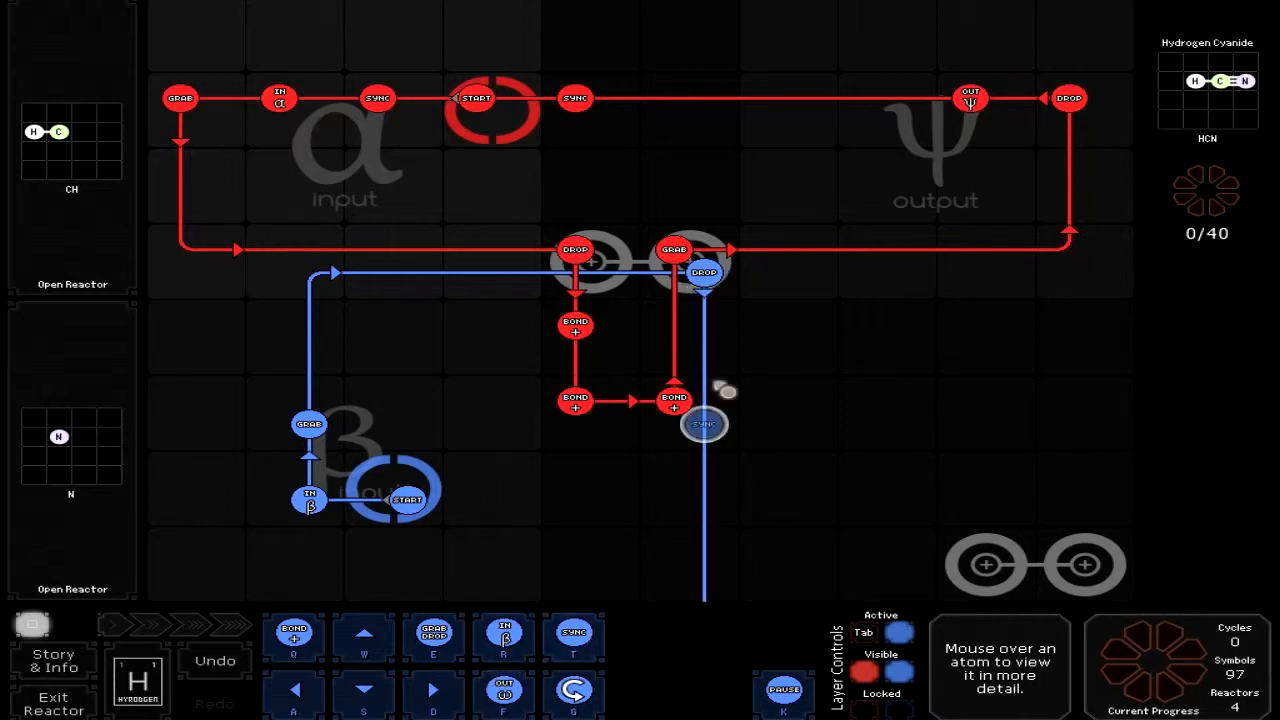
Extend the blue route past the bonders and add a step on the loop's bottom edge.
{"action": "left_click_drag", "start_coordinate": [704, 424], "coordinate": [704, 348]}
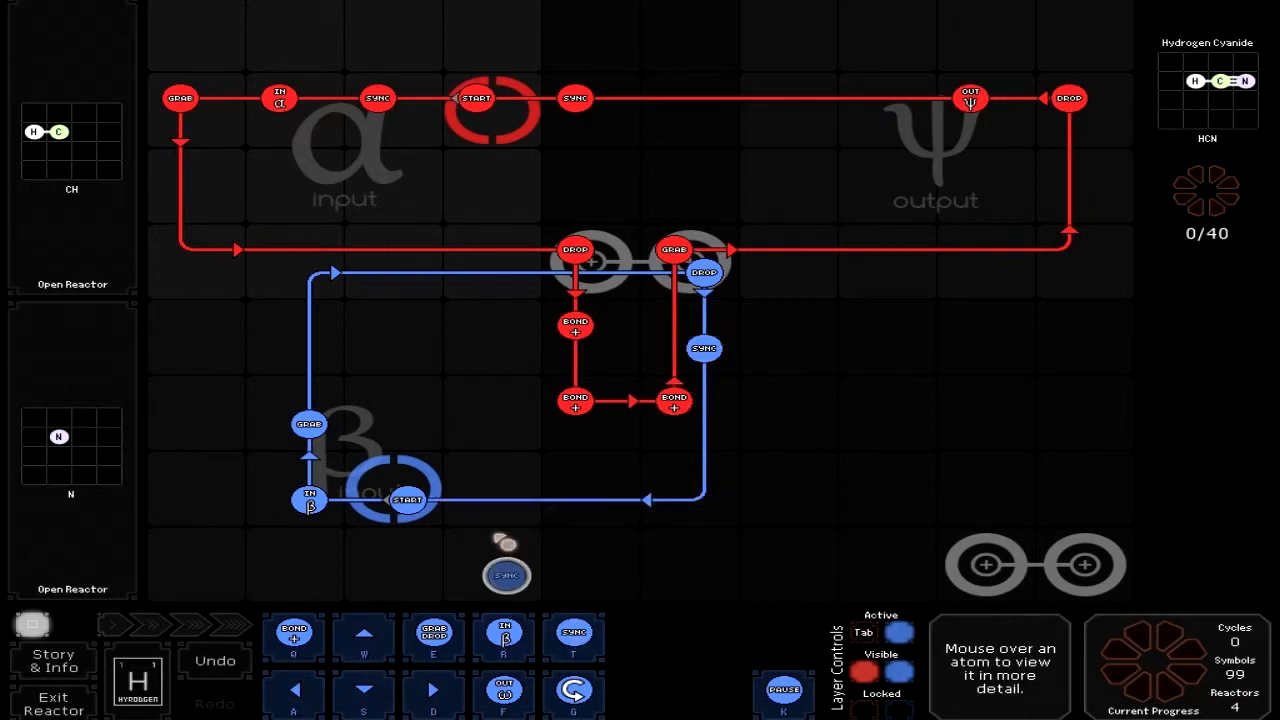
{"action": "left_click_drag", "start_coordinate": [508, 576], "coordinate": [508, 500]}
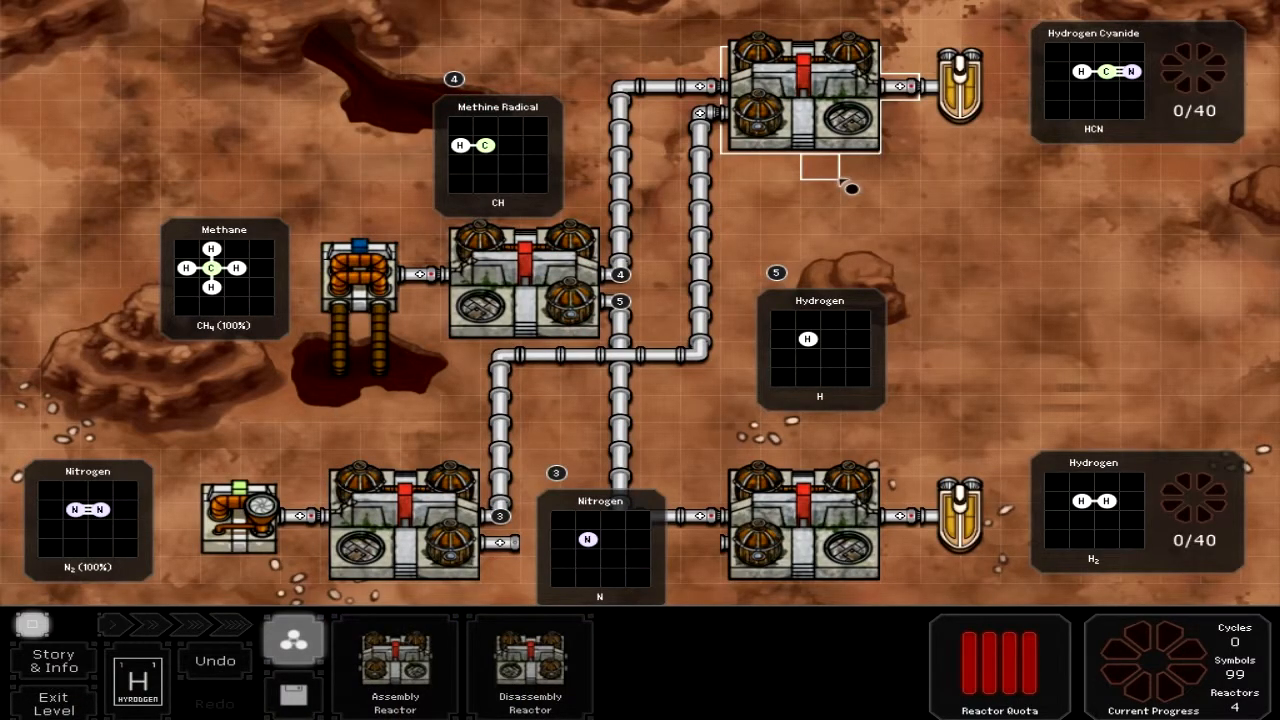
{"action": "mouse_move", "coordinate": [980, 390]}
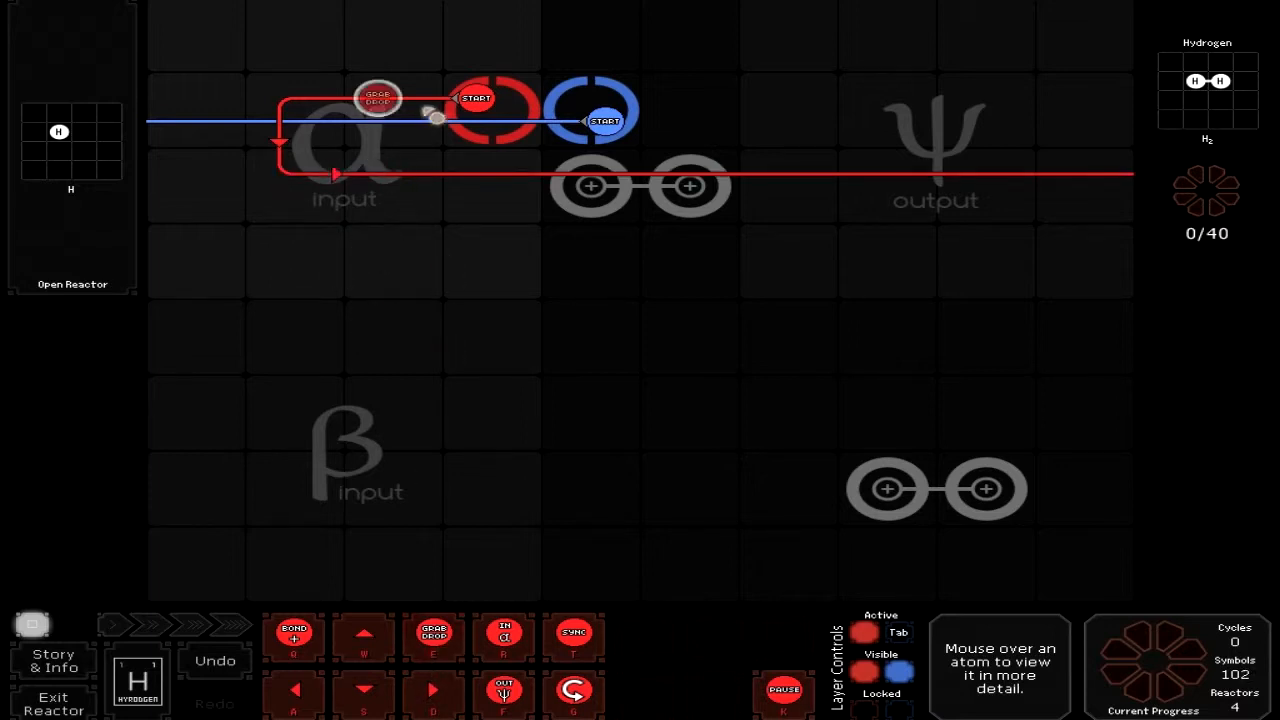
Set a red command's input option and add another red step on the hydrogen reactor loop.
{"action": "right_click", "coordinate": [378, 98]}
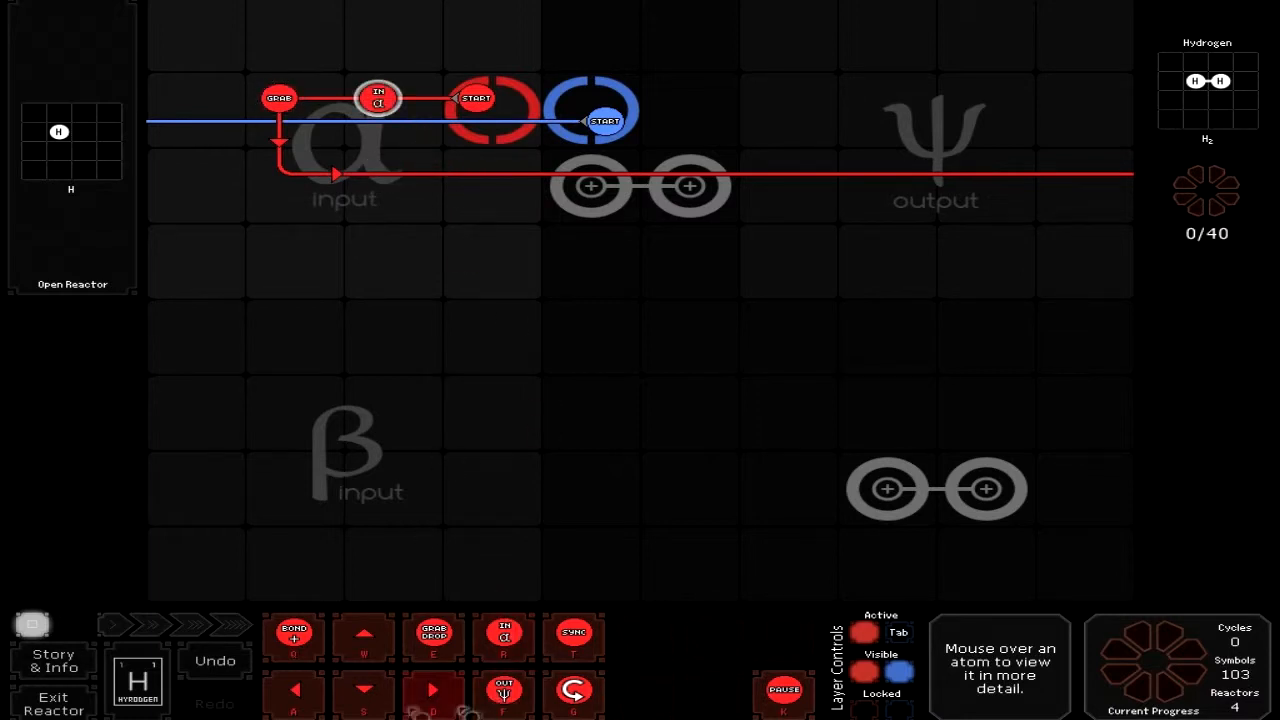
{"action": "mouse_move", "coordinate": [292, 636]}
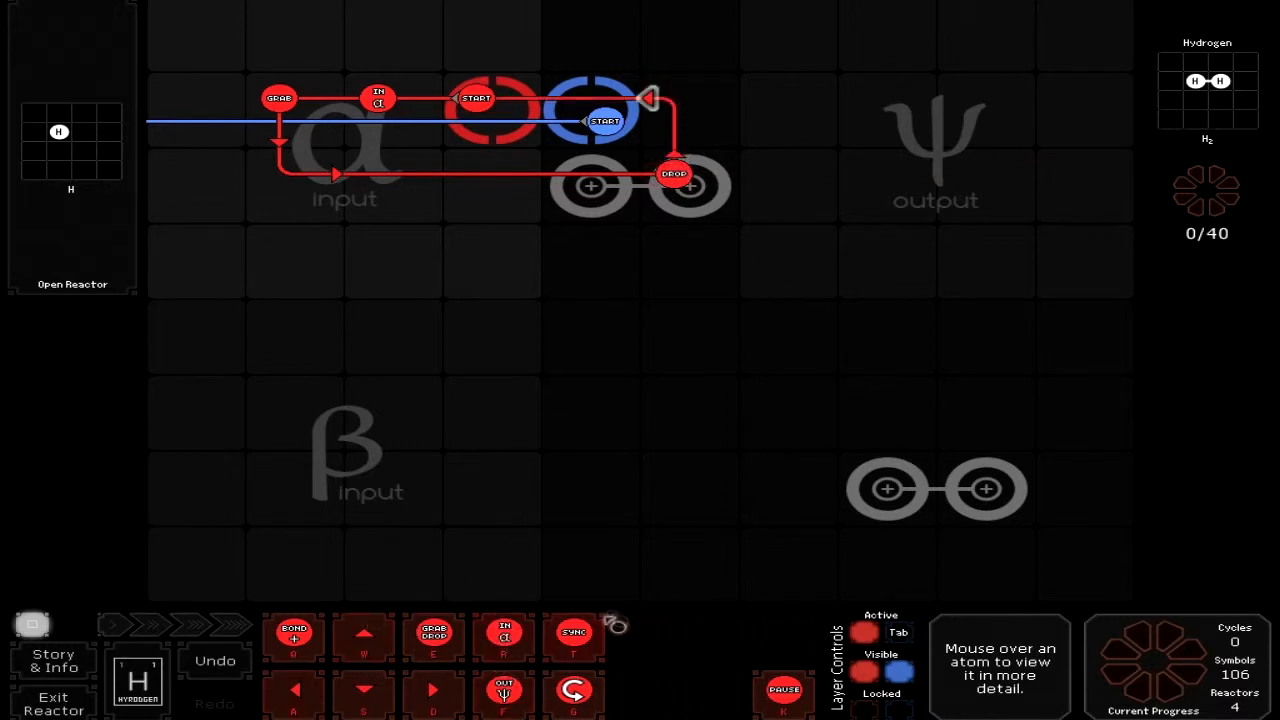
{"action": "left_click", "coordinate": [572, 634]}
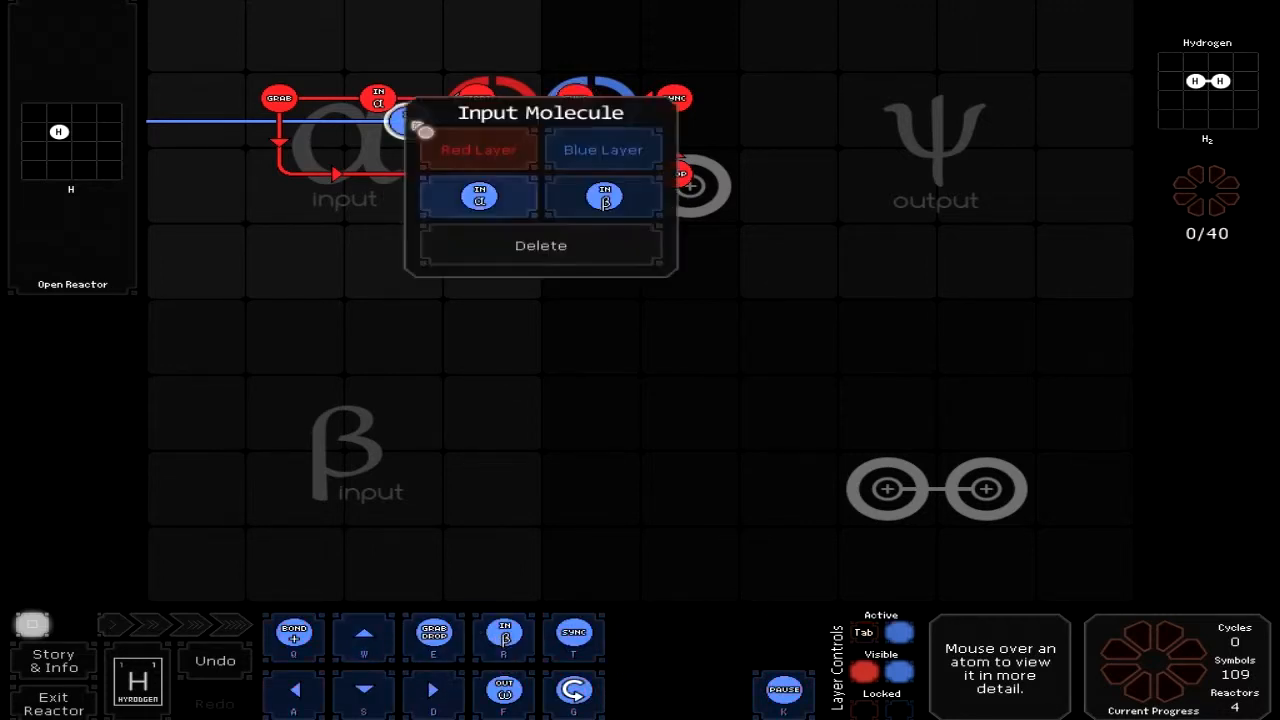
Choose the blue input step's source and add another blue command along its route.
{"action": "left_click", "coordinate": [604, 196]}
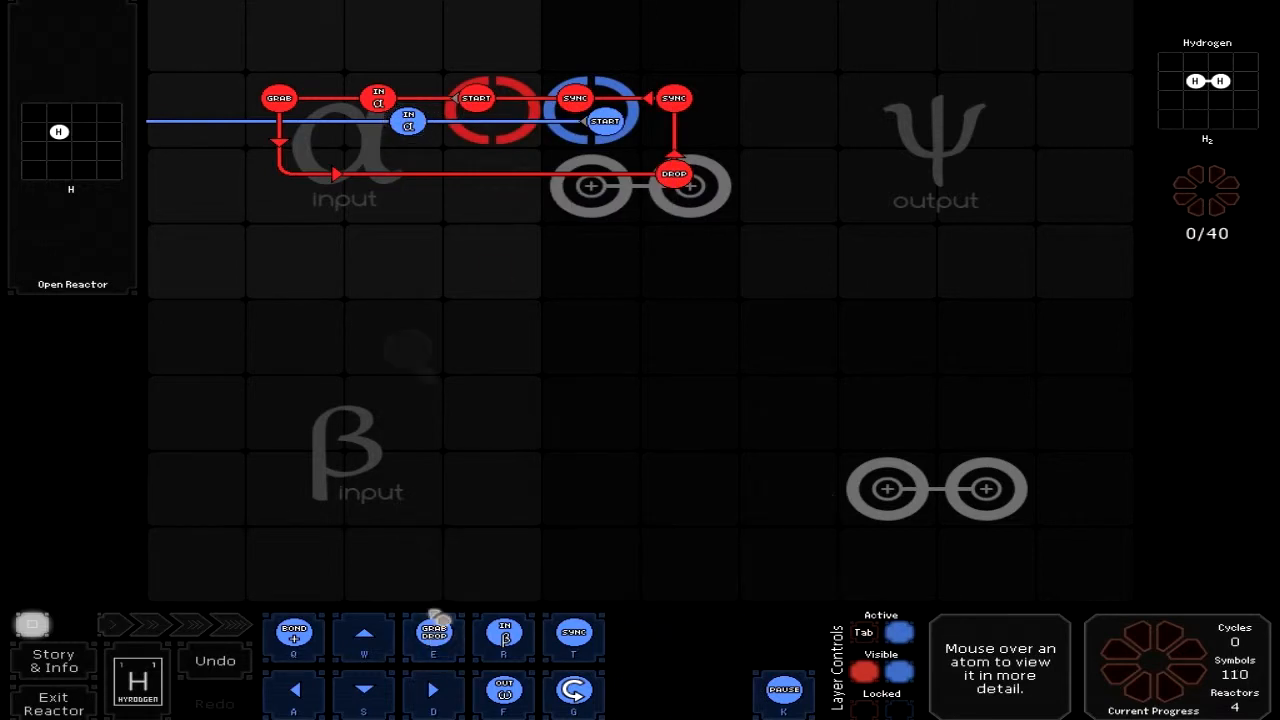
{"action": "right_click", "coordinate": [408, 114]}
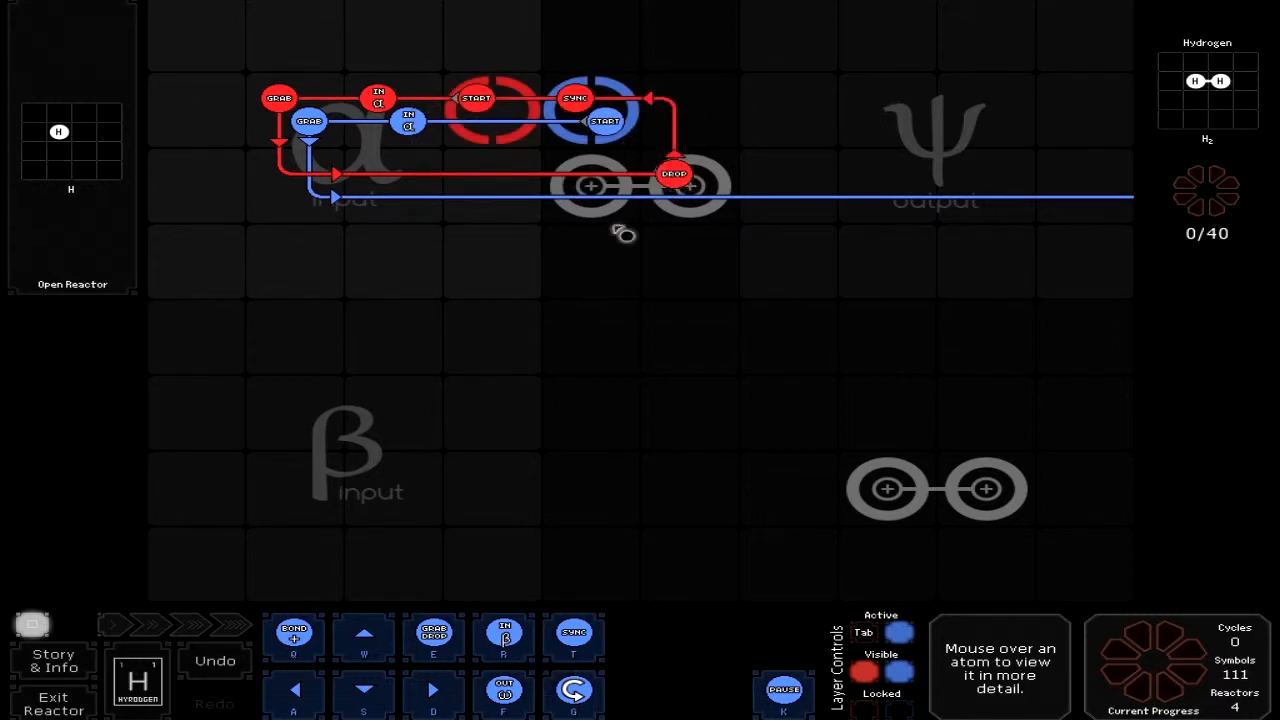
{"action": "mouse_move", "coordinate": [380, 576]}
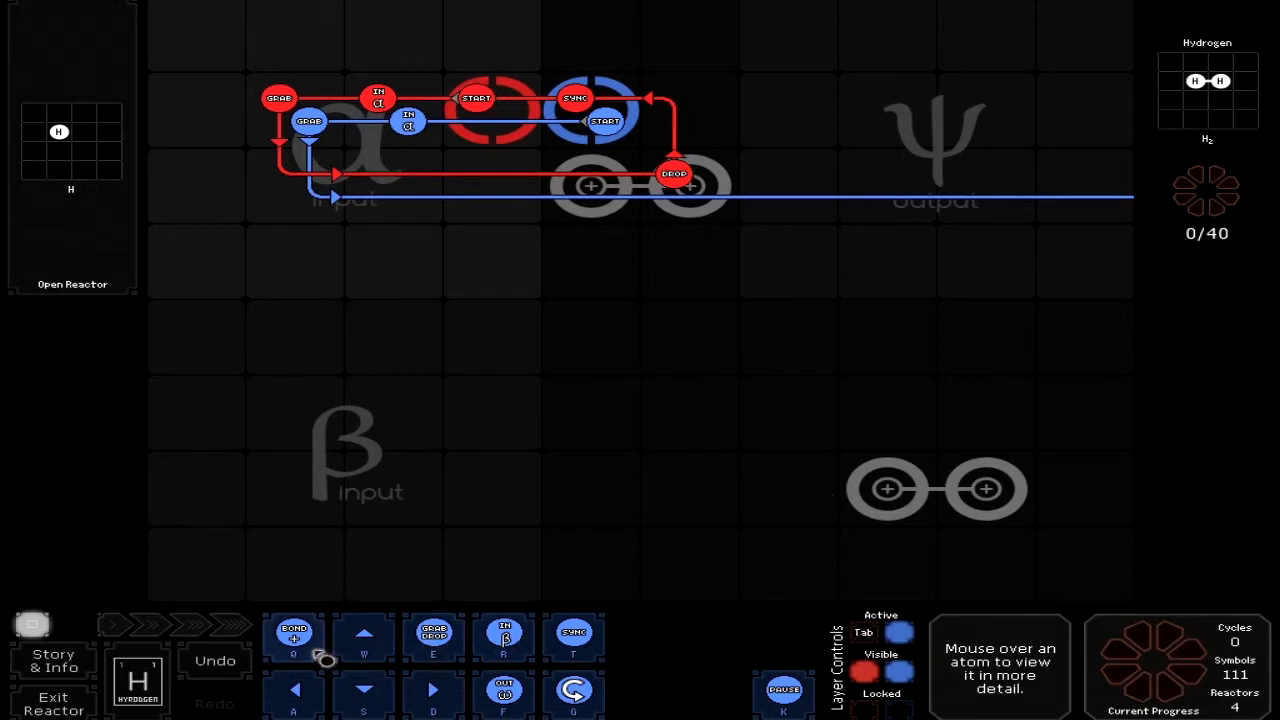
{"action": "left_click", "coordinate": [292, 636]}
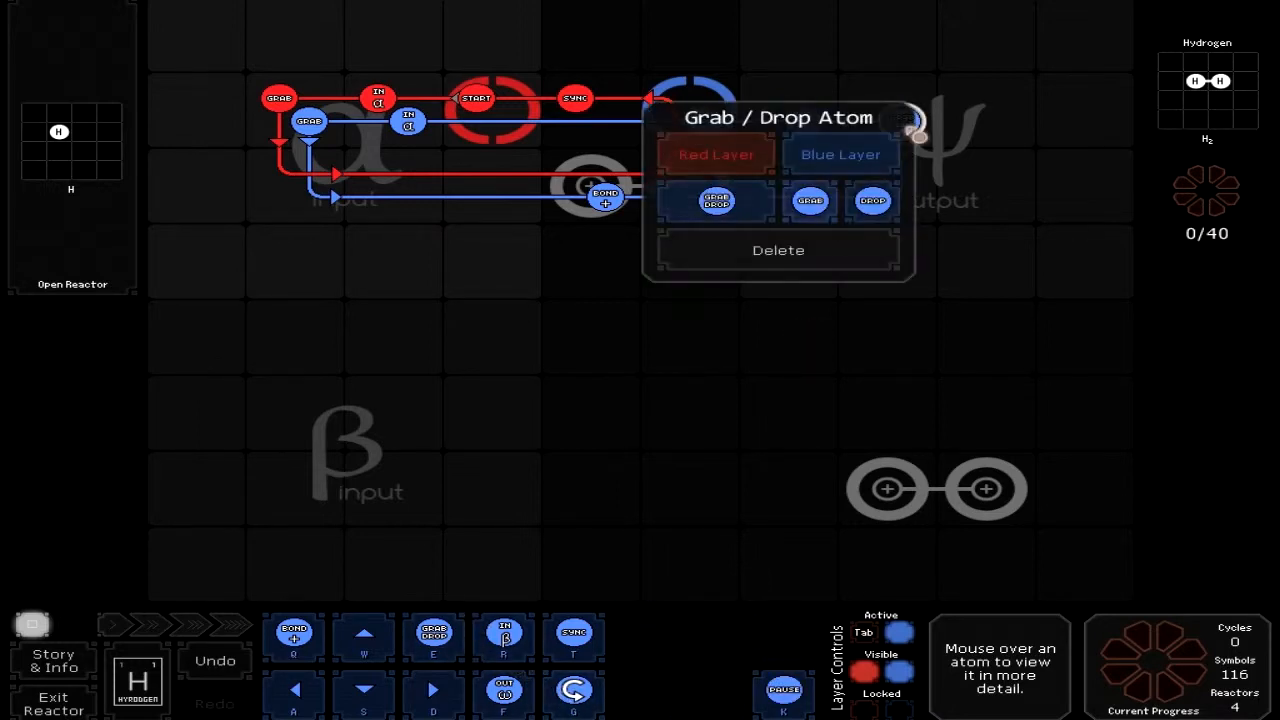
{"action": "left_click", "coordinate": [872, 200]}
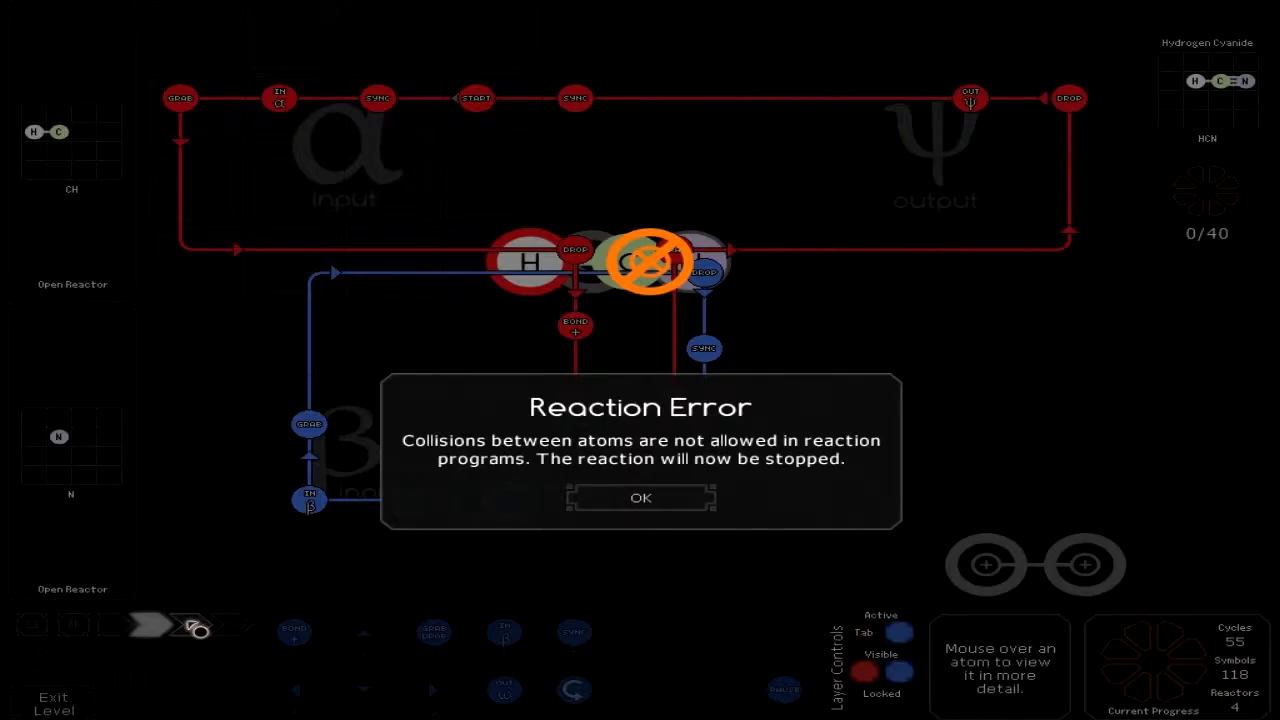
Run the factory and acknowledge the atom collision error in the hydrogen cyanide reactor.
{"action": "left_click", "coordinate": [640, 496]}
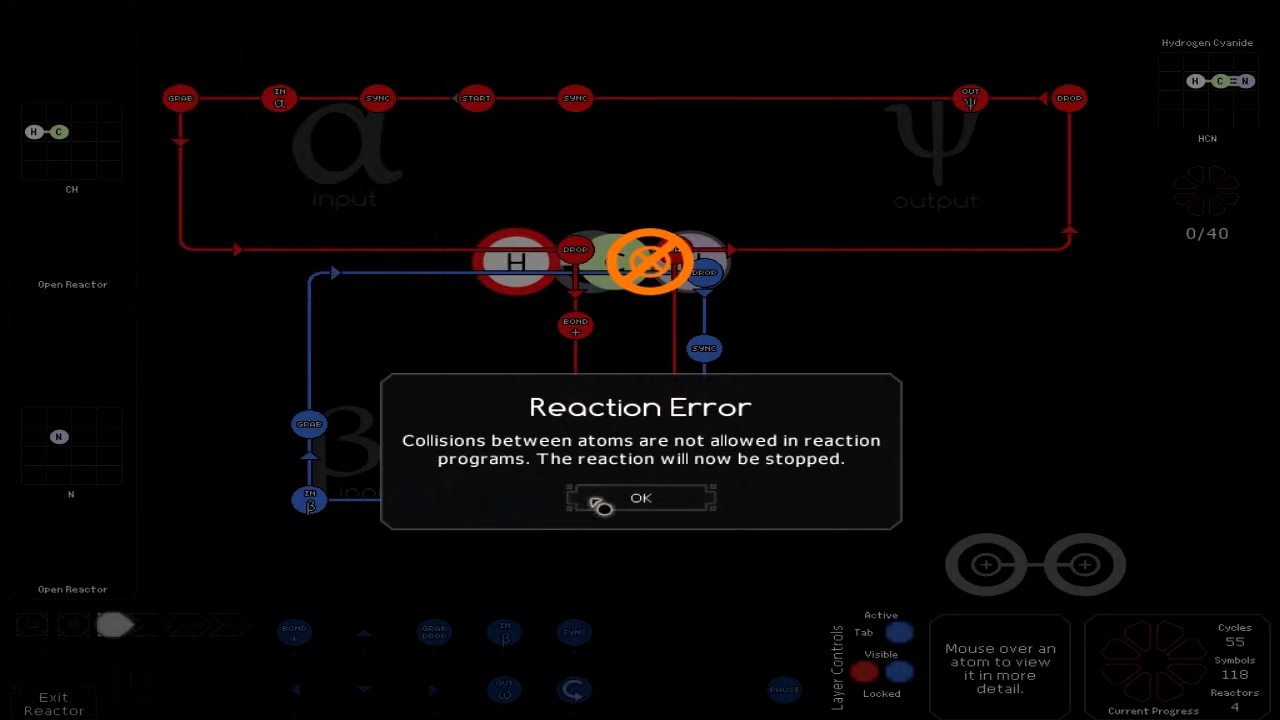
{"action": "left_click", "coordinate": [640, 498]}
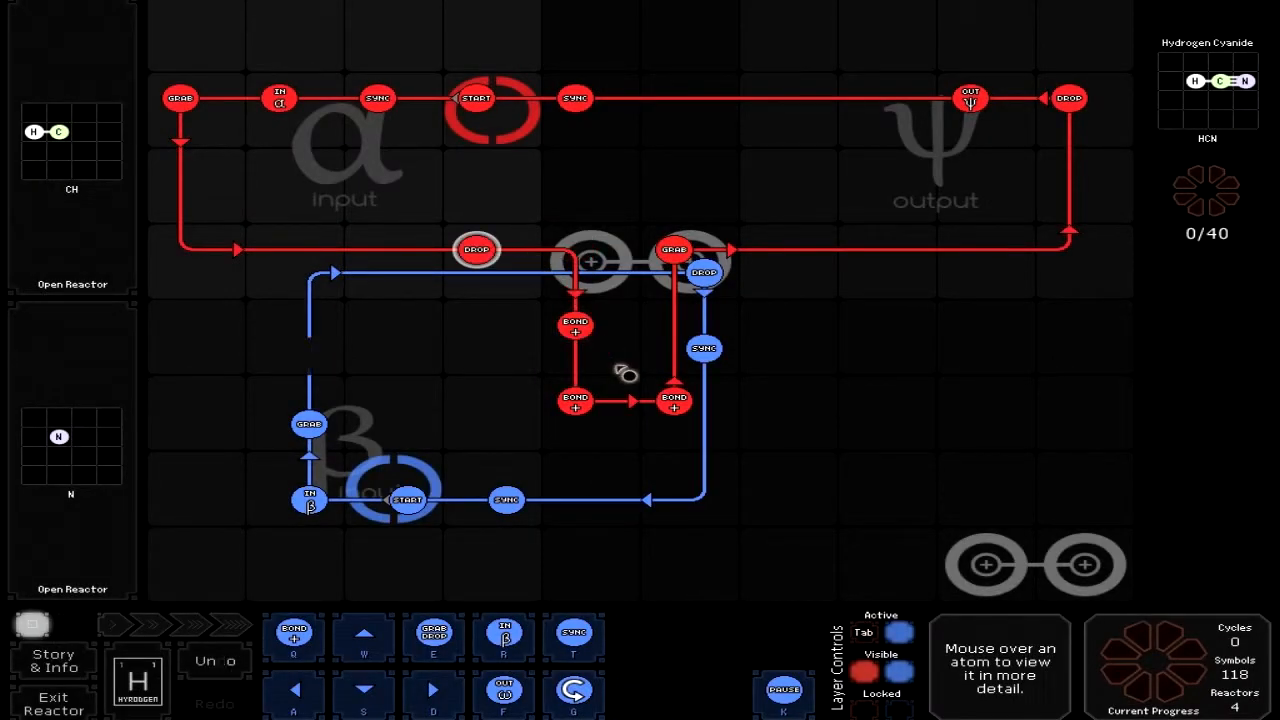
{"action": "mouse_move", "coordinate": [576, 284]}
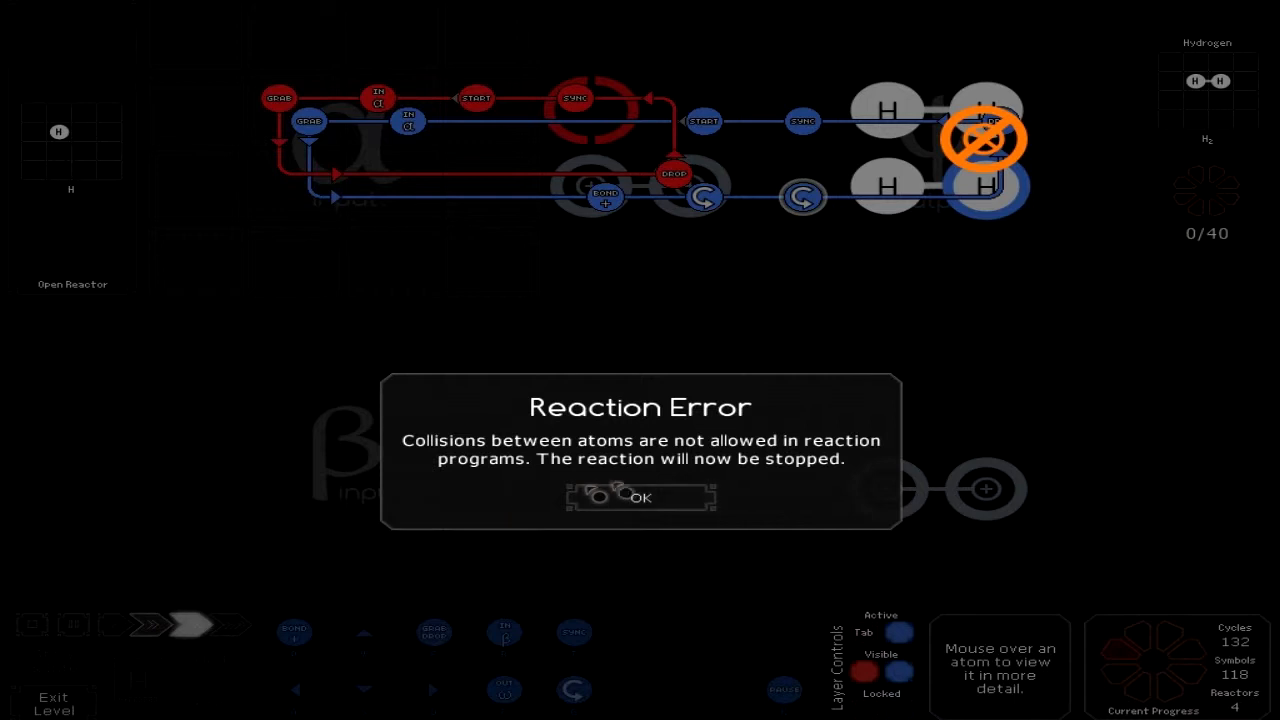
Acknowledge the hydrogen reactor collision error before rerunning the factory to completion.
{"action": "left_click", "coordinate": [640, 496]}
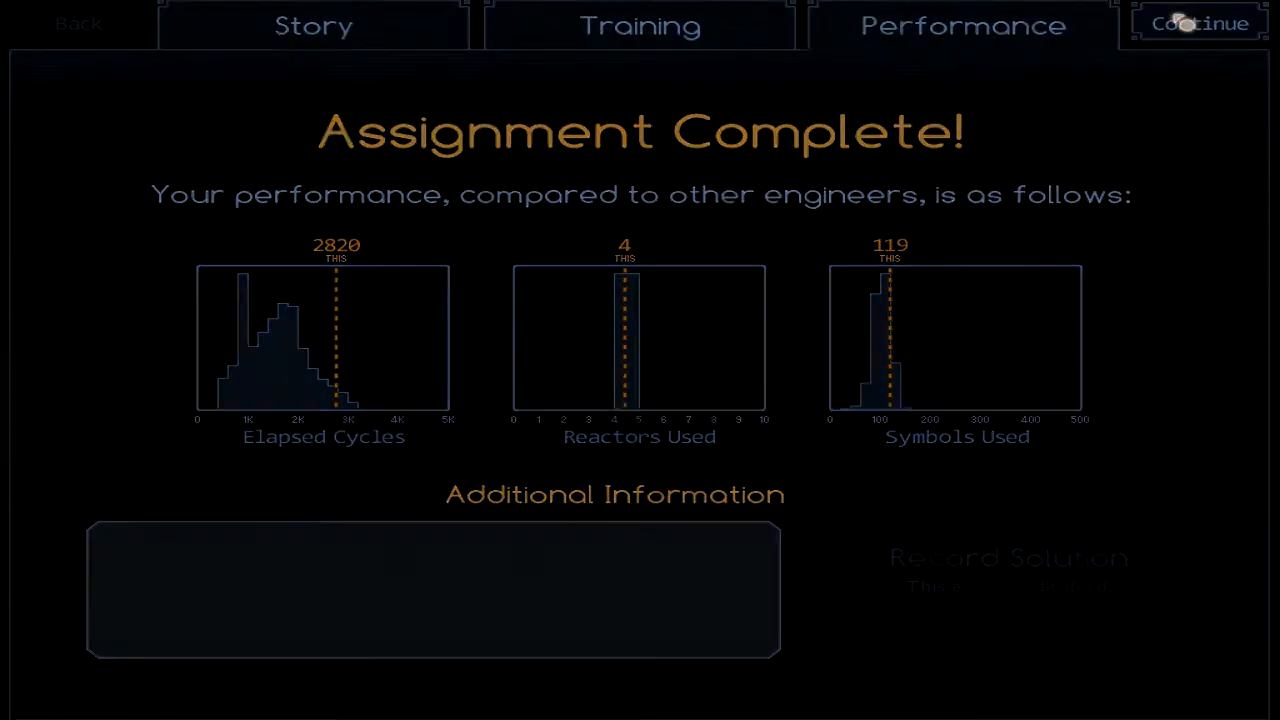
{"action": "left_click", "coordinate": [1198, 24]}
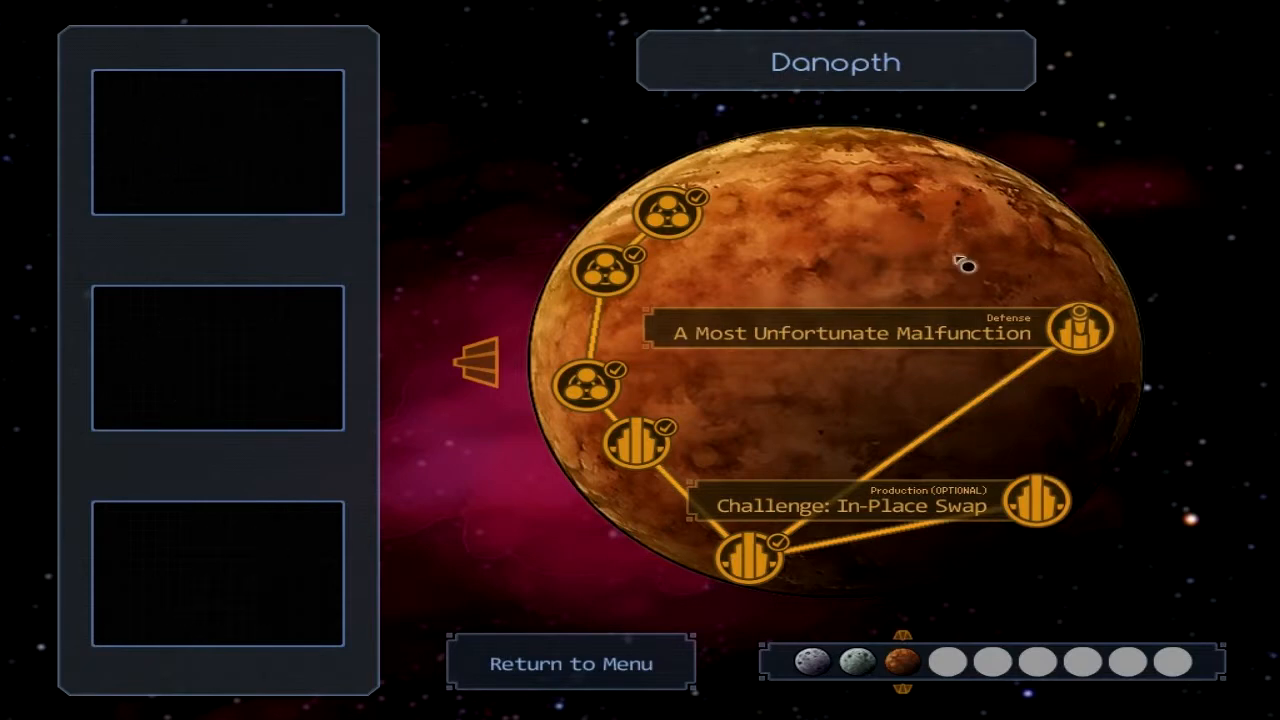
{"action": "mouse_move", "coordinate": [916, 402]}
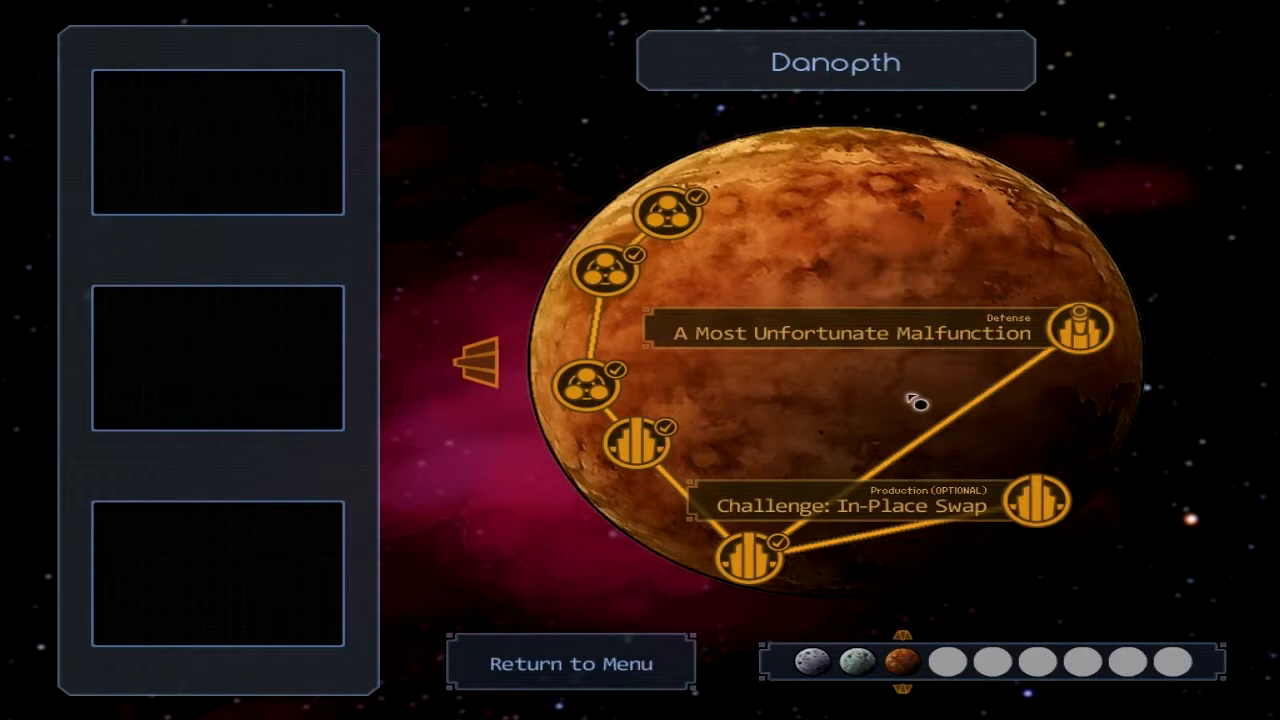
{"action": "mouse_move", "coordinate": [868, 402]}
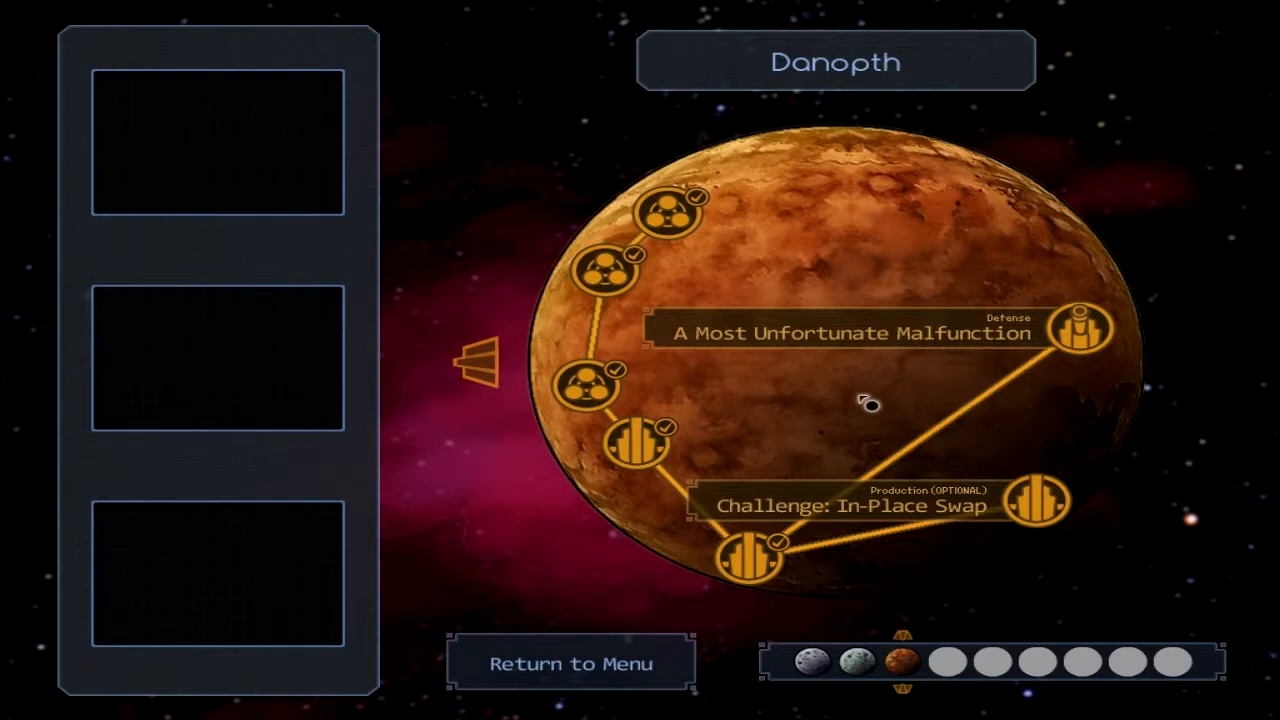